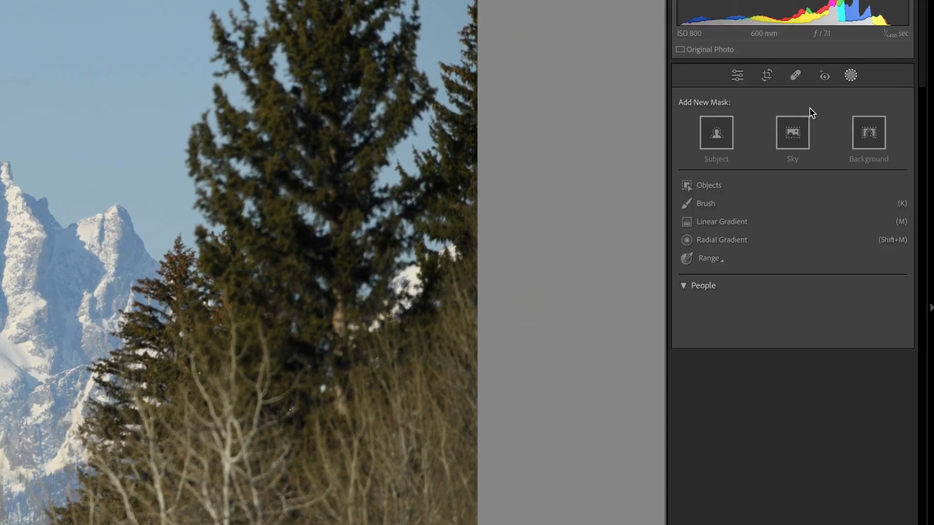
Generate a Sky mask on the snowy peaks and pine tree photo
{"action": "left_click", "coordinate": [792, 133]}
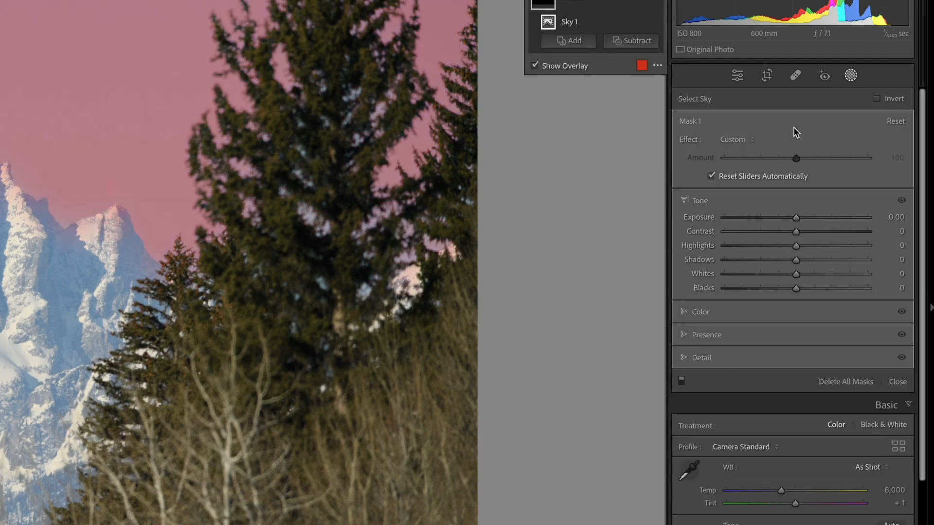
{"action": "left_click", "coordinate": [577, 45]}
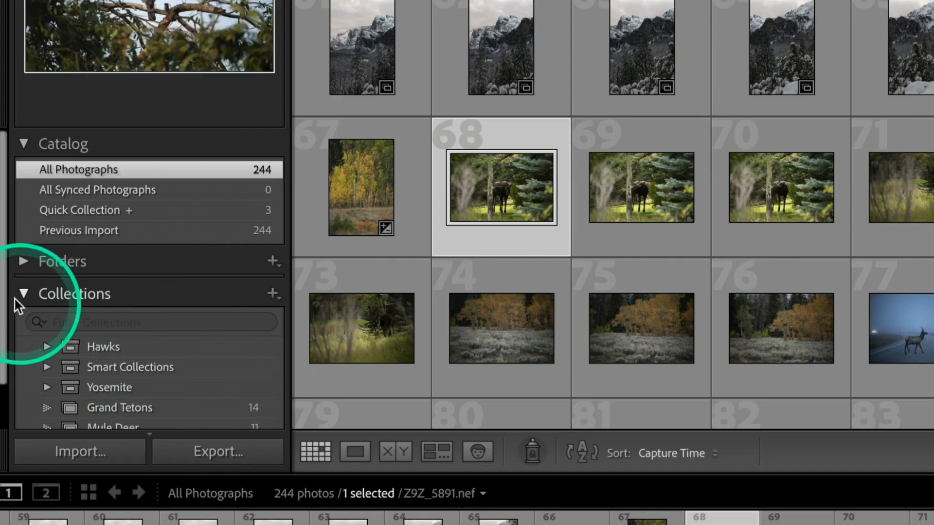
Scroll the Collections panel down to show Grand Tetons and Mule Deer
{"action": "scroll", "scroll_direction": "down", "scroll_amount": 3}
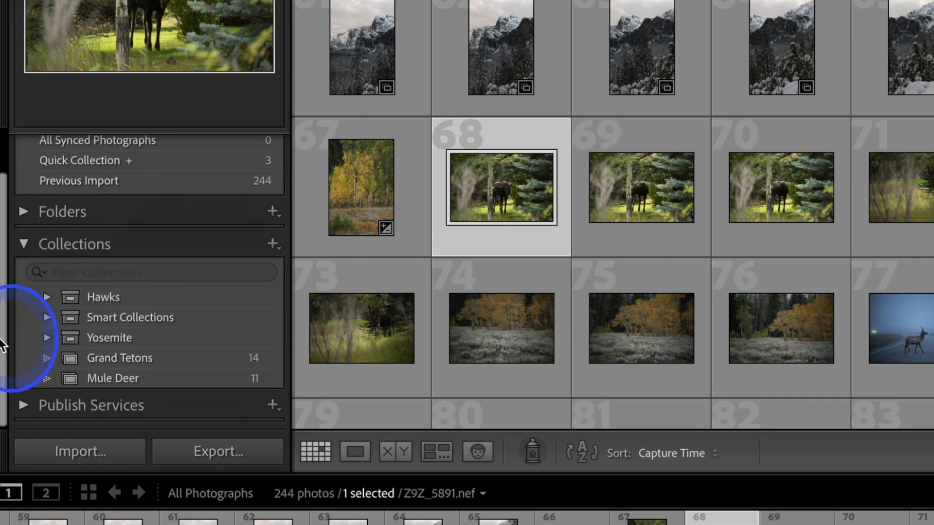
{"action": "mouse_move", "coordinate": [6, 224]}
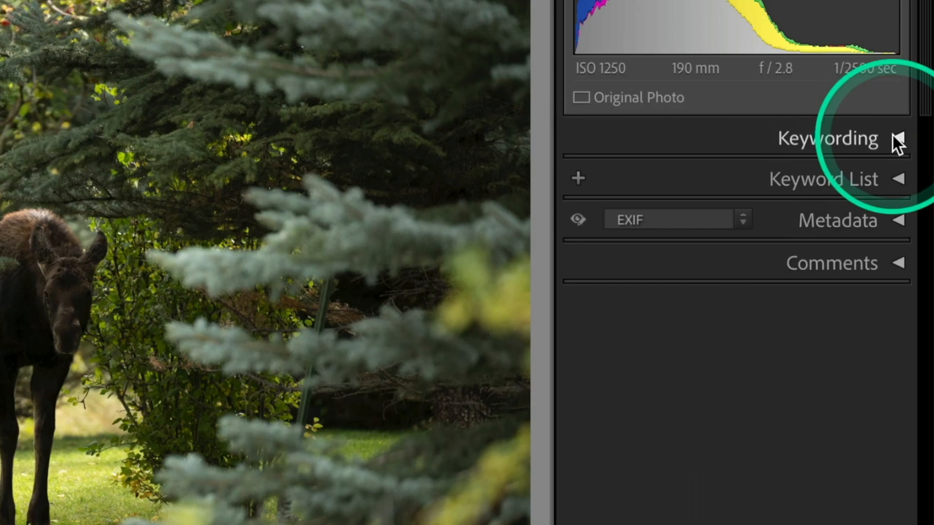
Expand the Keywording and Metadata panels, then turn on Solo Mode
{"action": "left_click", "coordinate": [898, 137]}
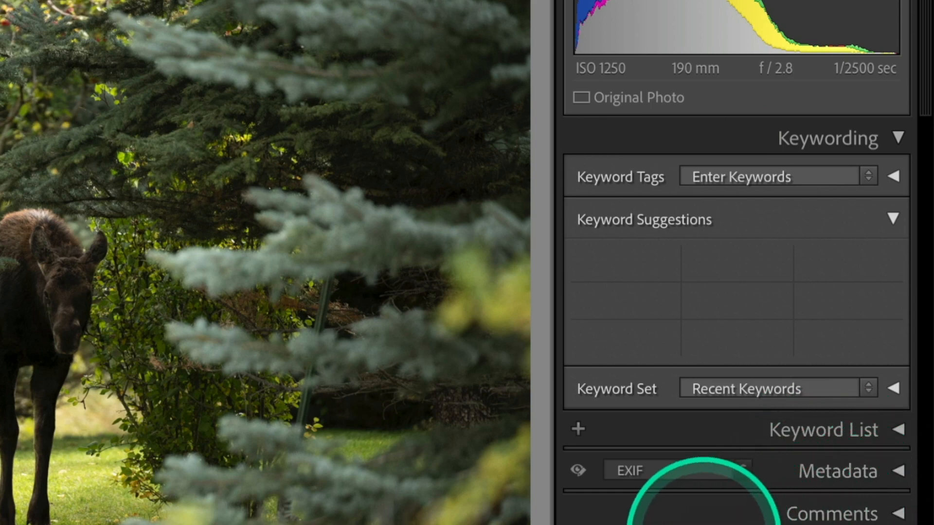
{"action": "mouse_move", "coordinate": [687, 458]}
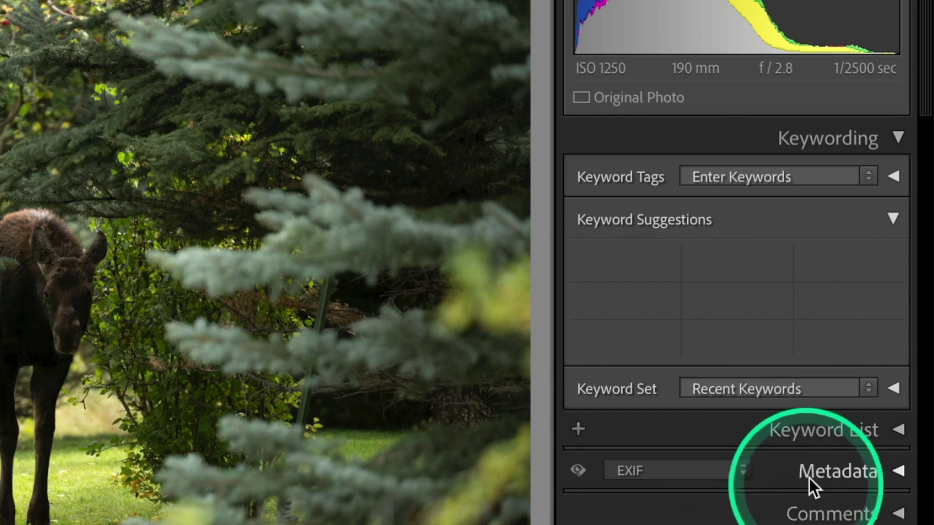
{"action": "left_click", "coordinate": [822, 429]}
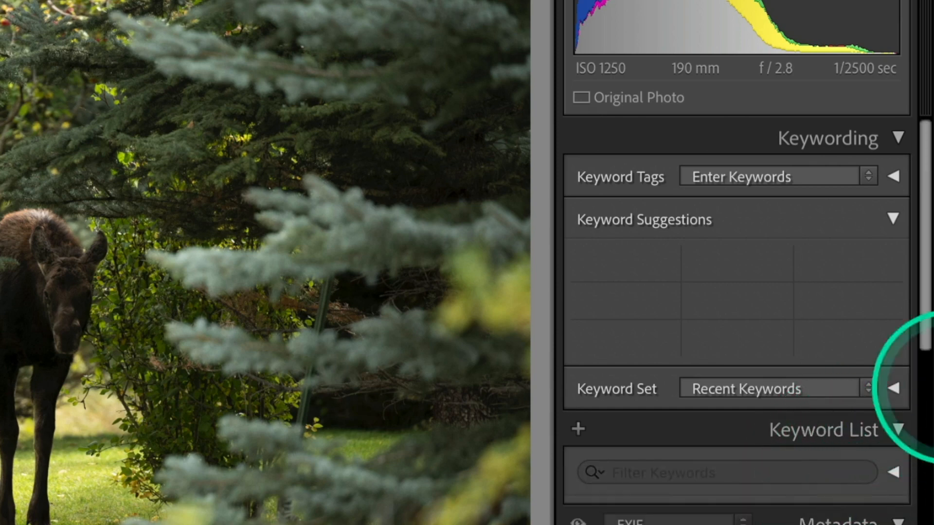
{"action": "scroll", "scroll_direction": "down", "scroll_amount": 3}
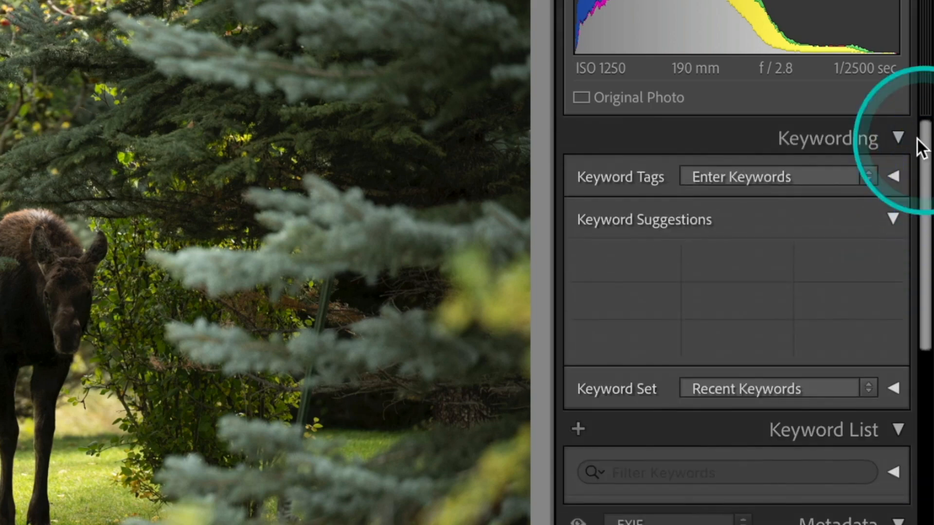
{"action": "mouse_move", "coordinate": [676, 151]}
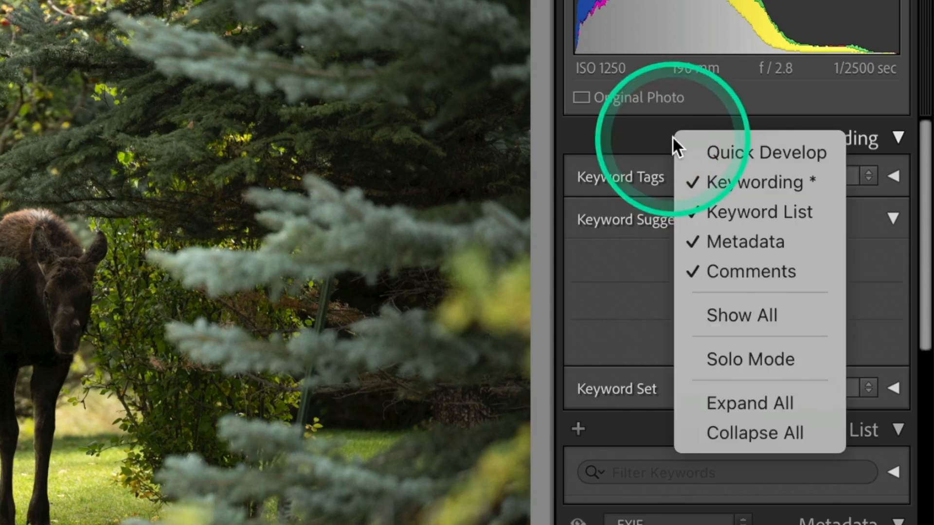
{"action": "mouse_move", "coordinate": [750, 359]}
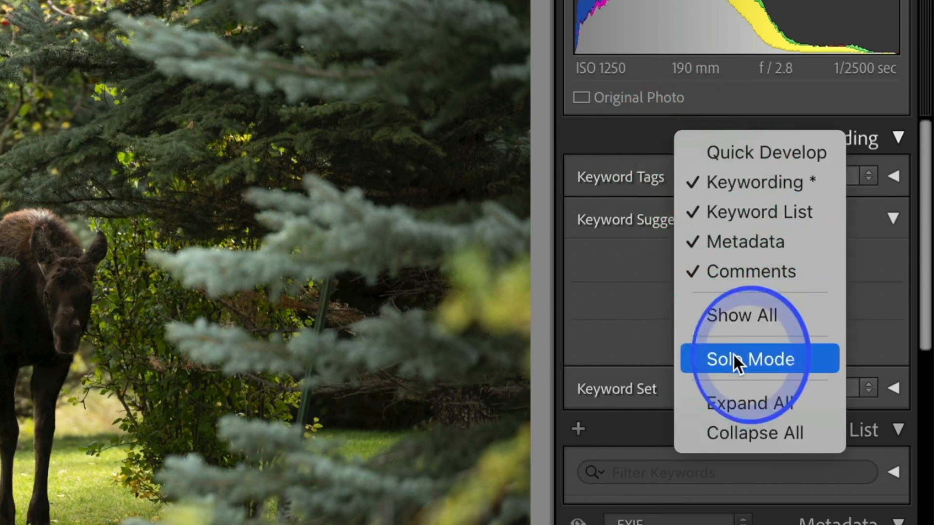
{"action": "left_click", "coordinate": [749, 359]}
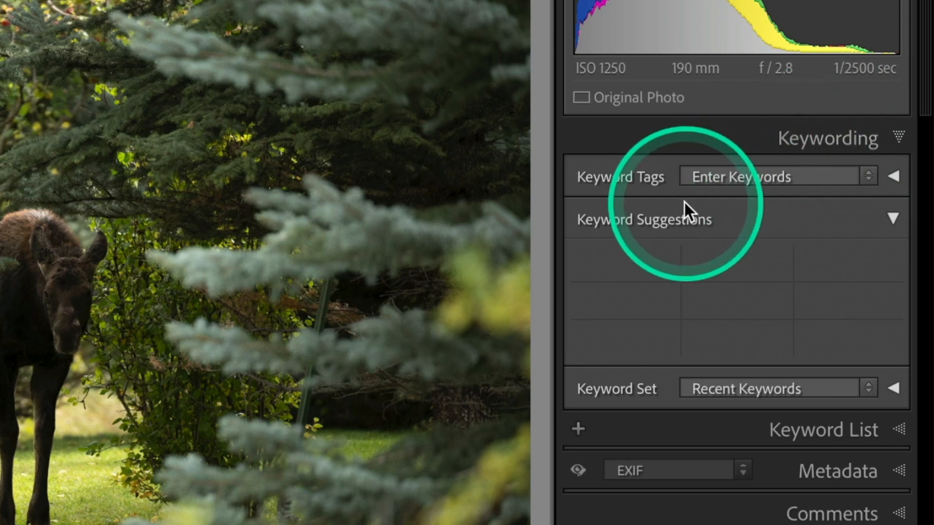
{"action": "mouse_move", "coordinate": [688, 250]}
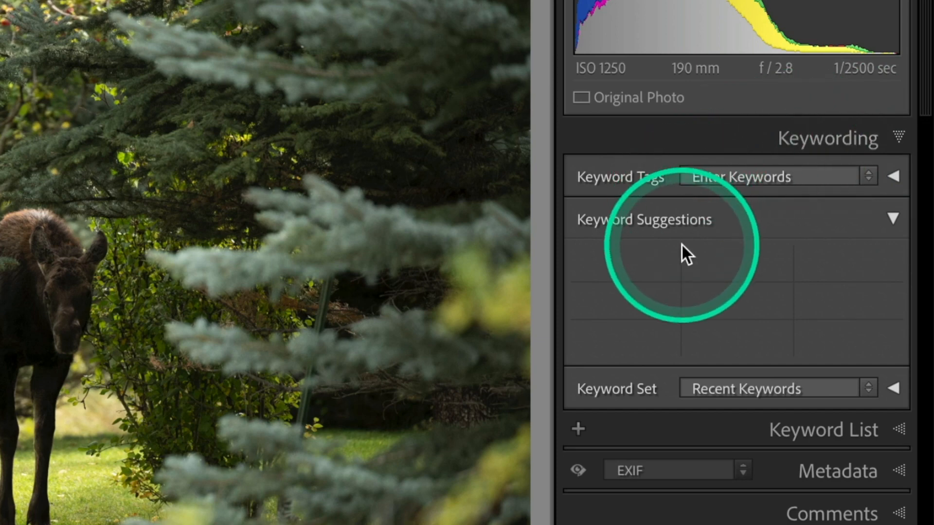
{"action": "mouse_move", "coordinate": [372, 333]}
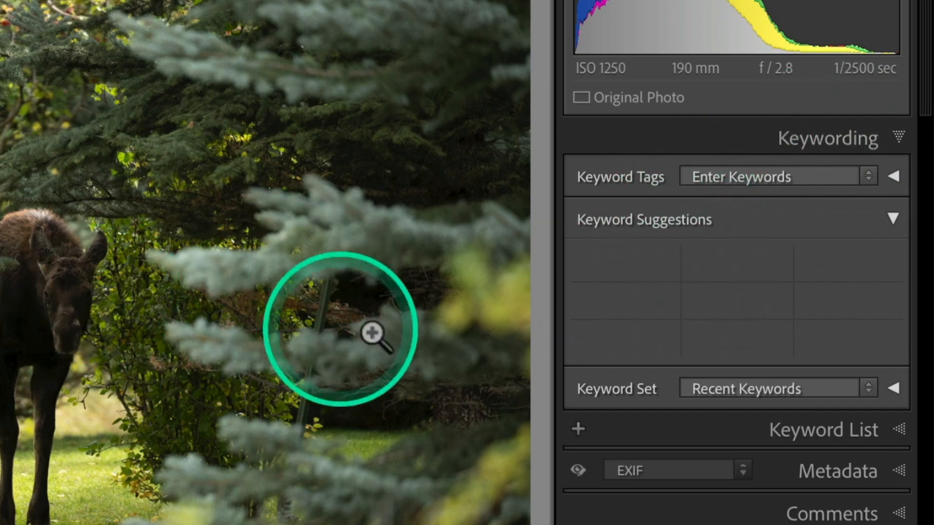
{"action": "mouse_move", "coordinate": [676, 233]}
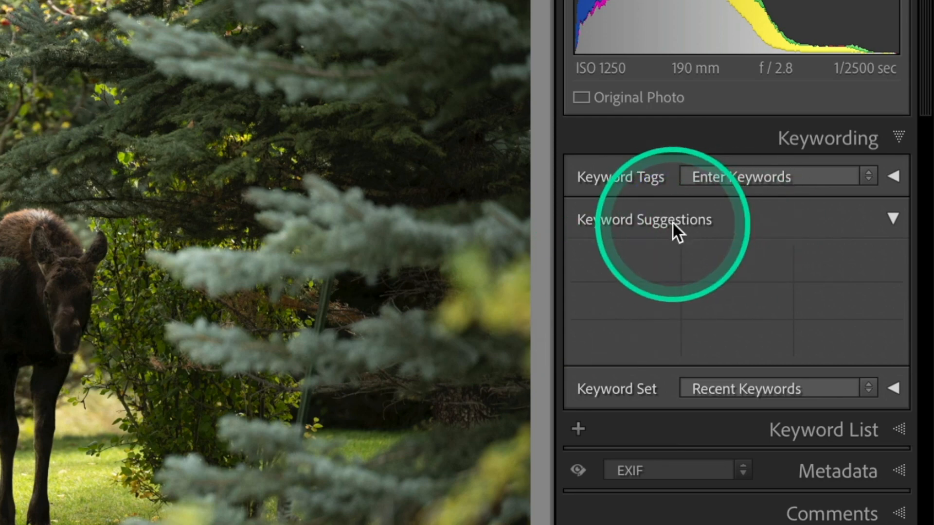
{"action": "mouse_move", "coordinate": [676, 244]}
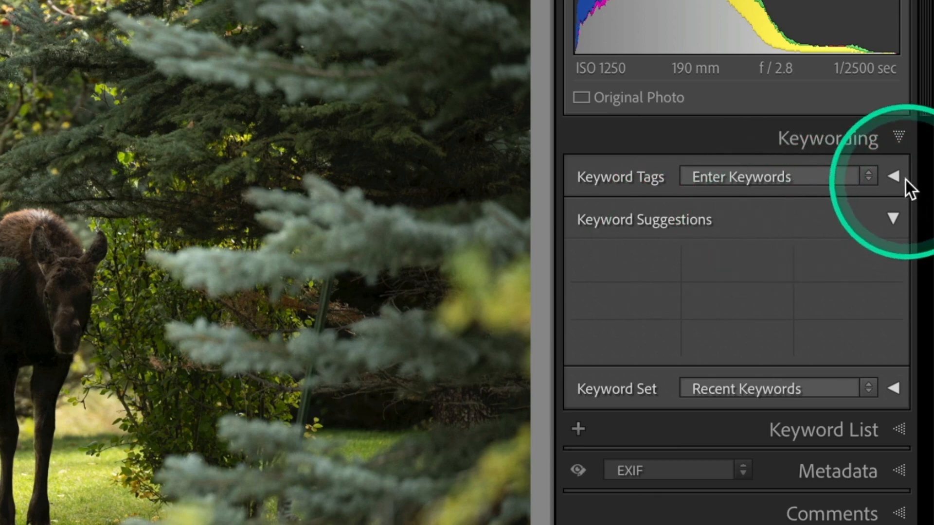
Enter the keyword tags 'Moose, Grand Teton' for photo 68, correcting a typo
{"action": "left_click", "coordinate": [738, 176]}
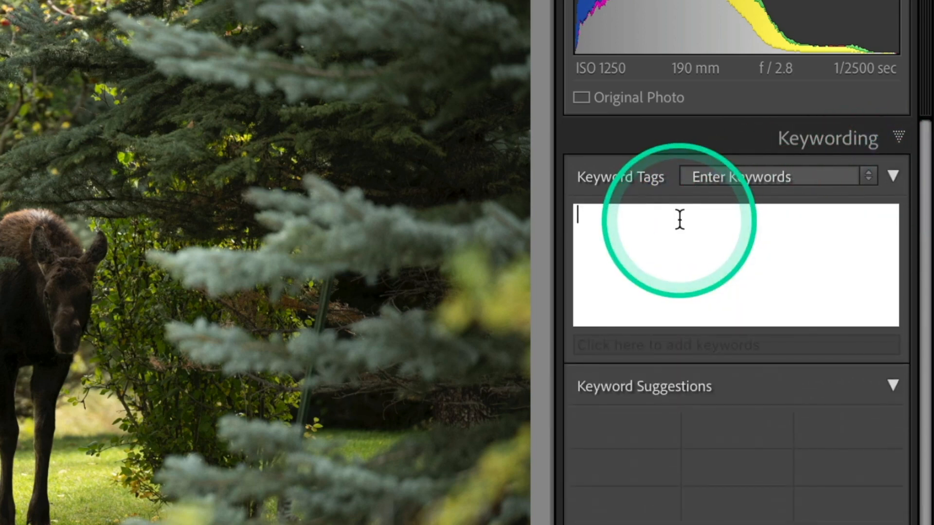
{"action": "type", "text": "Moos"}
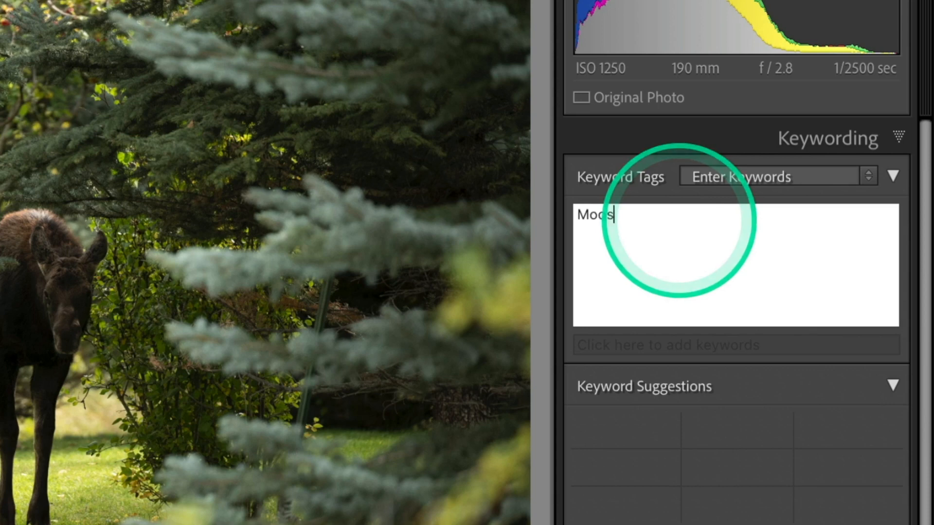
{"action": "type", "text": "e"}
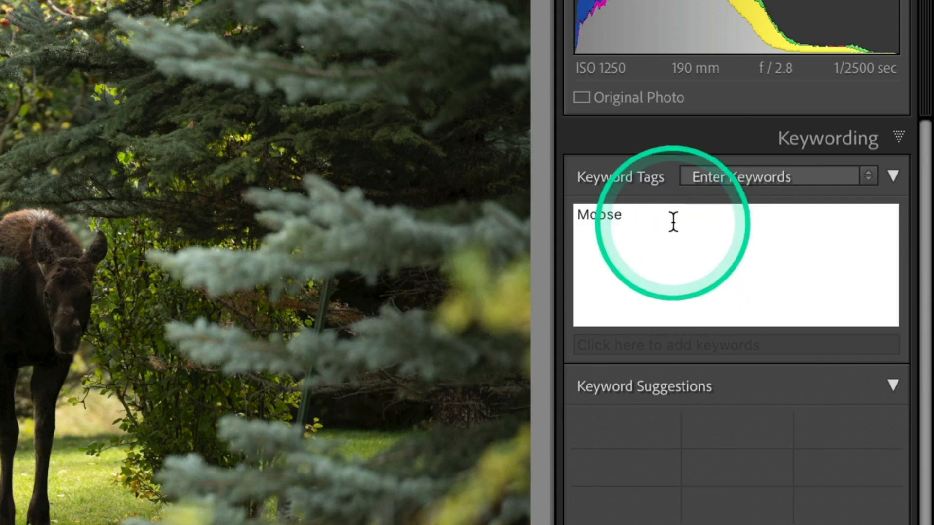
{"action": "type", "text": ", G"}
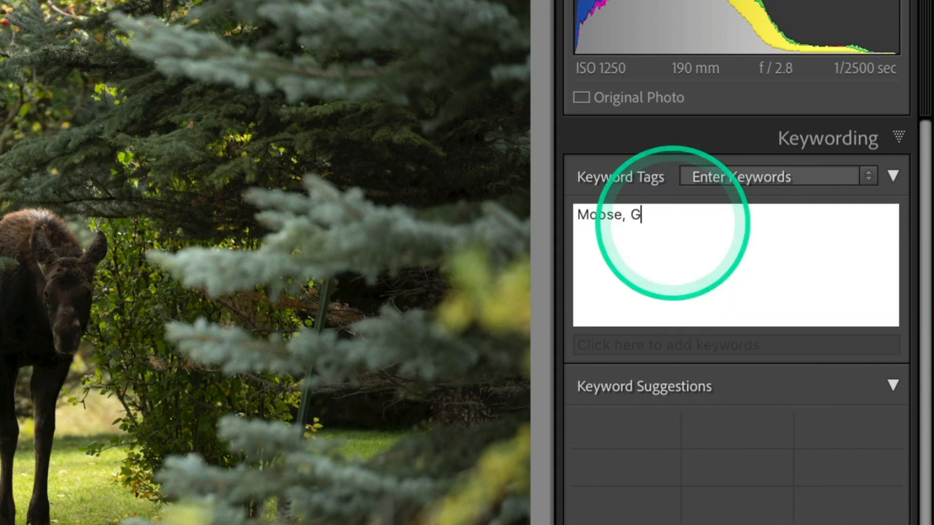
{"action": "type", "text": "raandto"}
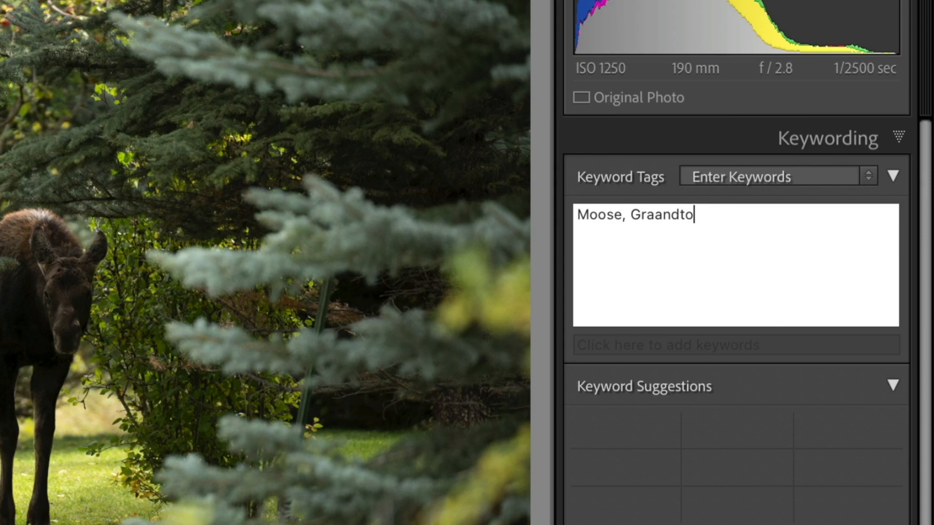
{"action": "key", "text": "Backspace"}
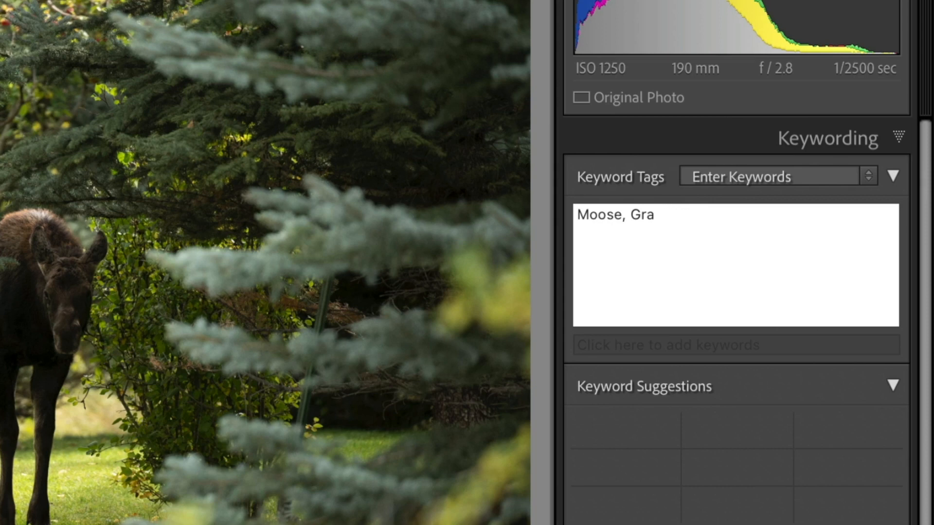
{"action": "type", "text": "nd Te"}
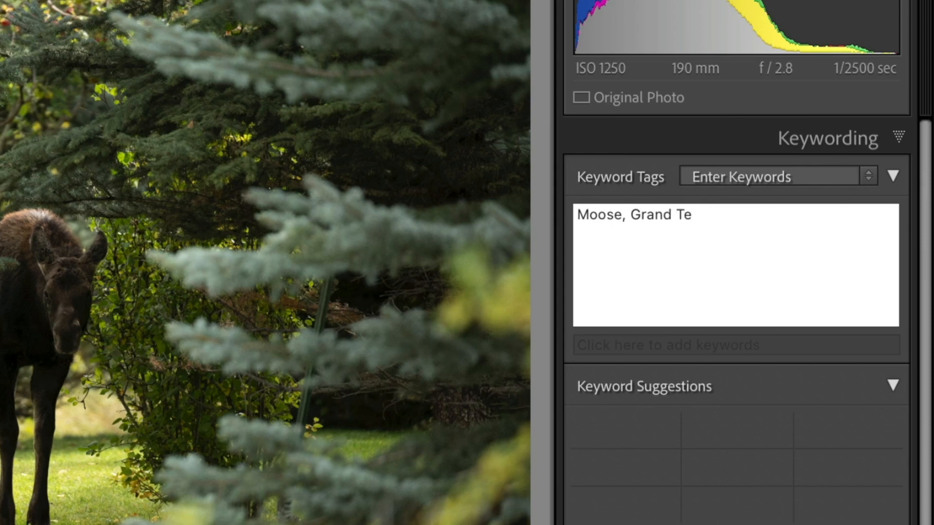
{"action": "type", "text": "ton, Moose"}
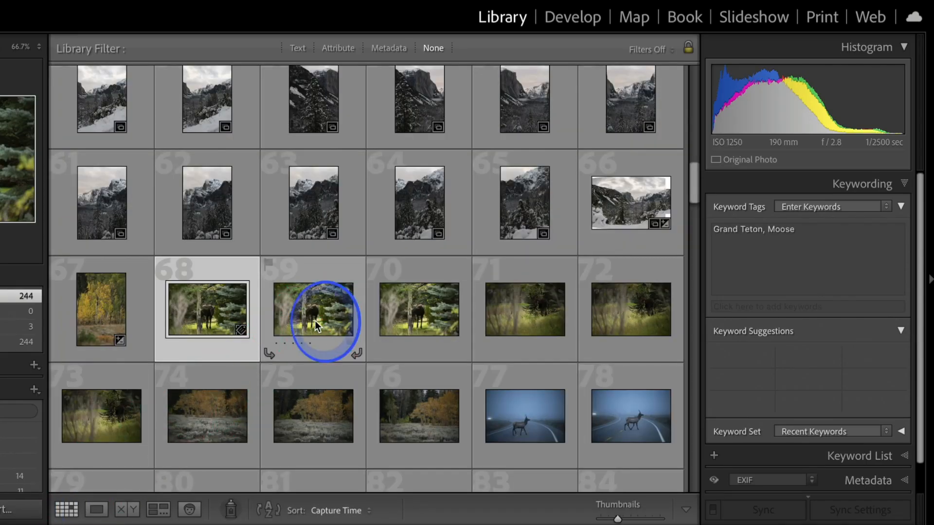
Select moose photo 69 and add the Moose and Grand Teton keyword suggestions
{"action": "left_click", "coordinate": [313, 309]}
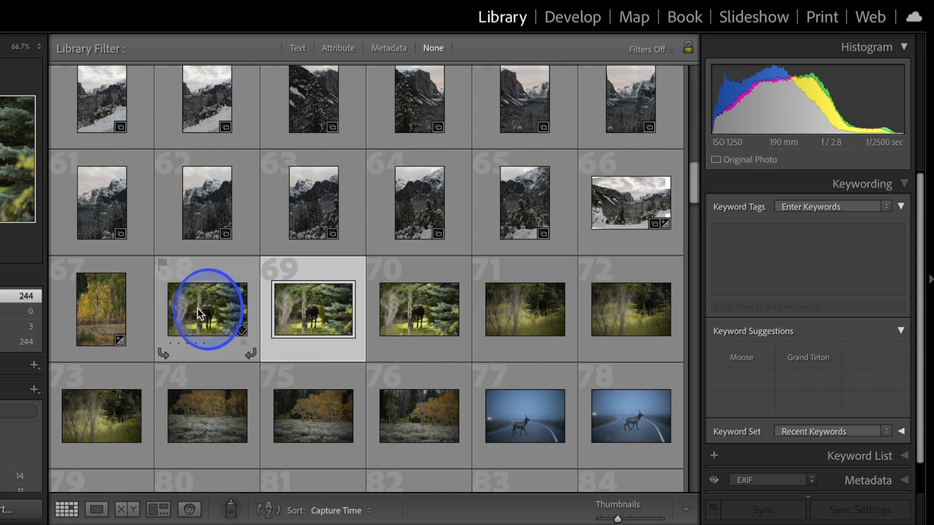
{"action": "left_click", "coordinate": [207, 309]}
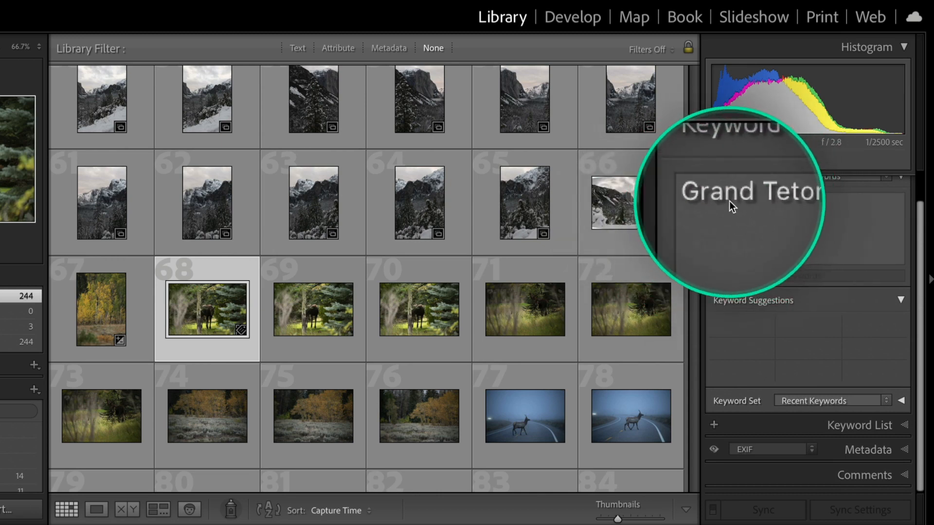
{"action": "left_click", "coordinate": [313, 309]}
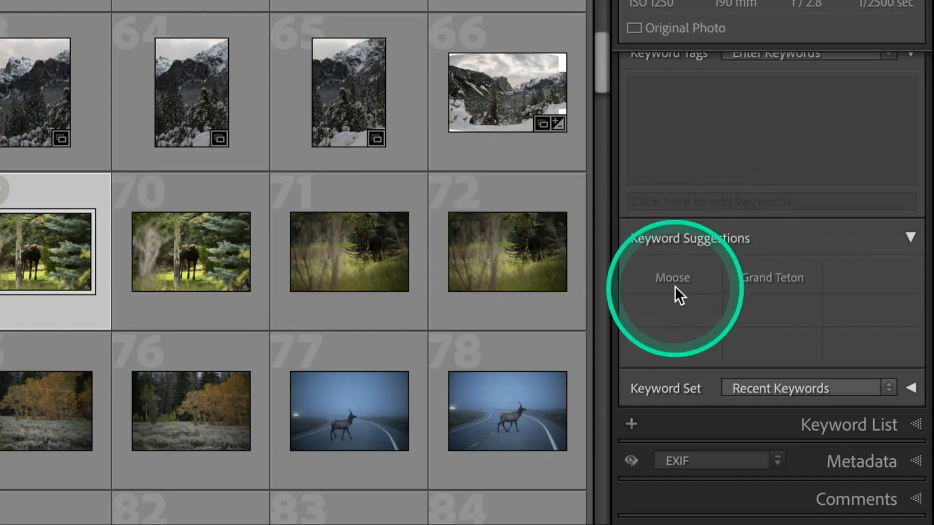
{"action": "mouse_move", "coordinate": [715, 253]}
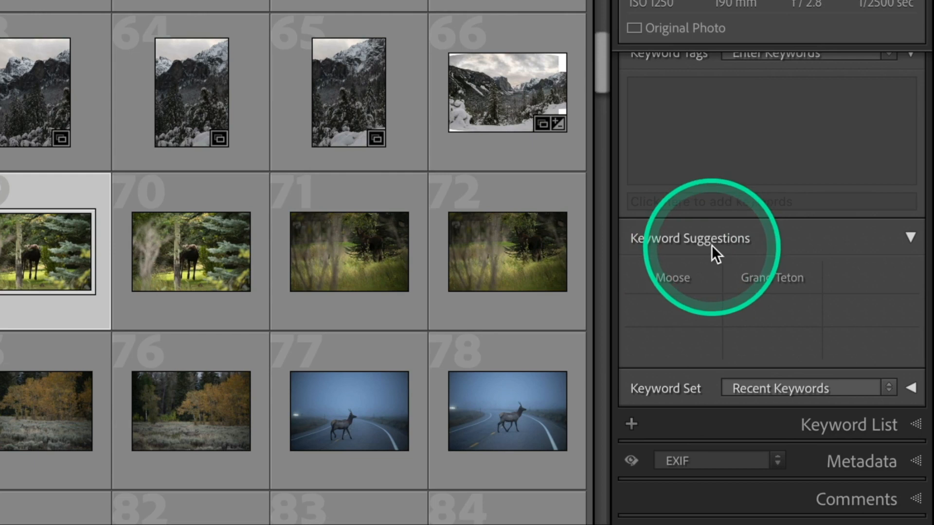
{"action": "mouse_move", "coordinate": [652, 351]}
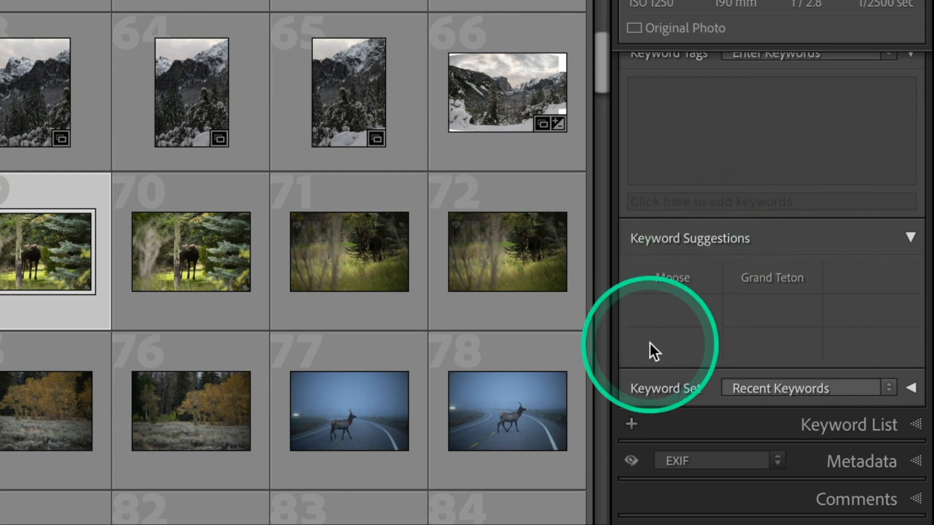
{"action": "mouse_move", "coordinate": [684, 329]}
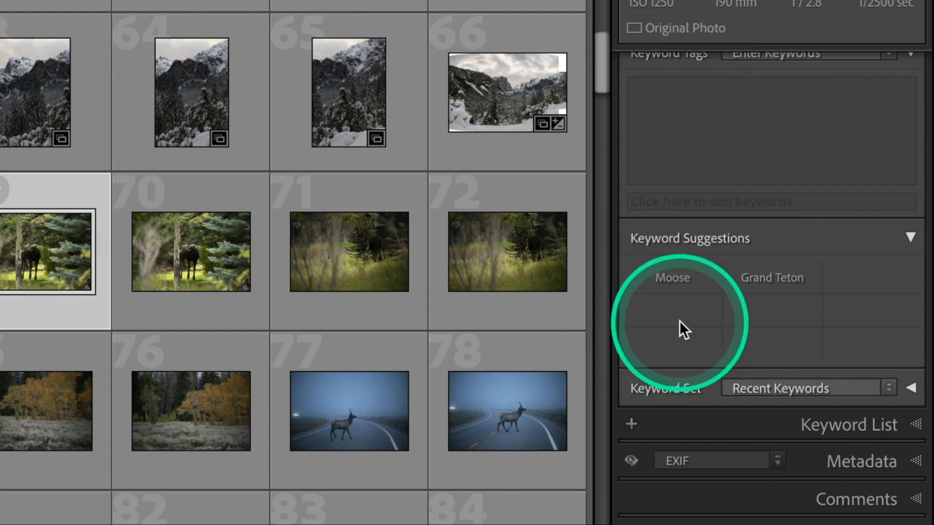
{"action": "left_click", "coordinate": [672, 277]}
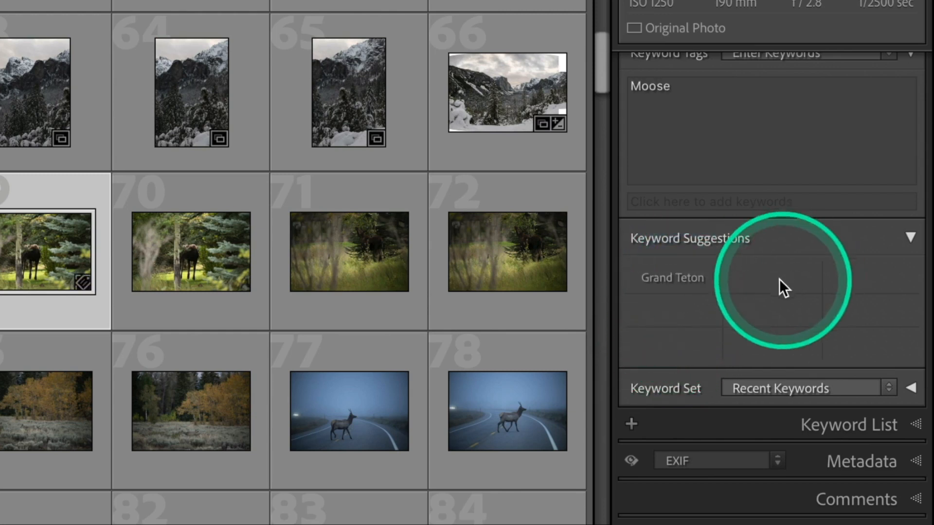
{"action": "left_click", "coordinate": [671, 278]}
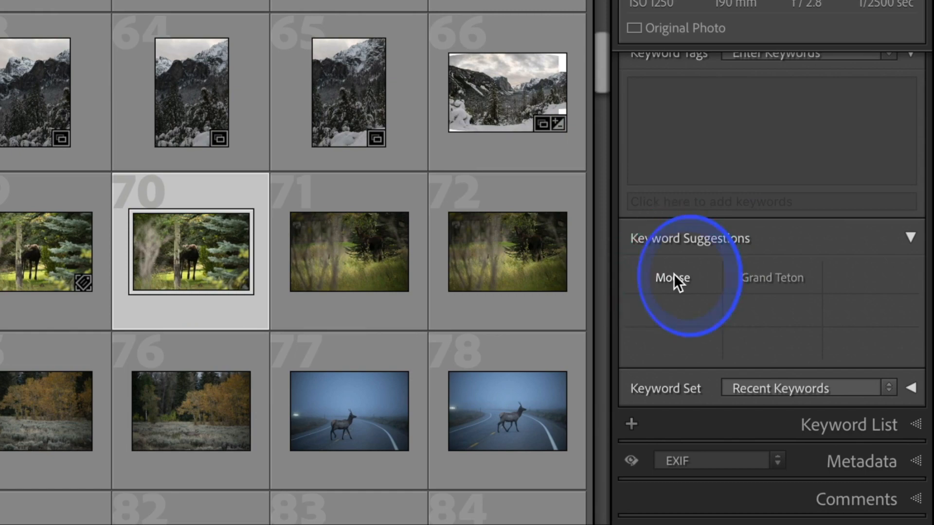
{"action": "left_click", "coordinate": [671, 278]}
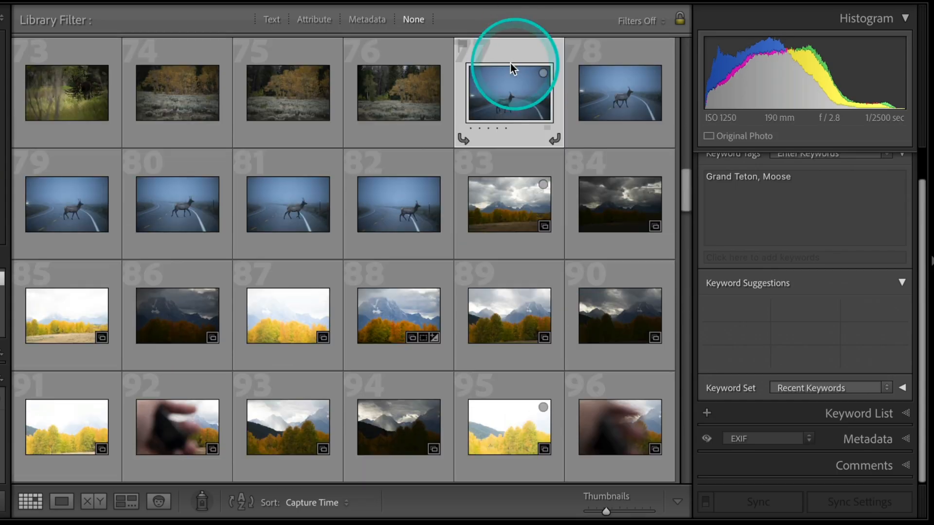
Tag the first elk photo with Elk and the Grand Teton suggestion
{"action": "double_click", "coordinate": [509, 93]}
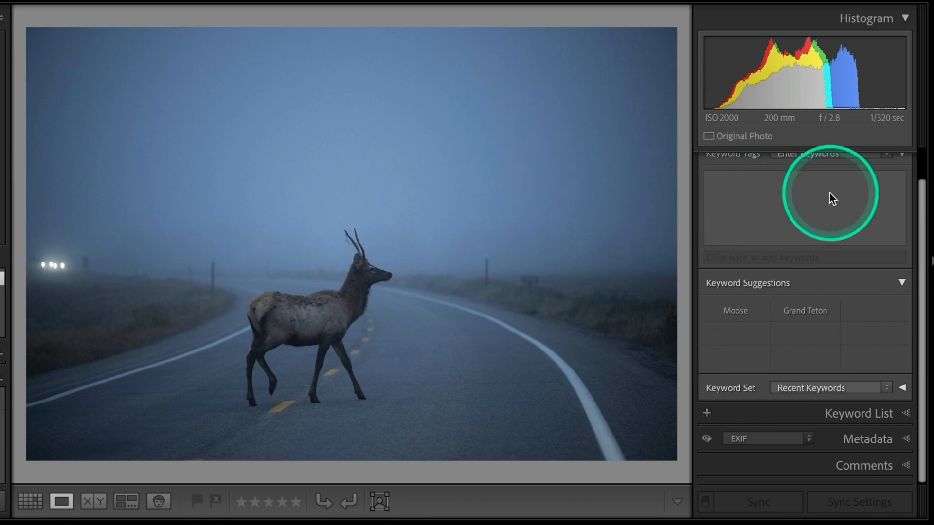
{"action": "left_click", "coordinate": [804, 208]}
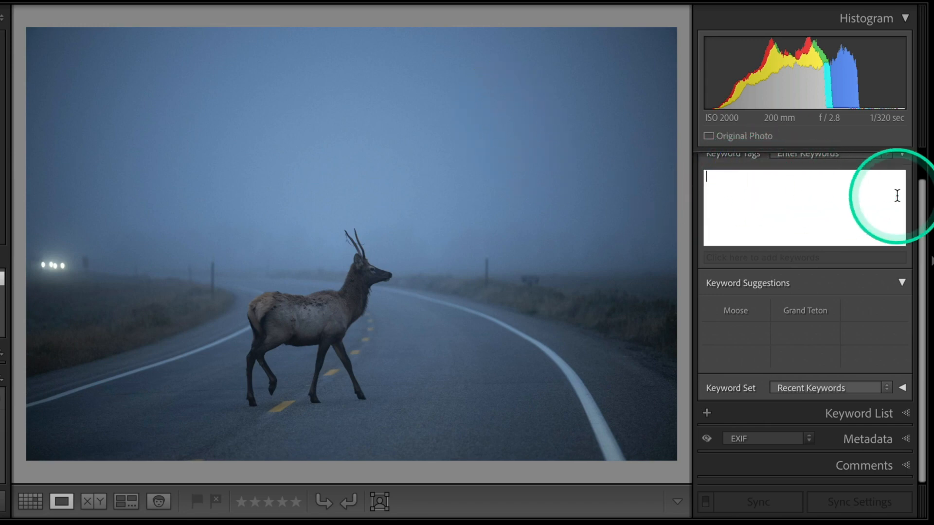
{"action": "type", "text": "Elk"}
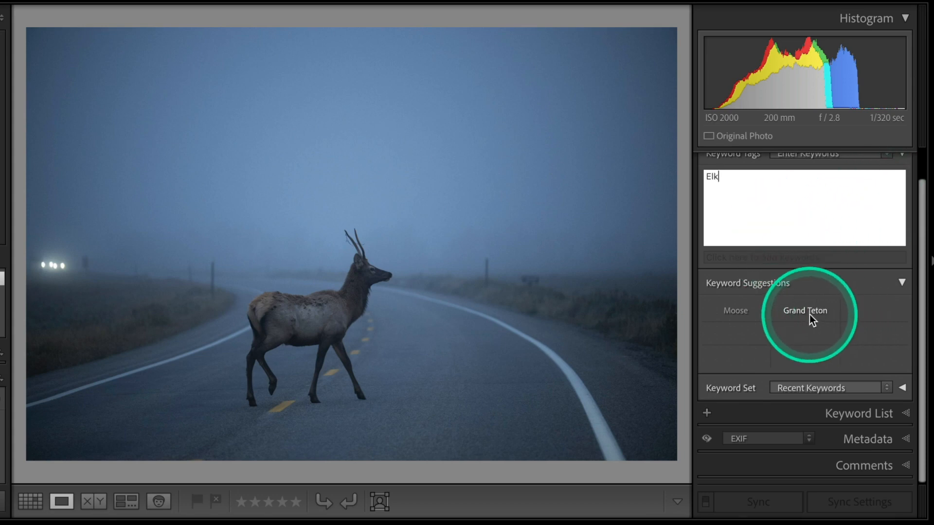
{"action": "left_click", "coordinate": [804, 311]}
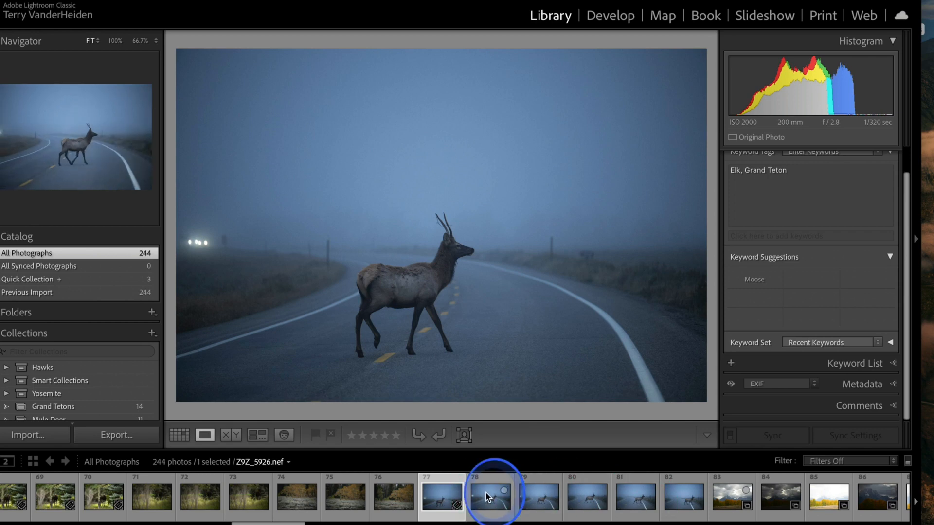
Tag the next elk frame with Elk and Grand Teton, then return to Grid view
{"action": "left_click", "coordinate": [491, 496]}
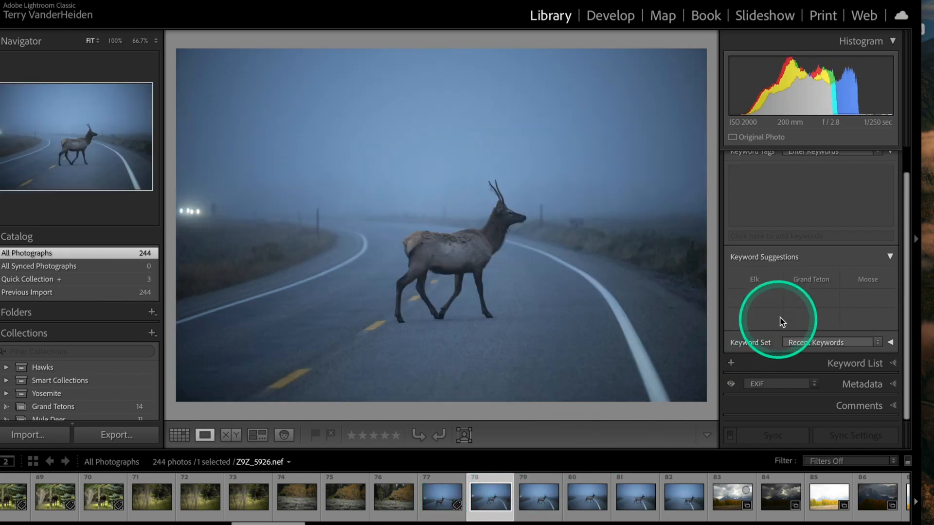
{"action": "left_click", "coordinate": [753, 278]}
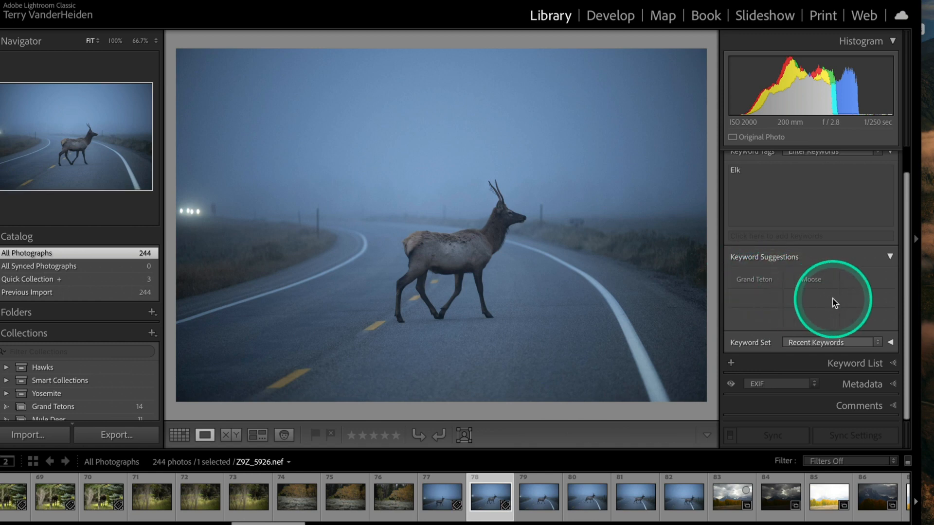
{"action": "left_click", "coordinate": [752, 279]}
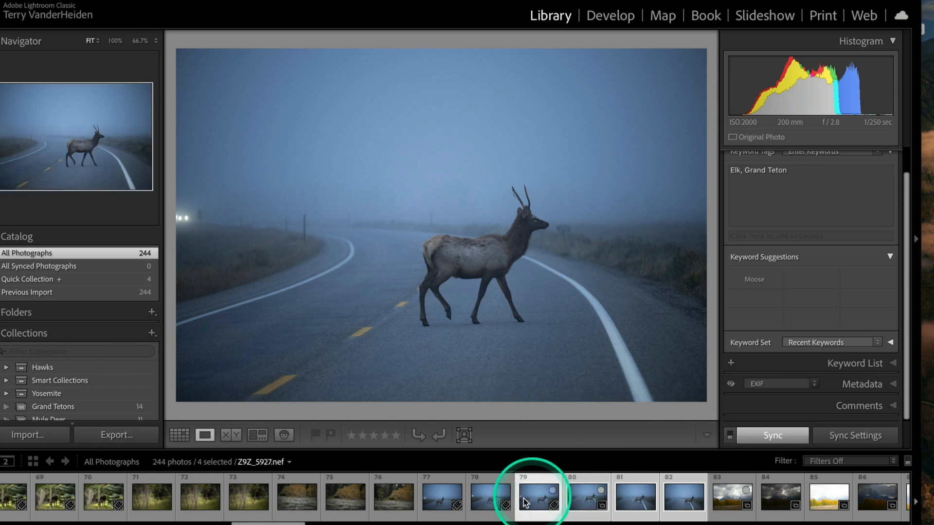
{"action": "left_click", "coordinate": [539, 497]}
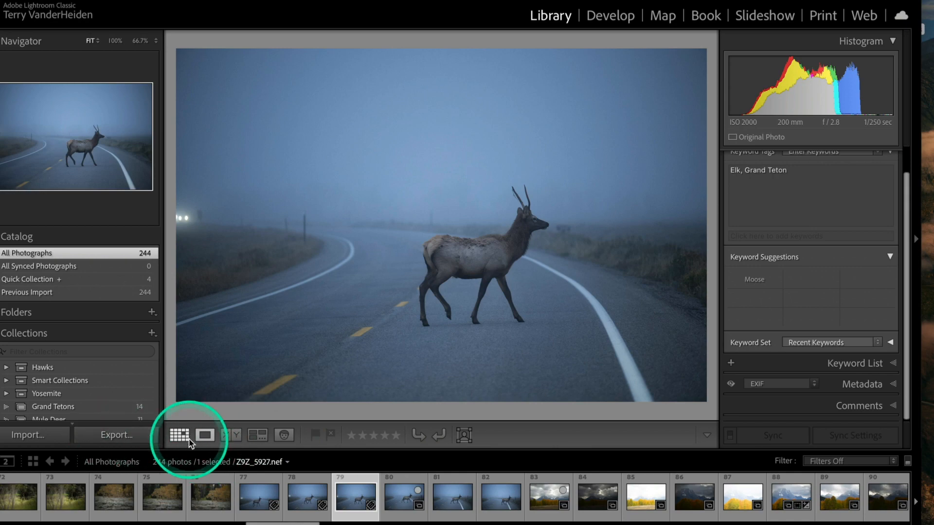
{"action": "left_click", "coordinate": [179, 435]}
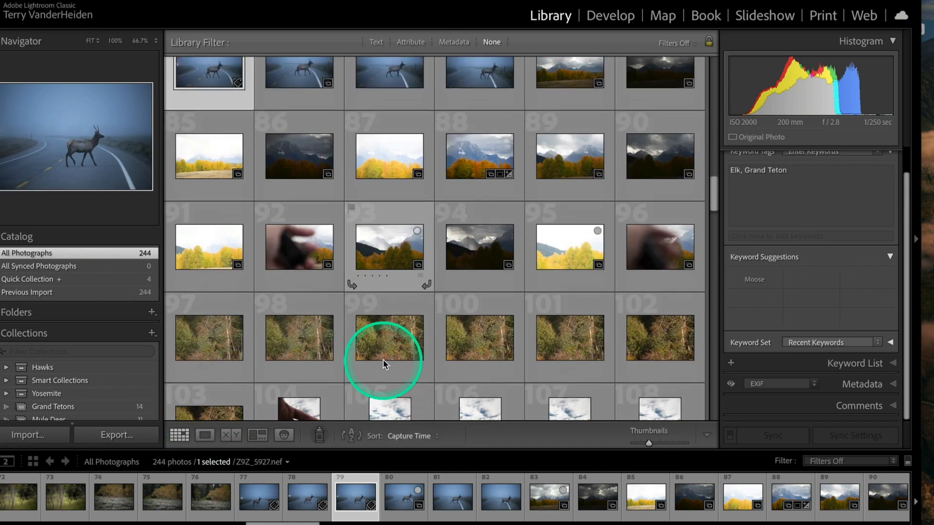
{"action": "mouse_move", "coordinate": [479, 173]}
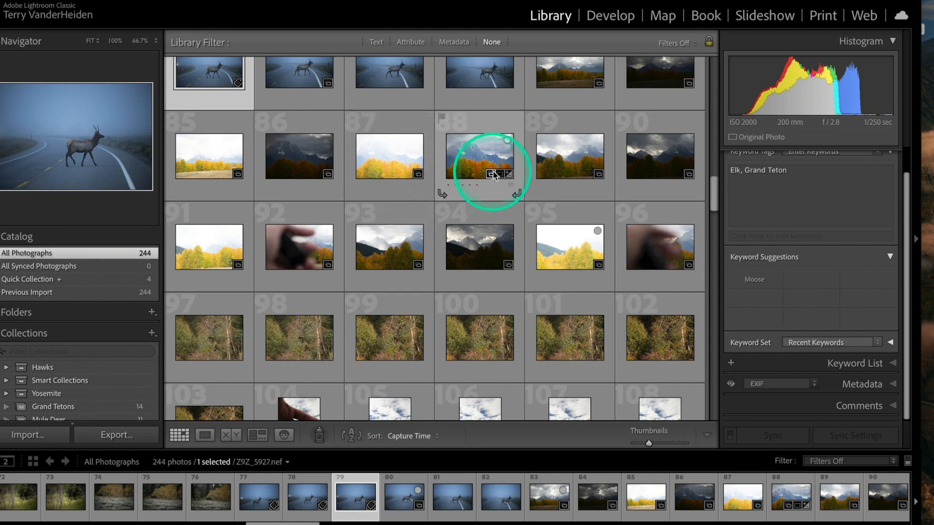
Open the Grand Tetons collection and select all 14 photos with Ctrl+A
{"action": "scroll", "scroll_direction": "up", "scroll_amount": 3}
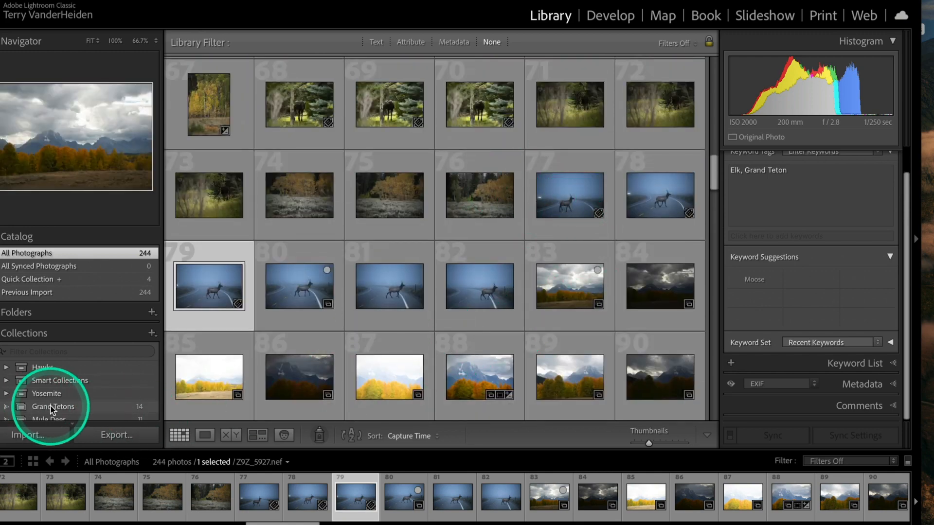
{"action": "left_click", "coordinate": [53, 406]}
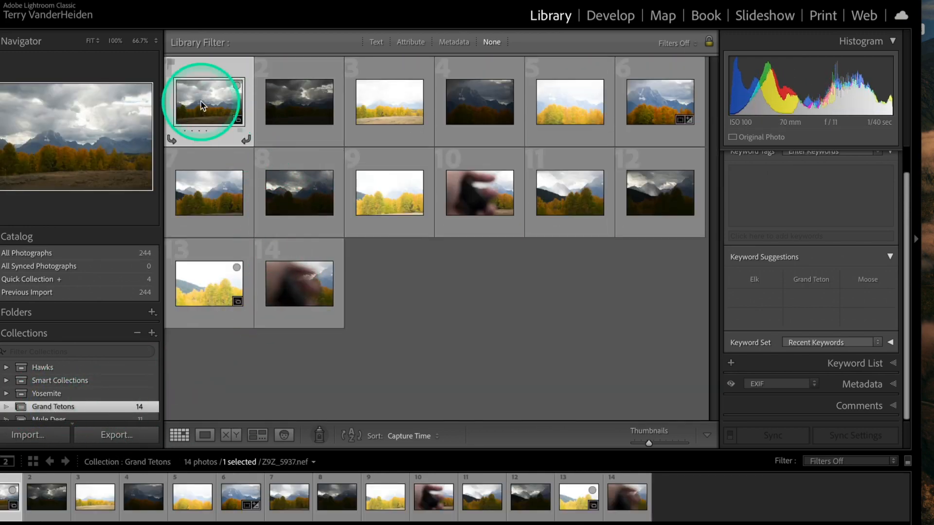
{"action": "left_click", "coordinate": [299, 282]}
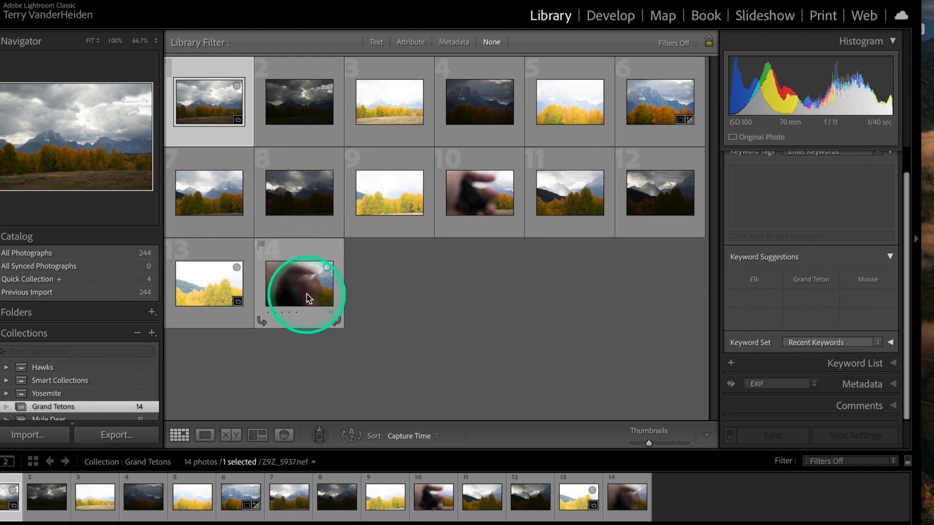
{"action": "key", "text": "ctrl+a"}
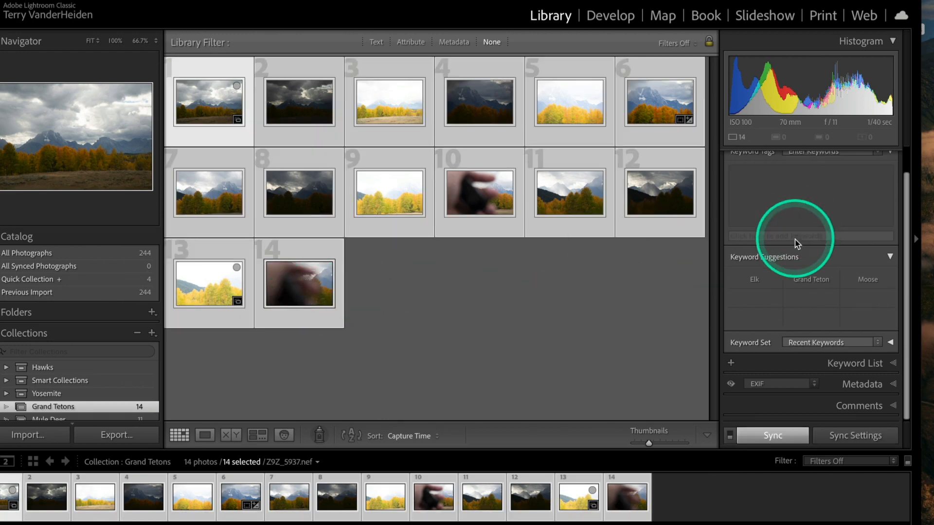
Enter keywords Grand Teton, Moutain, clouds and Fall for the selected photos, deleting a duplicate Grand Teton
{"action": "left_click", "coordinate": [810, 279]}
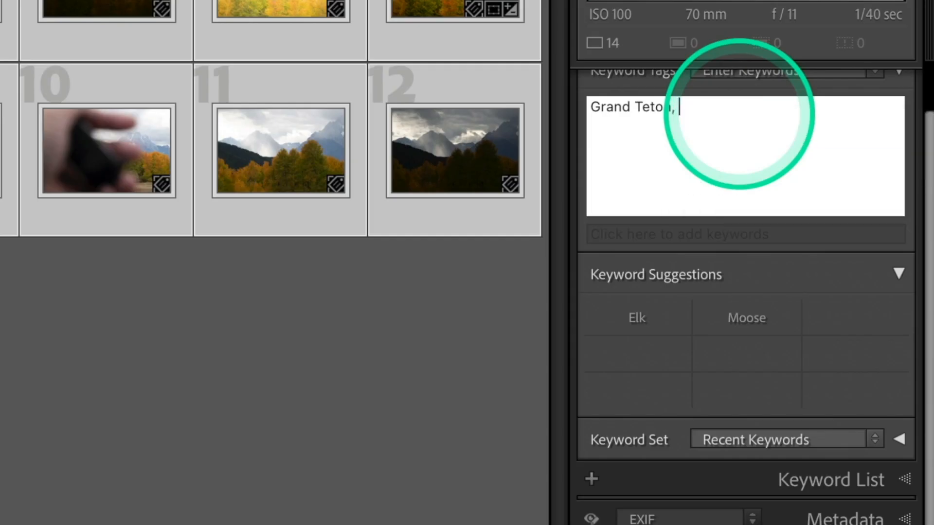
{"action": "type", "text": "Mou"}
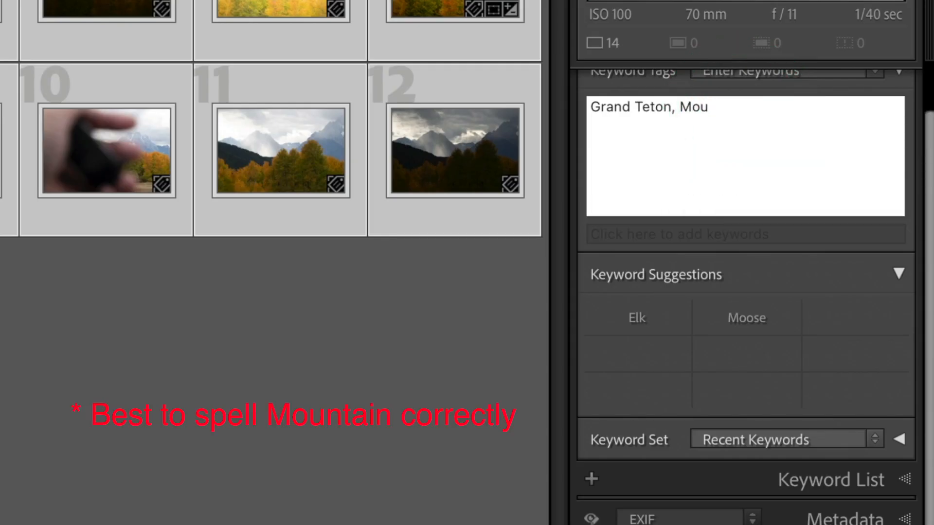
{"action": "type", "text": "tain"}
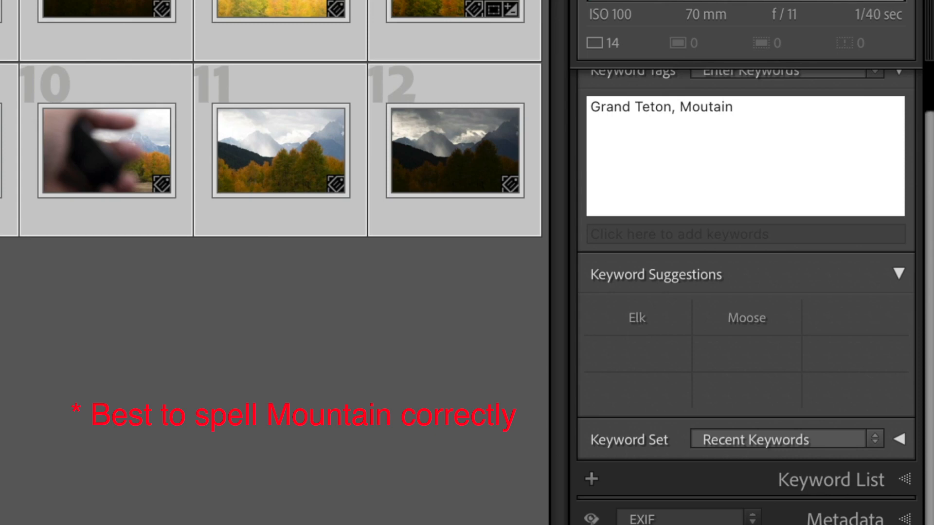
{"action": "left_click", "coordinate": [724, 107]}
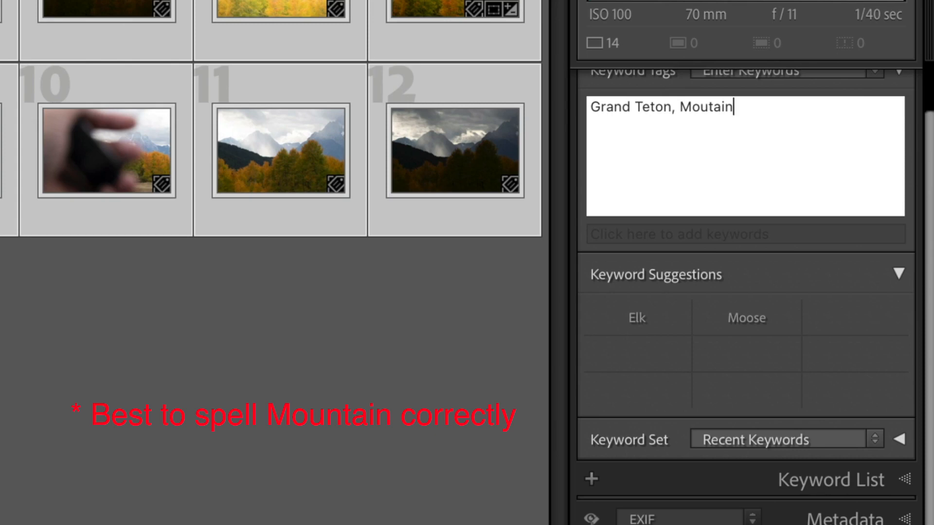
{"action": "type", "text": ", clo"}
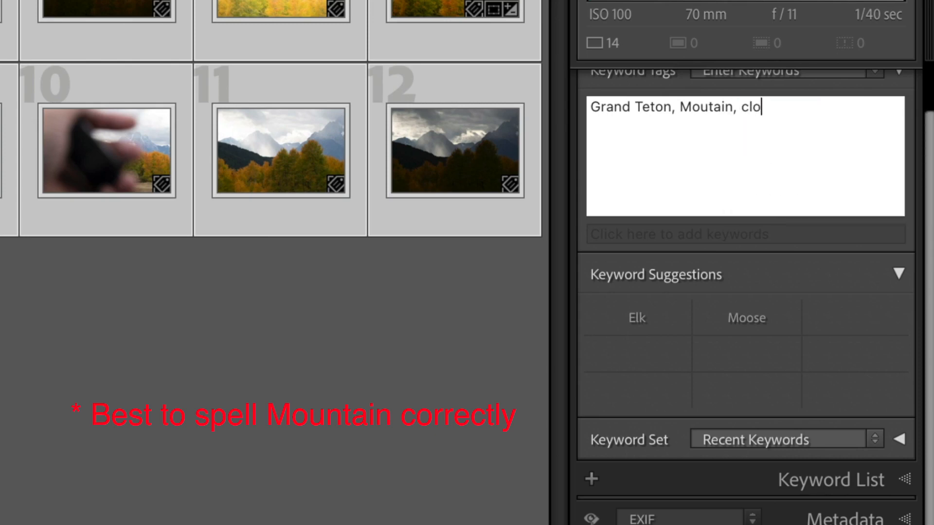
{"action": "type", "text": "uds"}
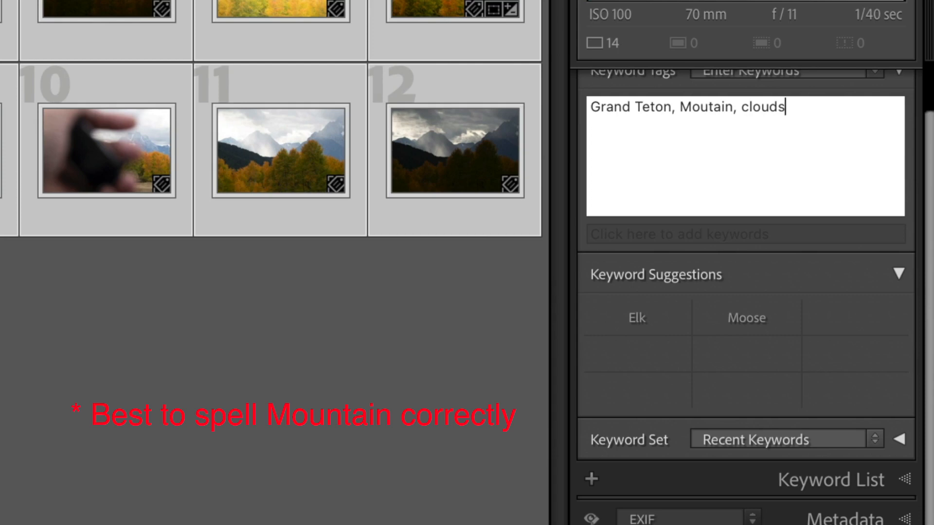
{"action": "type", "text": "Grand Teton"}
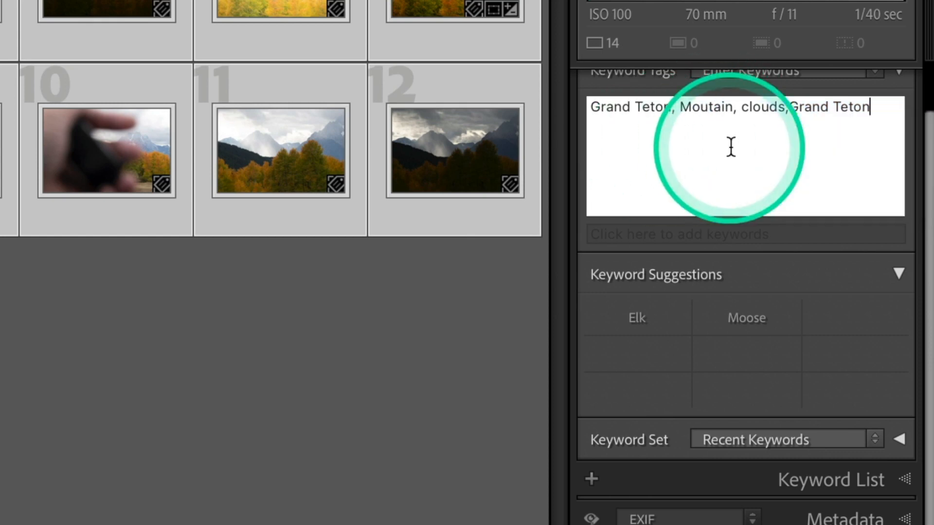
{"action": "key", "text": "Backspace"}
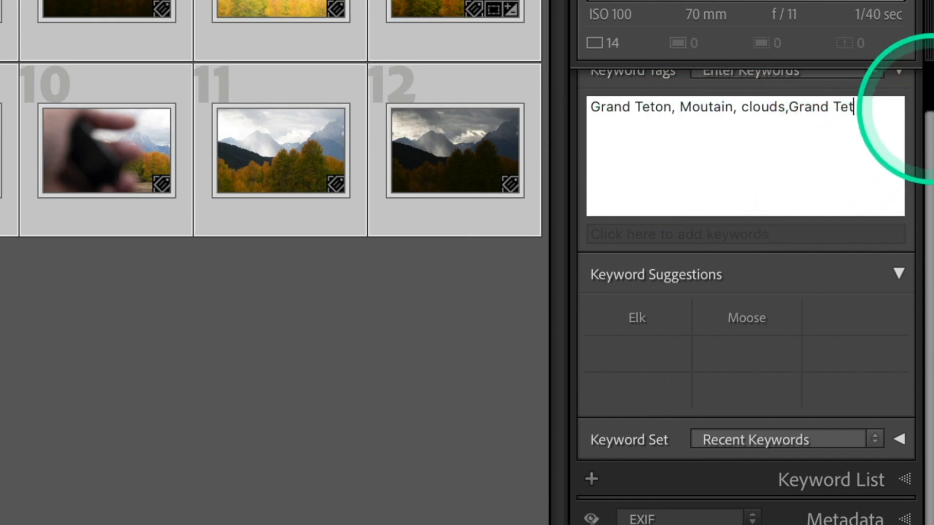
{"action": "key", "text": "Backspace"}
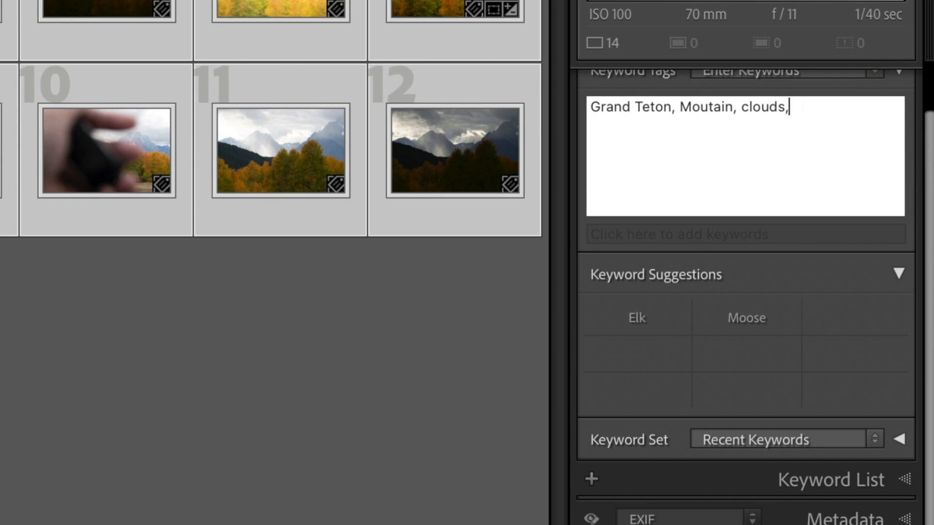
{"action": "type", "text": "Fall"}
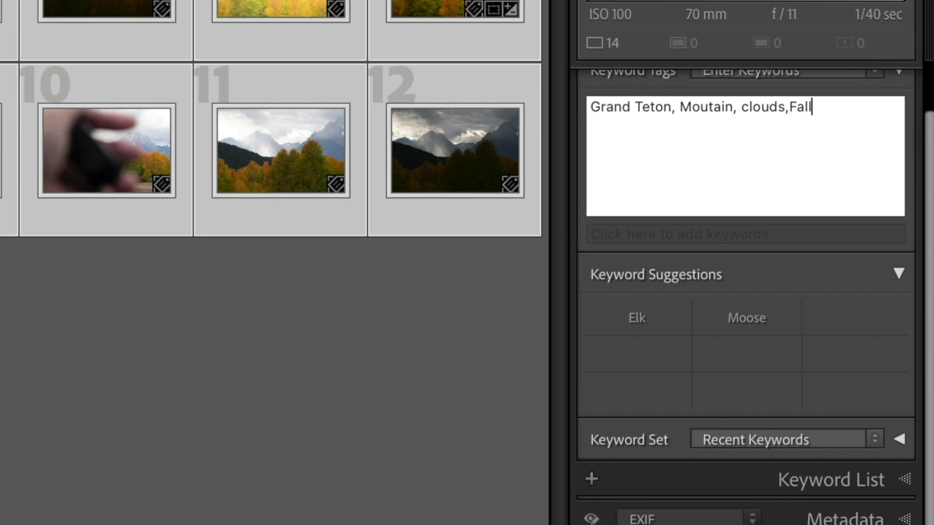
{"action": "type", "text": "Grand Teton"}
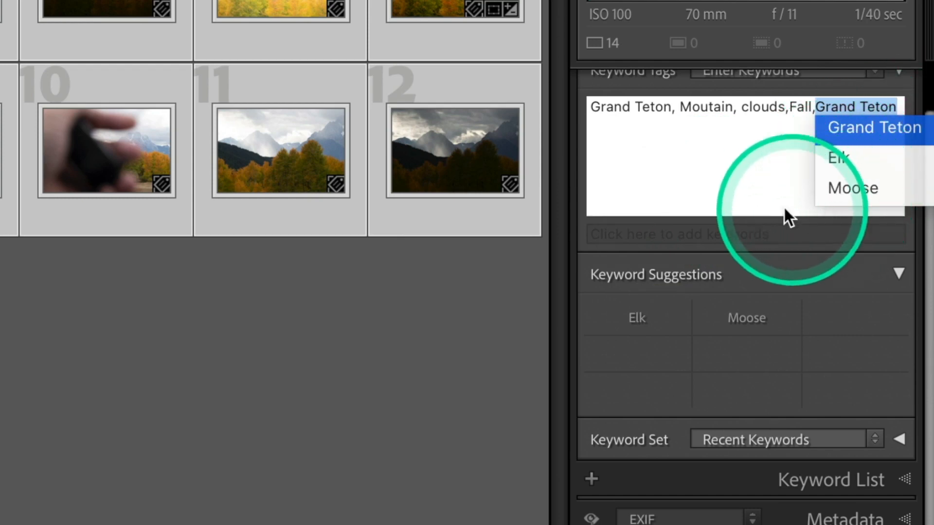
{"action": "mouse_move", "coordinate": [709, 242]}
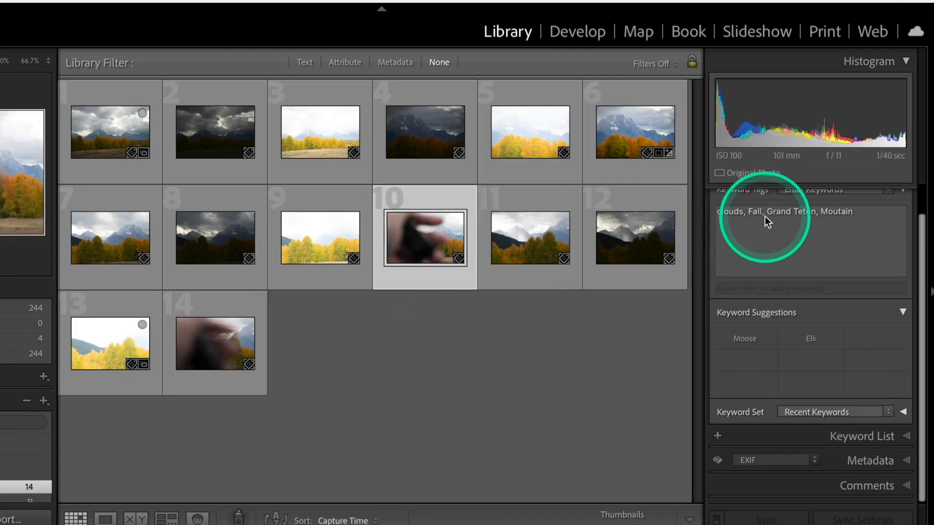
{"action": "mouse_move", "coordinate": [561, 233]}
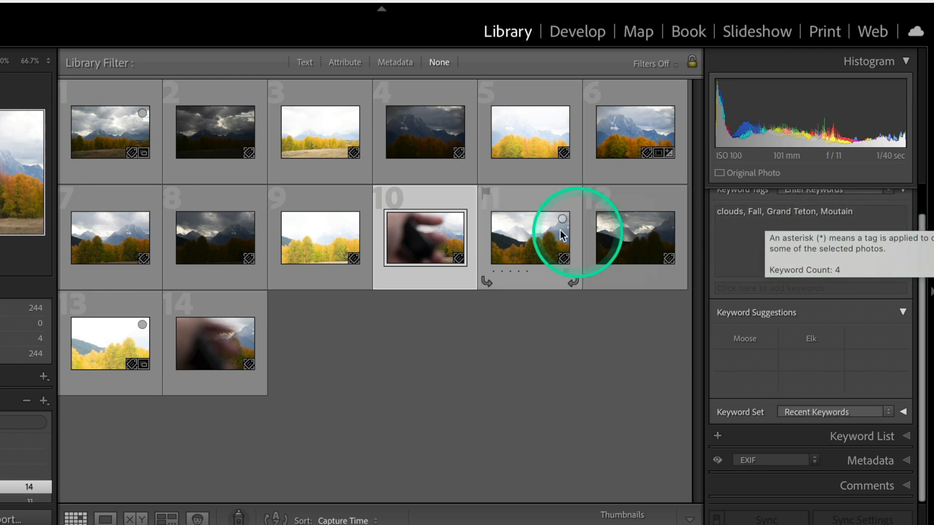
Scroll down to the bear photos, view one full size, then return to thumbnails
{"action": "left_click", "coordinate": [74, 516]}
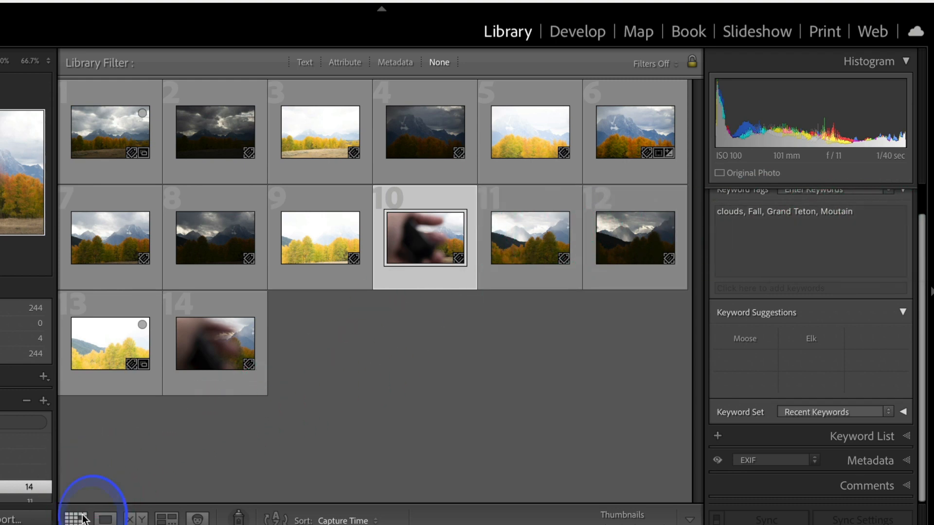
{"action": "mouse_move", "coordinate": [138, 495]}
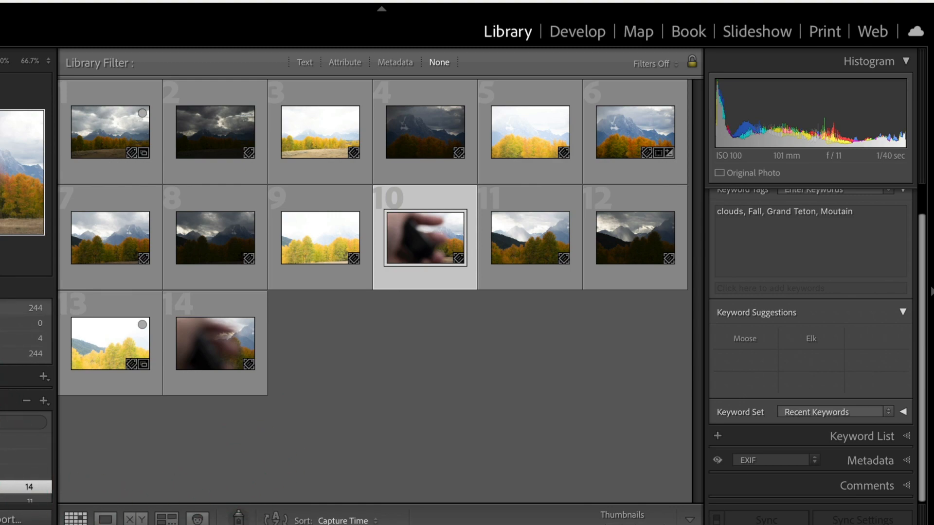
{"action": "scroll", "scroll_direction": "down", "scroll_amount": 3}
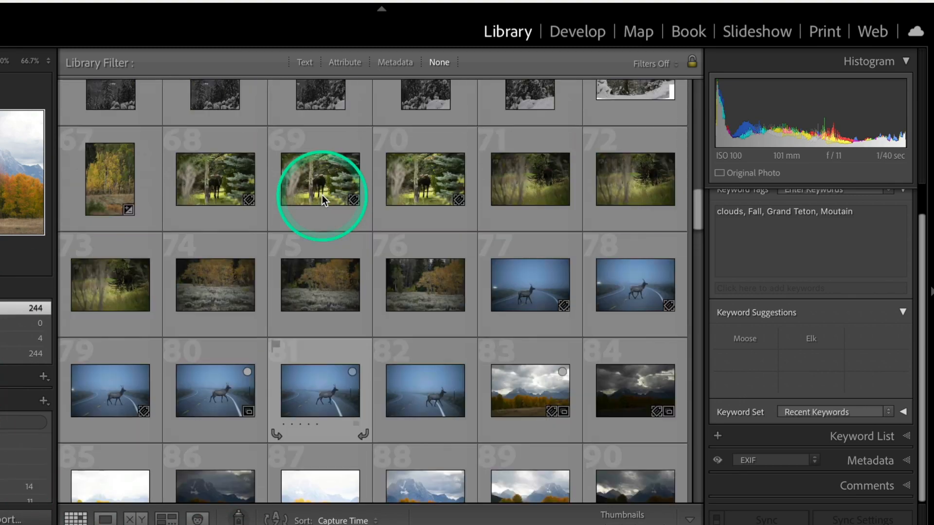
{"action": "scroll", "scroll_direction": "down", "scroll_amount": 3}
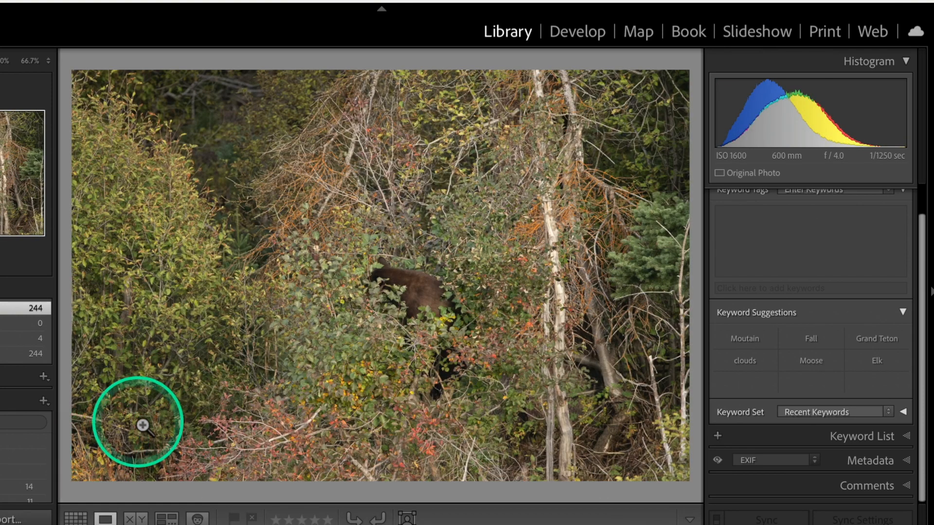
{"action": "left_click", "coordinate": [74, 517]}
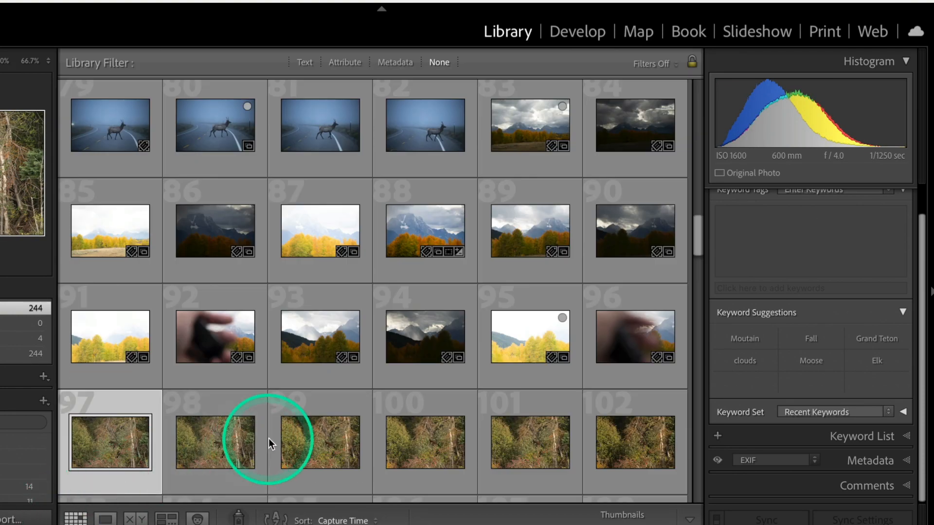
Type 'Black Bear' into Keyword Tags and apply it to photos 97–103
{"action": "scroll", "scroll_direction": "down", "scroll_amount": 3}
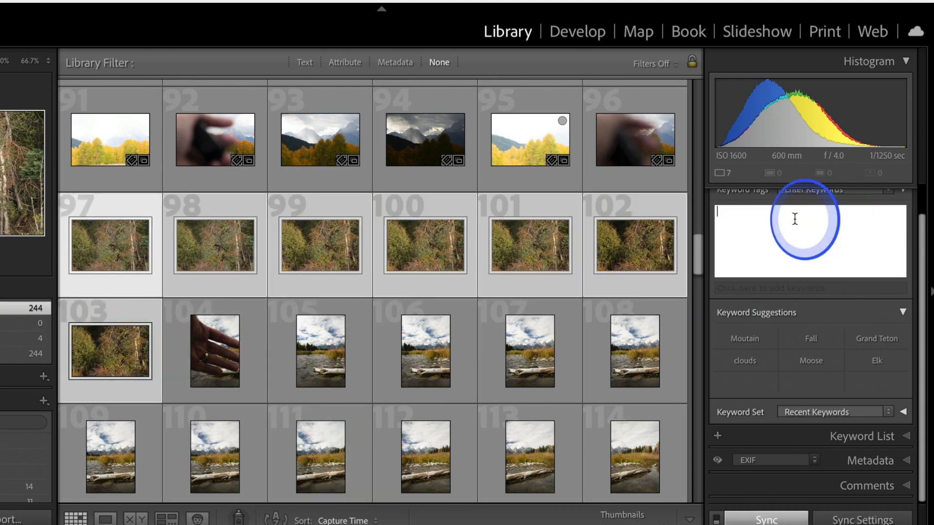
{"action": "type", "text": "Bla"}
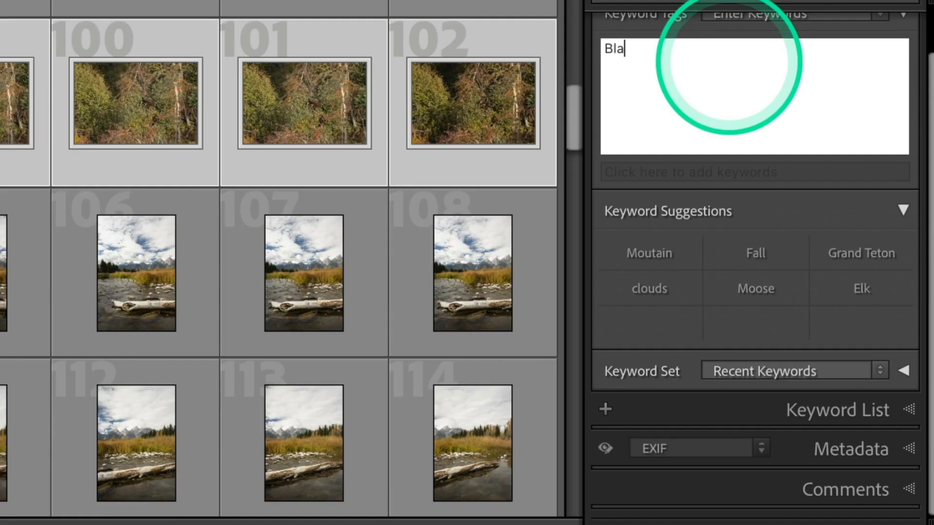
{"action": "type", "text": "ck Bear"}
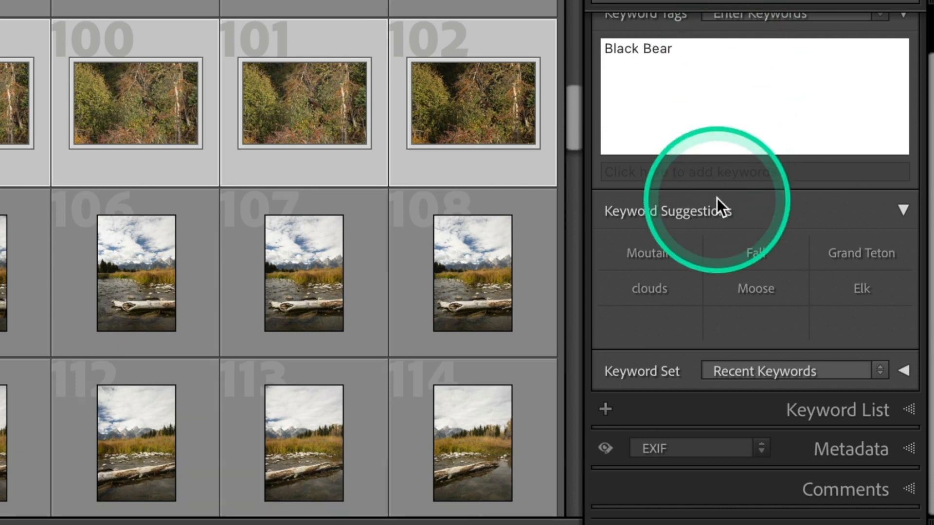
{"action": "left_click", "coordinate": [860, 253]}
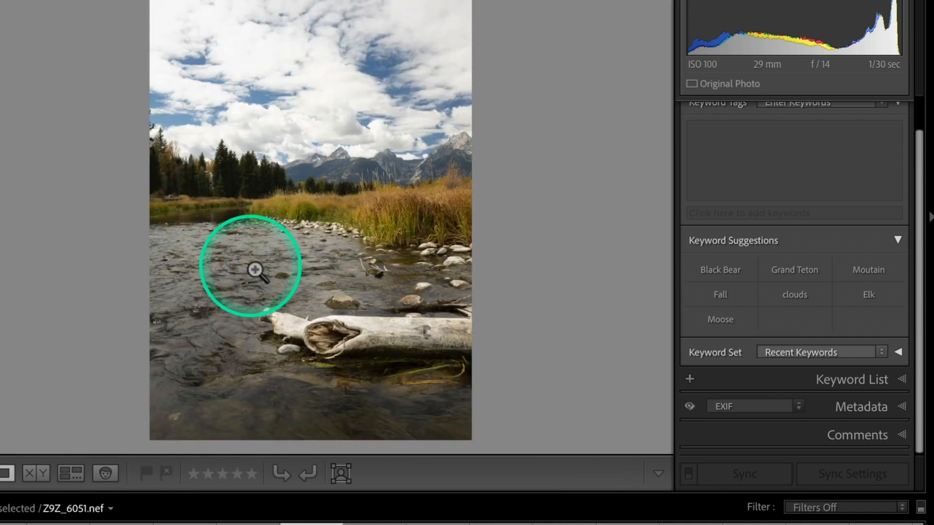
{"action": "mouse_move", "coordinate": [230, 284]}
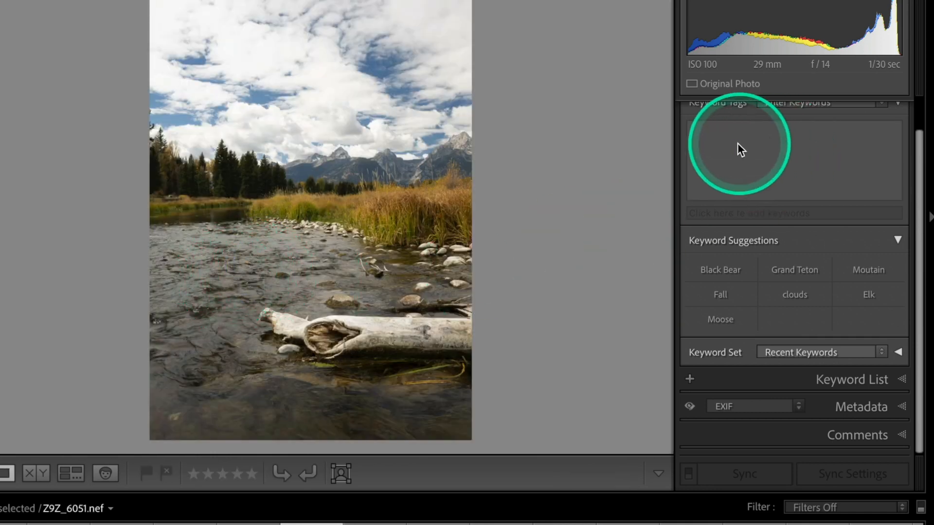
Add the Pano and Grand Teton keywords to the driftwood river scene, then return to Grid view
{"action": "type", "text": "P"}
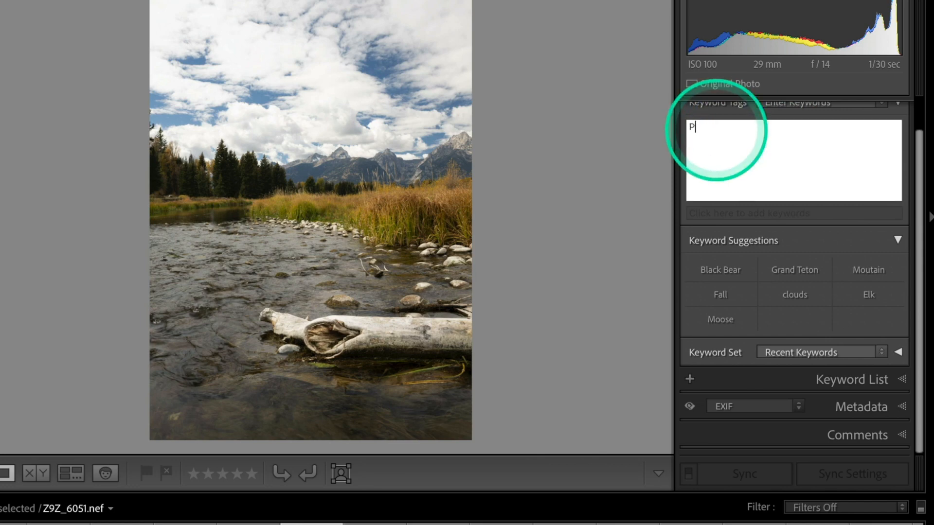
{"action": "type", "text": "ano"}
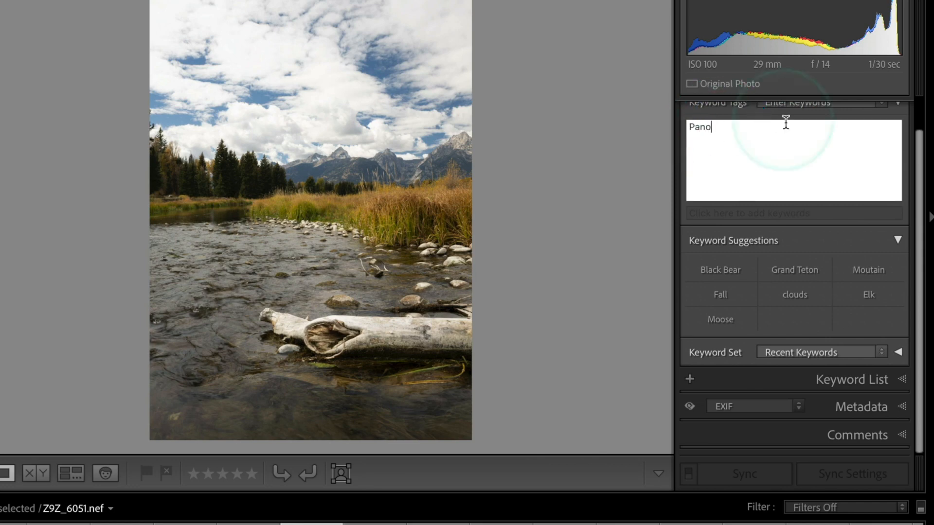
{"action": "type", "text": "."}
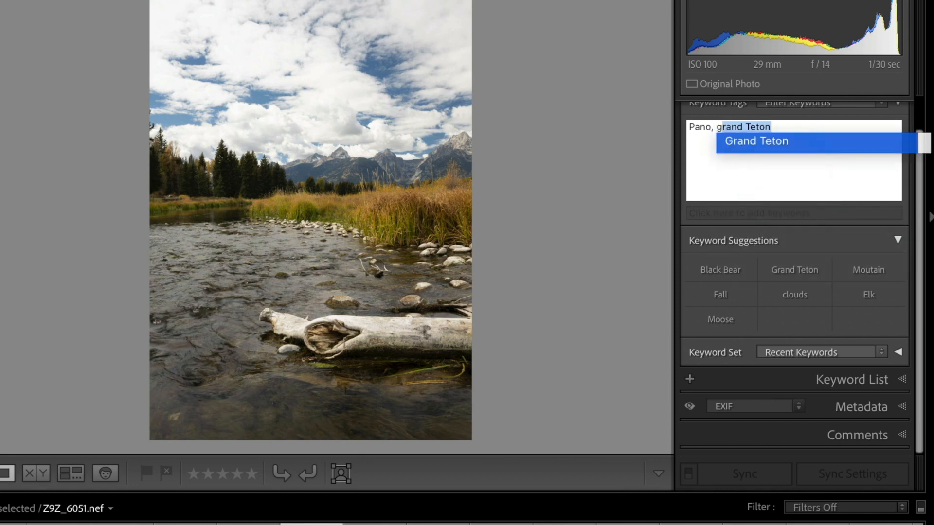
{"action": "left_click", "coordinate": [786, 146]}
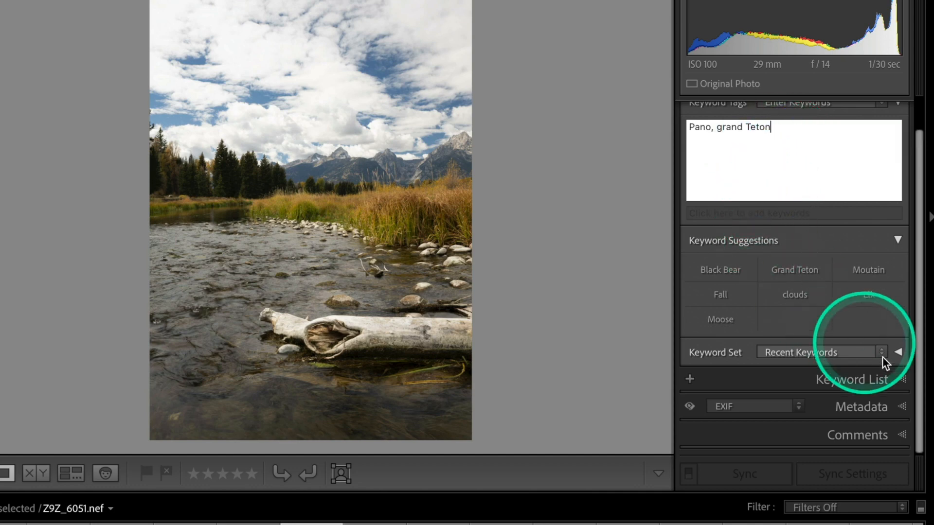
{"action": "left_click", "coordinate": [794, 270]}
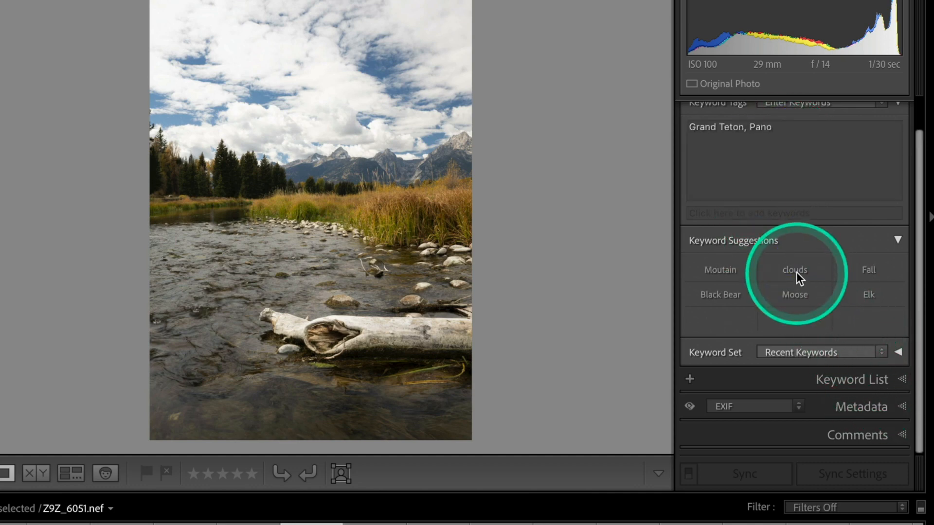
{"action": "mouse_move", "coordinate": [724, 241]}
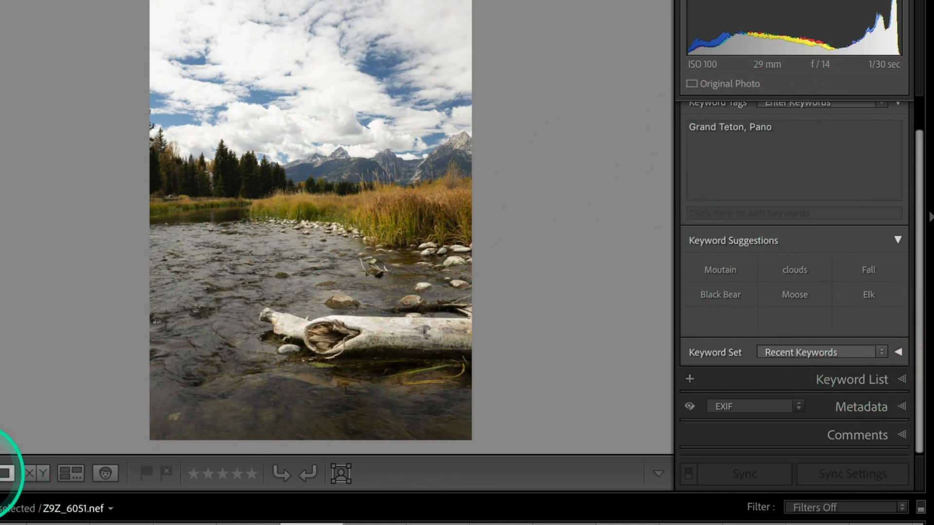
{"action": "left_click", "coordinate": [70, 474]}
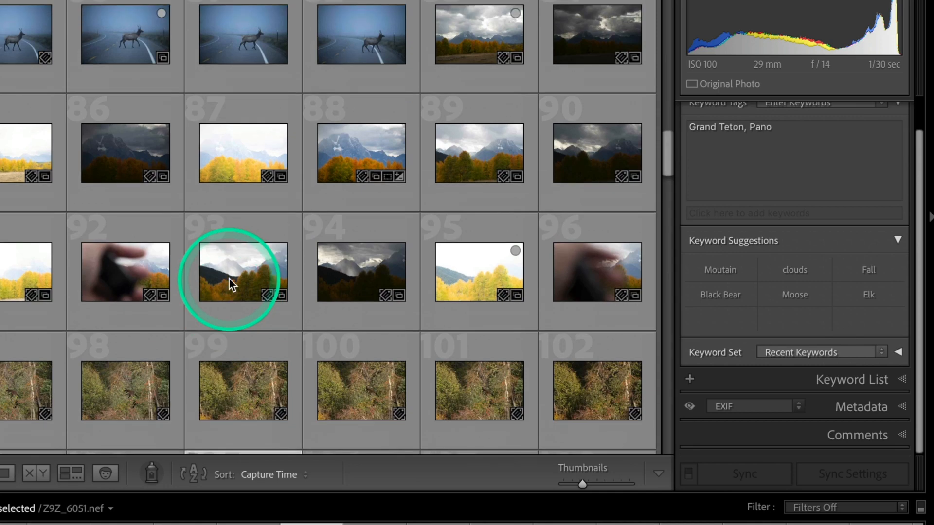
Enter Yosemite, Half Dome, River and Merced River as keywords for the autumn river-reflection photos
{"action": "scroll", "scroll_direction": "up", "scroll_amount": 3}
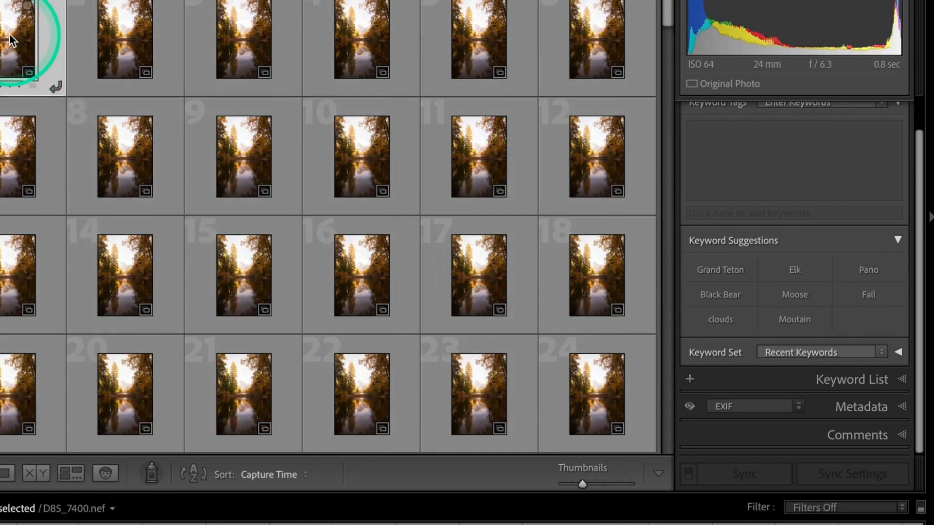
{"action": "mouse_move", "coordinate": [667, 6]}
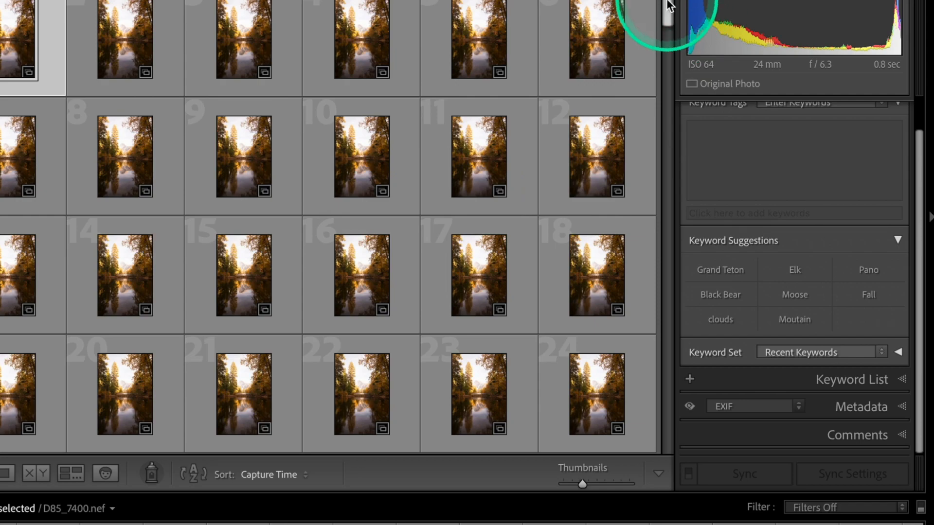
{"action": "scroll", "scroll_direction": "down", "scroll_amount": 3}
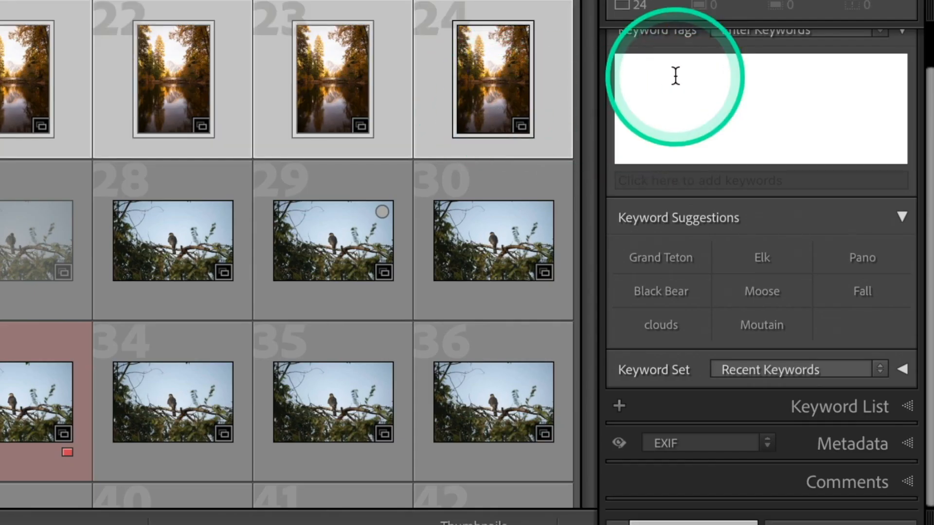
{"action": "type", "text": "Yosemit"}
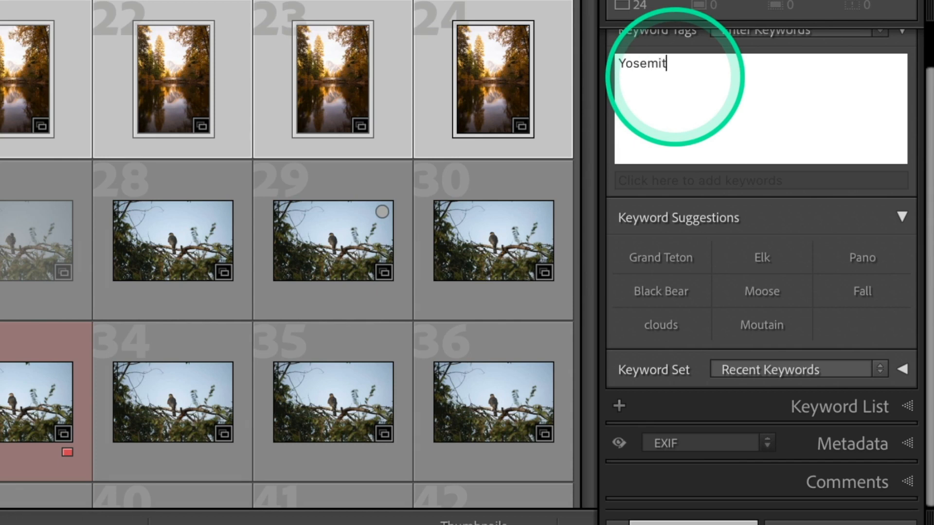
{"action": "type", "text": "e, H"}
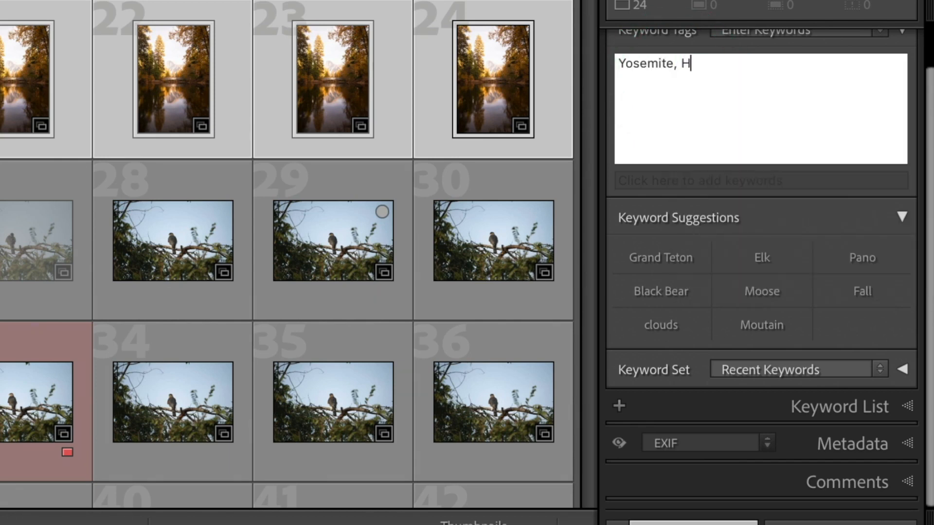
{"action": "type", "text": "alf Do"}
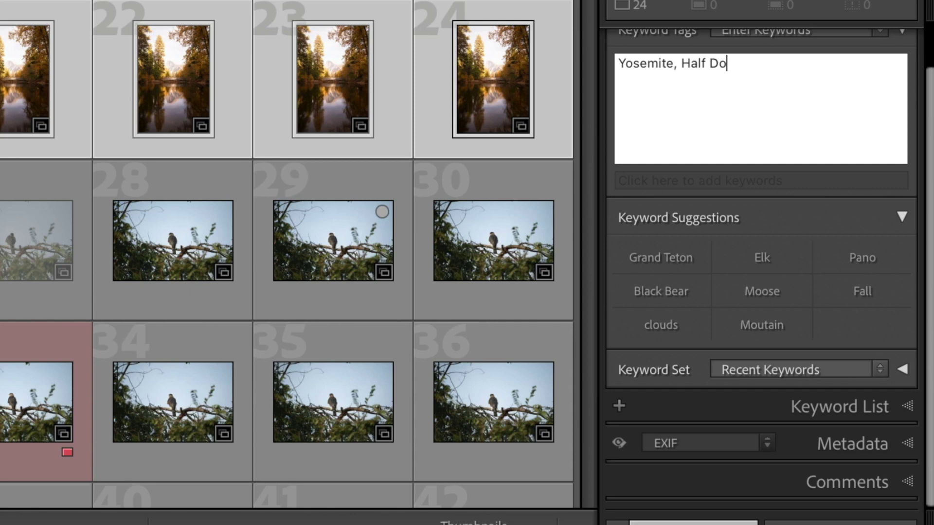
{"action": "type", "text": "me,"}
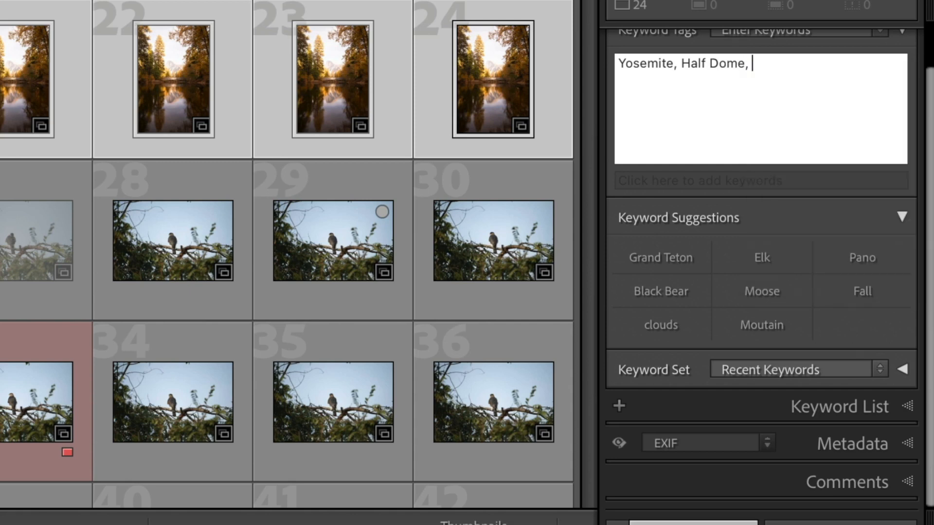
{"action": "type", "text": "River, Grand Teton"}
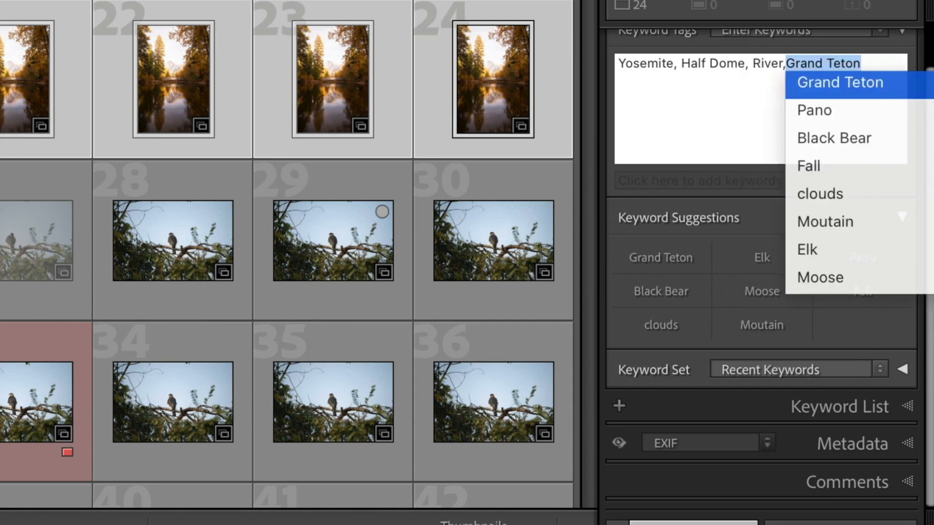
{"action": "type", "text": "Merced"}
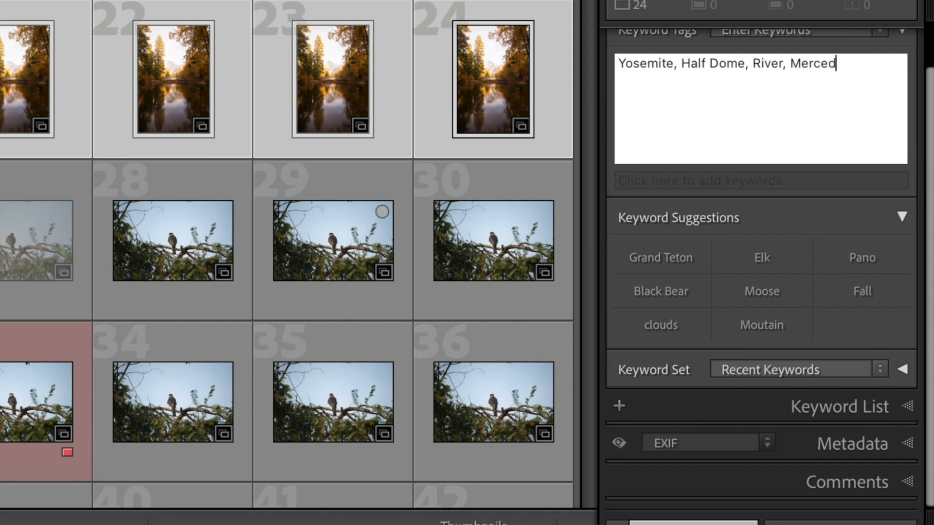
{"action": "type", "text": "River"}
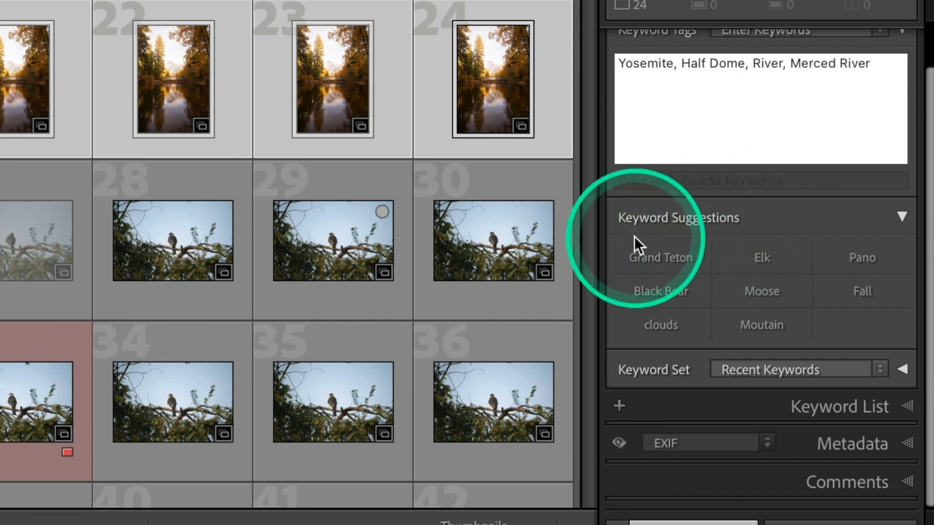
{"action": "mouse_move", "coordinate": [730, 324]}
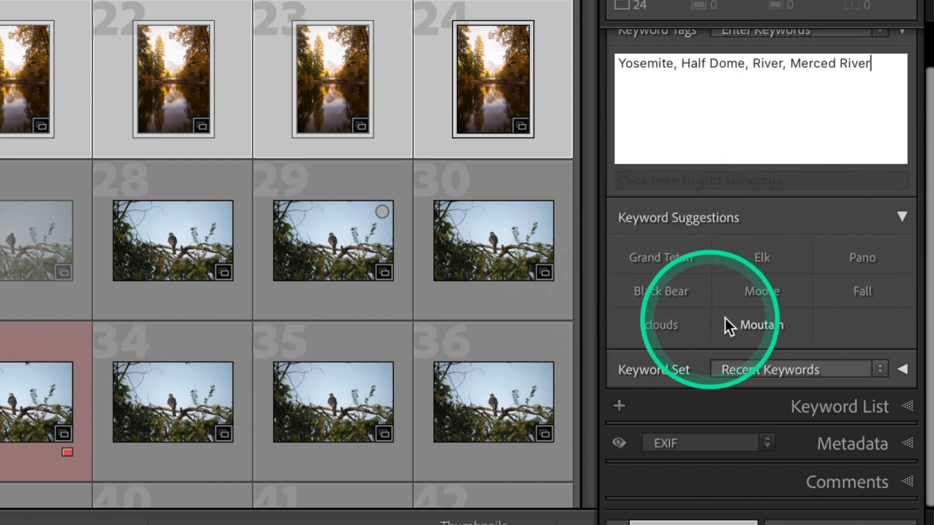
{"action": "mouse_move", "coordinate": [708, 295]}
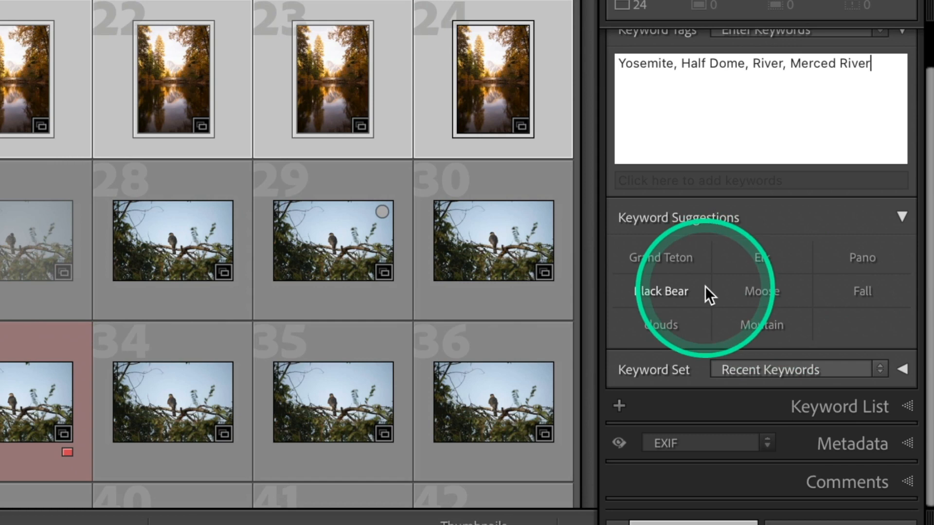
{"action": "mouse_move", "coordinate": [491, 241]}
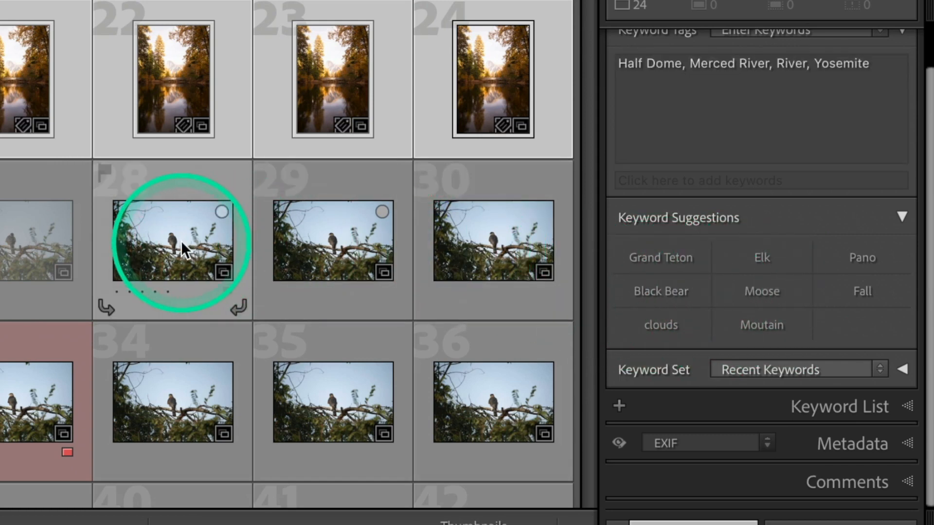
Select hawk photo 28 and enter the keywords Hawk and Cooper's Hawk
{"action": "left_click", "coordinate": [173, 241]}
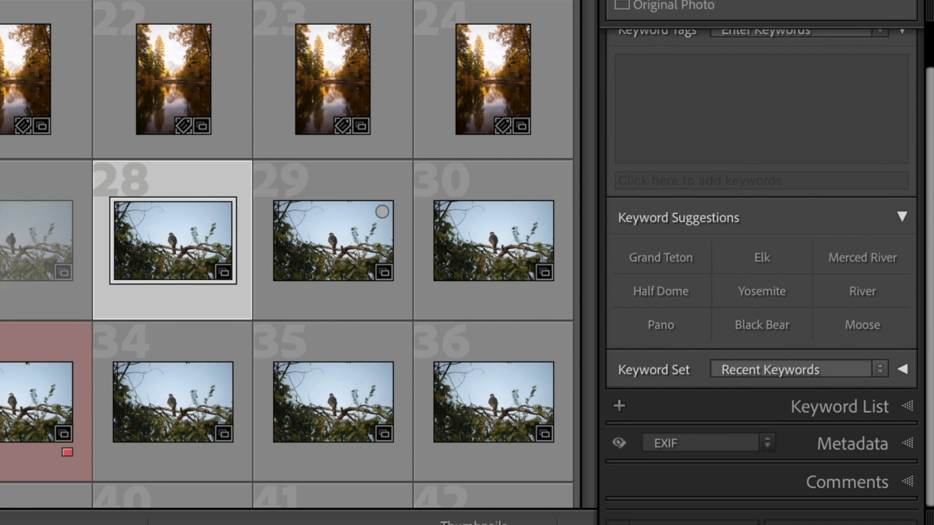
{"action": "left_click", "coordinate": [688, 95]}
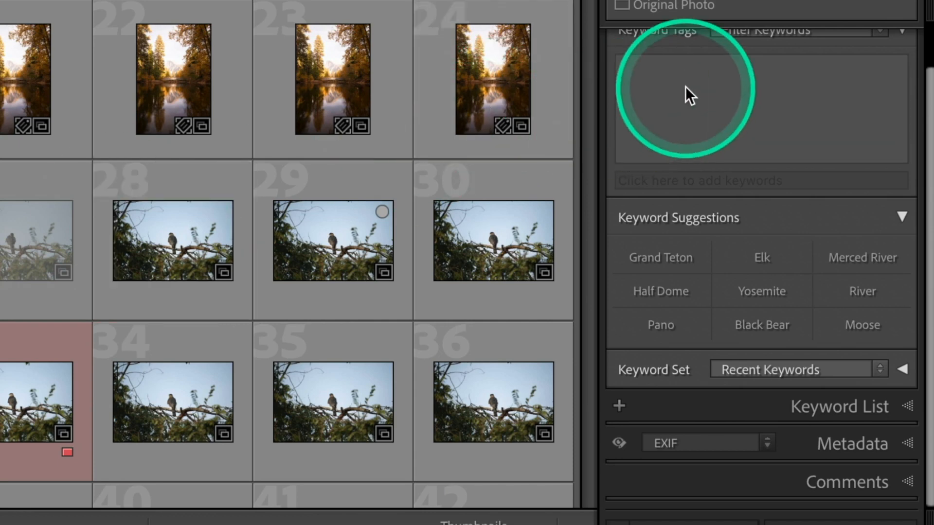
{"action": "type", "text": "Hak"}
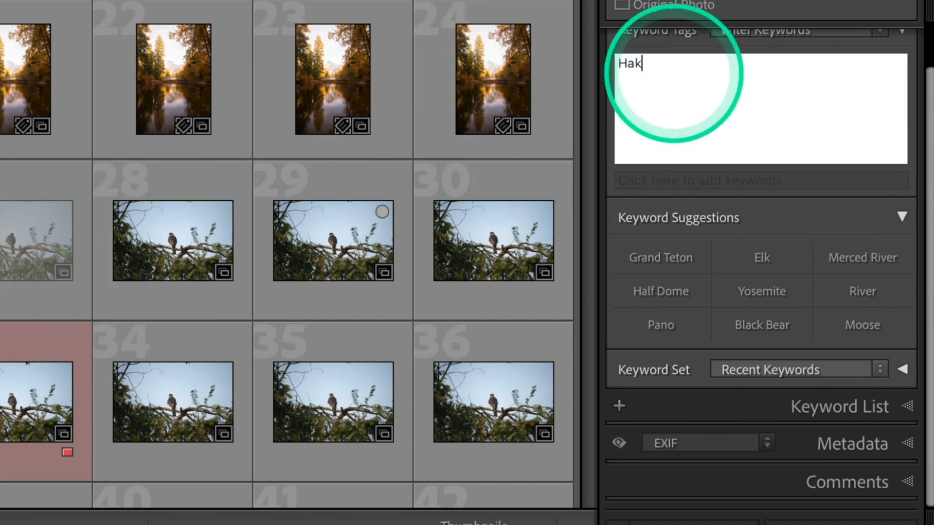
{"action": "key", "text": "Backspace"}
{"action": "type", "text": "wk,"}
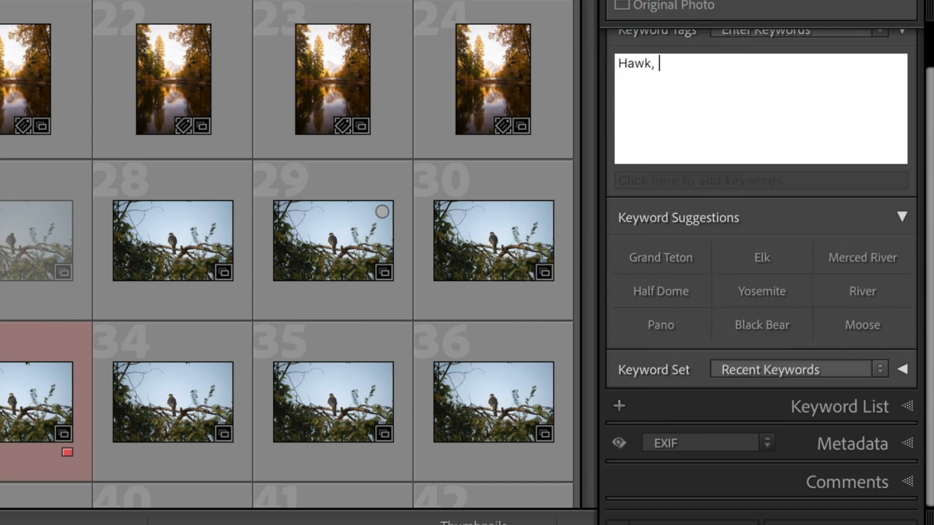
{"action": "type", "text": "Coopeer"}
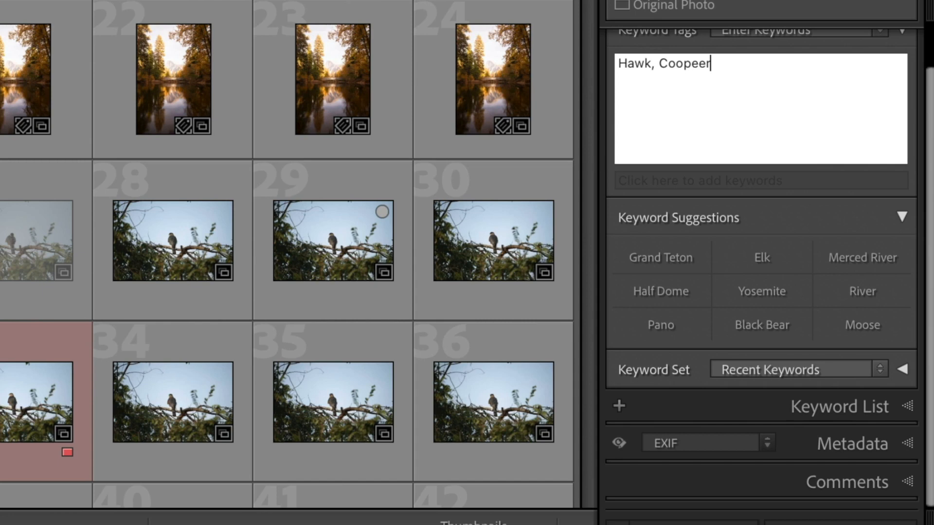
{"action": "key", "text": "BackSpace"}
{"action": "type", "text": "'s H"}
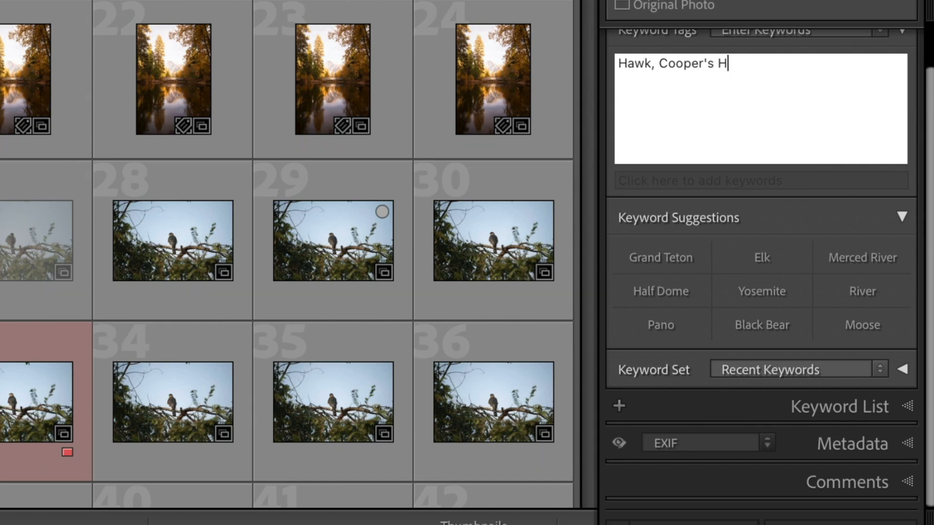
{"action": "type", "text": "awk,Merced River"}
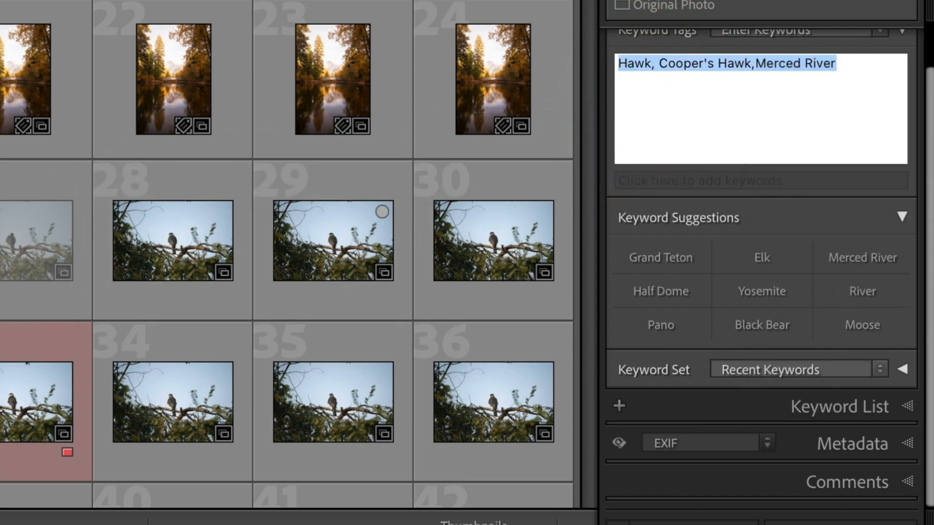
Delete the mistaken Merced River keyword from the hawk photos' keyword box
{"action": "scroll", "scroll_direction": "down", "scroll_amount": 3}
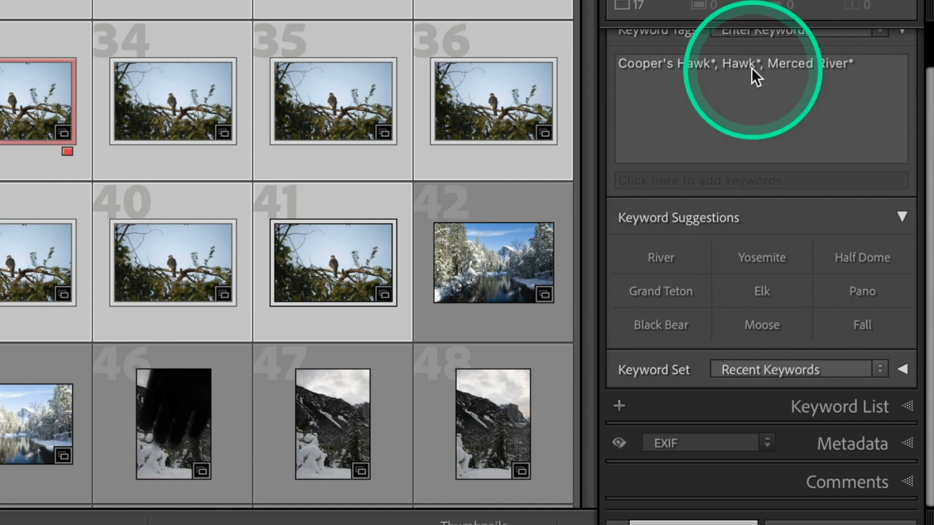
{"action": "left_click", "coordinate": [756, 64]}
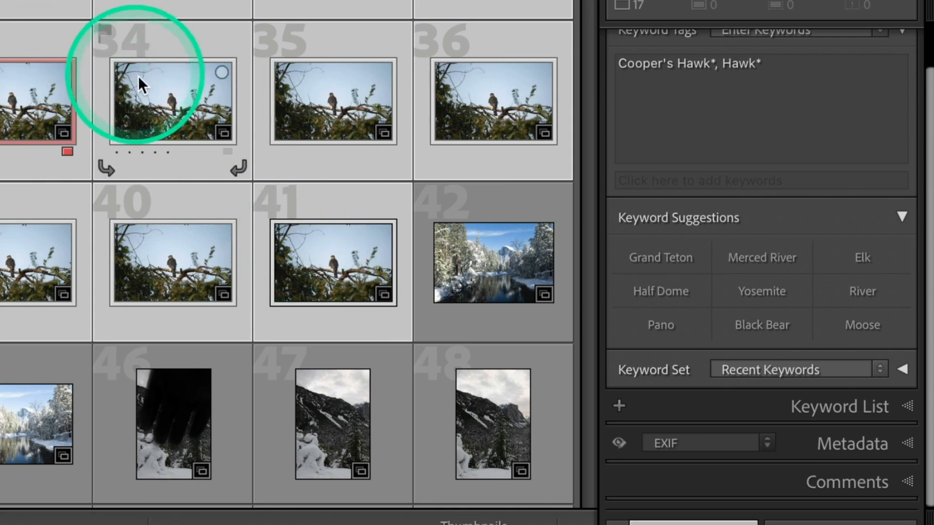
{"action": "scroll", "scroll_direction": "down", "scroll_amount": 3}
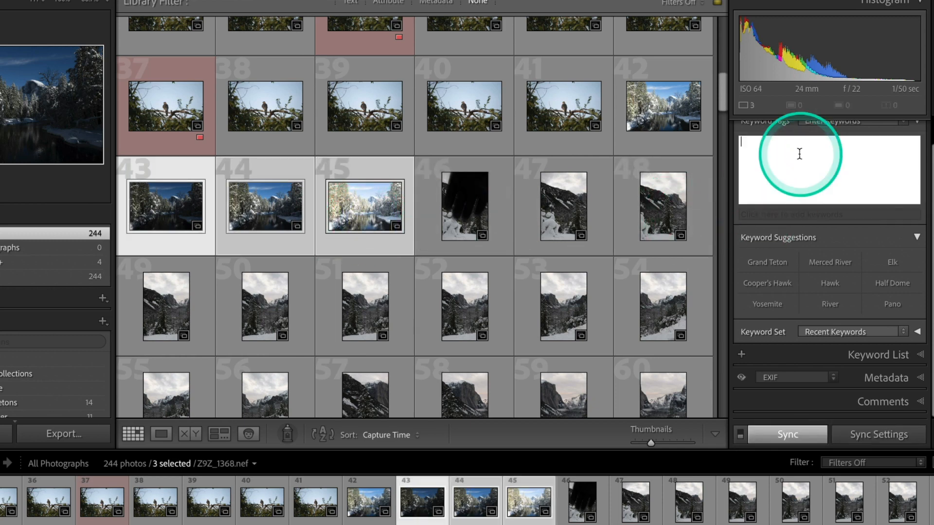
{"action": "mouse_move", "coordinate": [767, 303]}
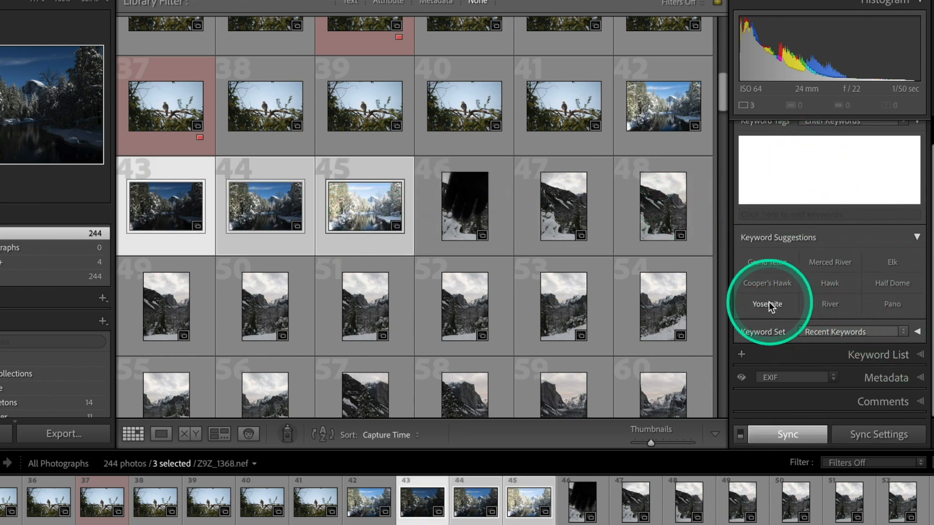
Apply the Yosemite, Merced River and Half Dome keyword suggestions to snowy photos 43–45
{"action": "left_click", "coordinate": [766, 304]}
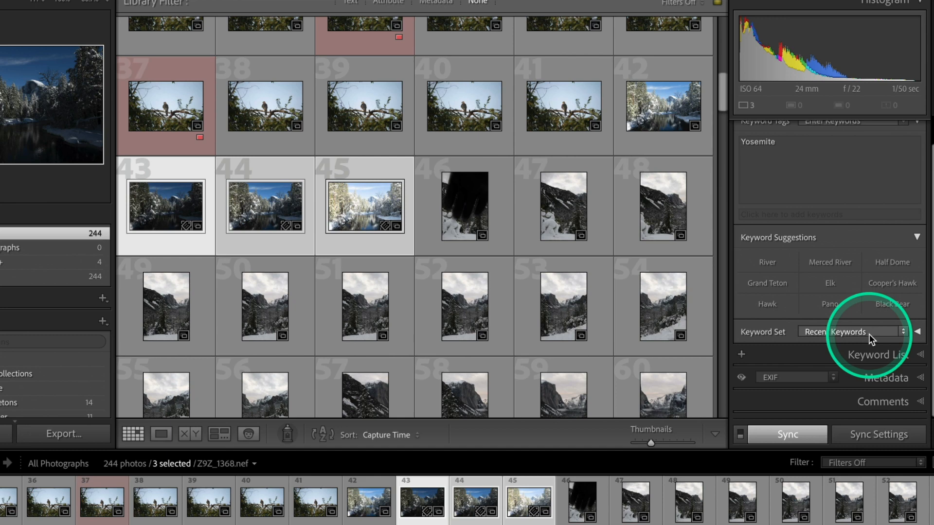
{"action": "left_click", "coordinate": [829, 262]}
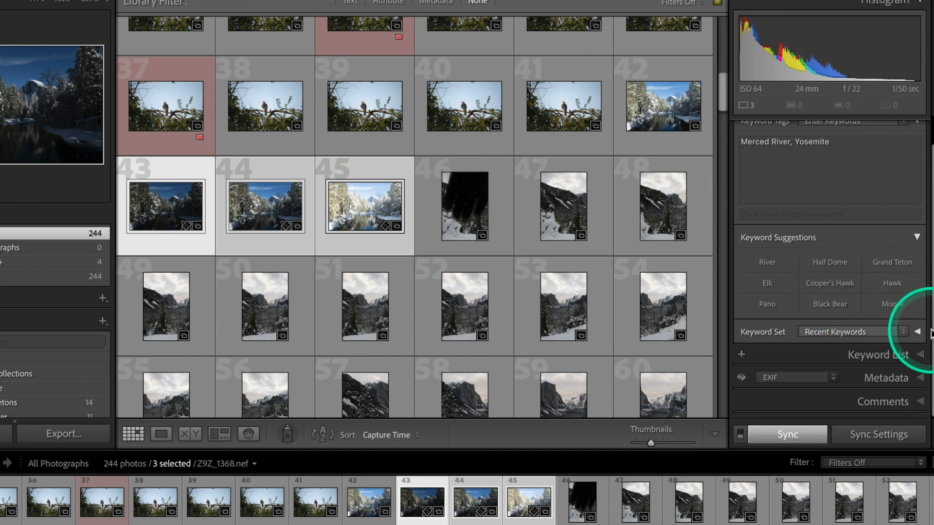
{"action": "mouse_move", "coordinate": [844, 327]}
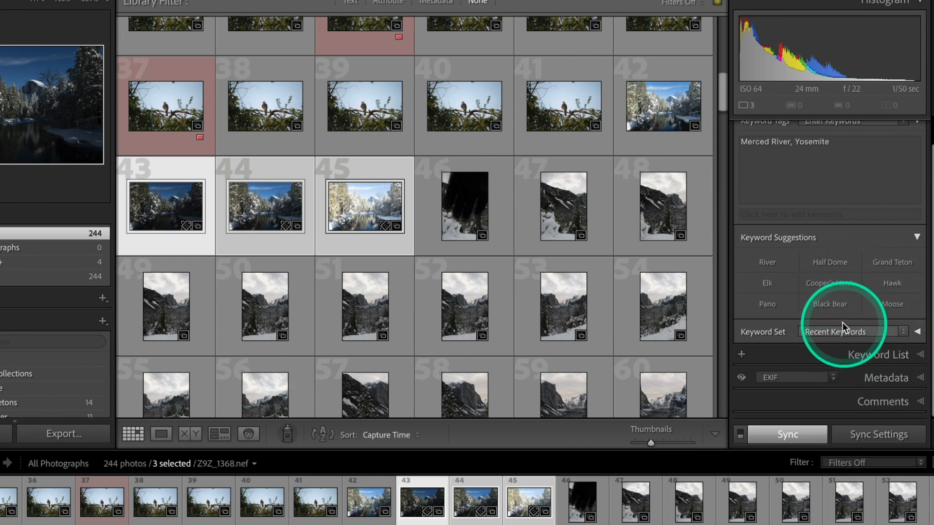
{"action": "mouse_move", "coordinate": [824, 267]}
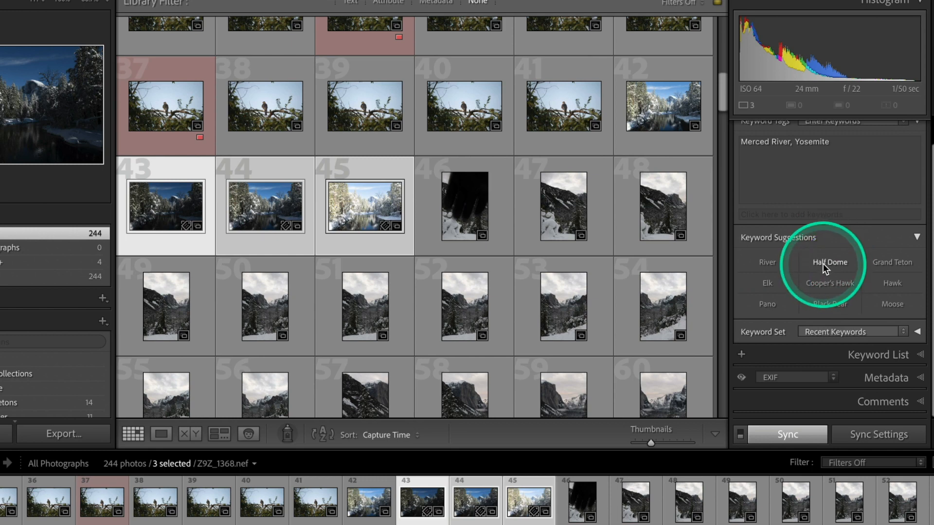
{"action": "left_click", "coordinate": [830, 262]}
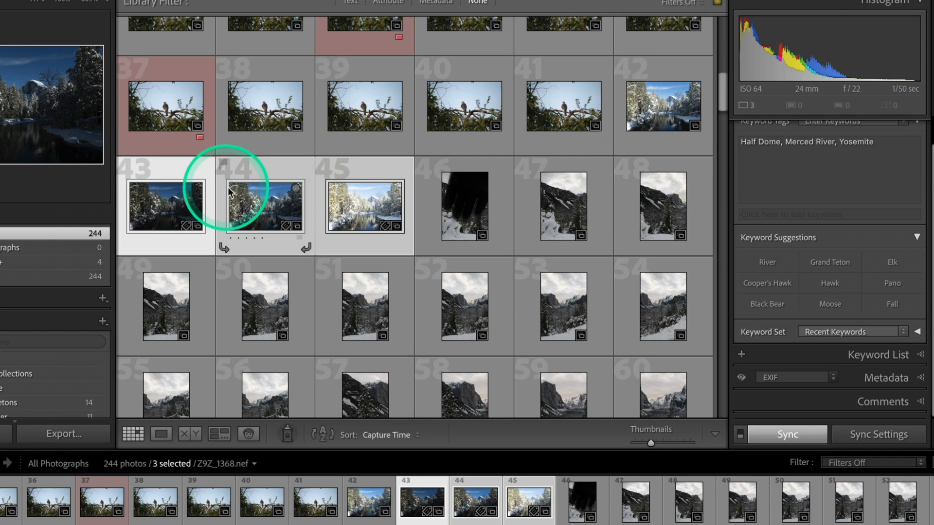
{"action": "mouse_move", "coordinate": [300, 199]}
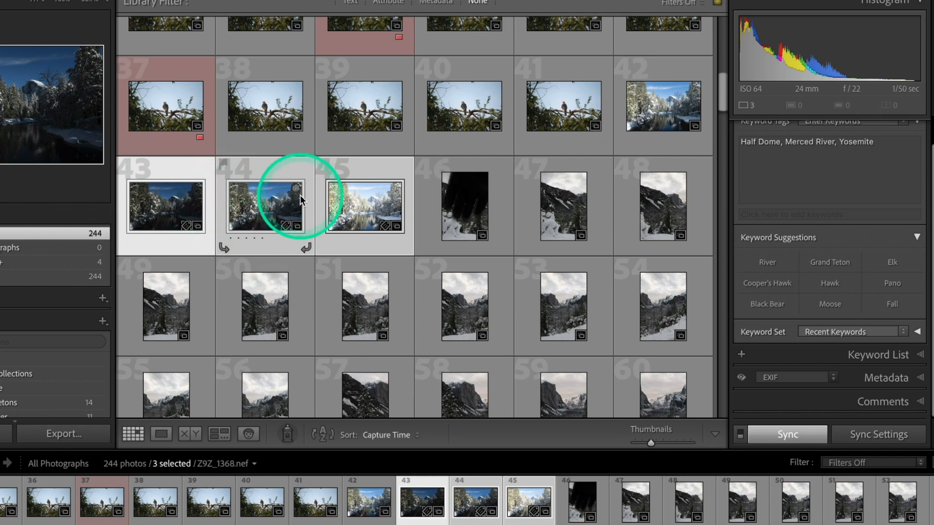
{"action": "mouse_move", "coordinate": [281, 208]}
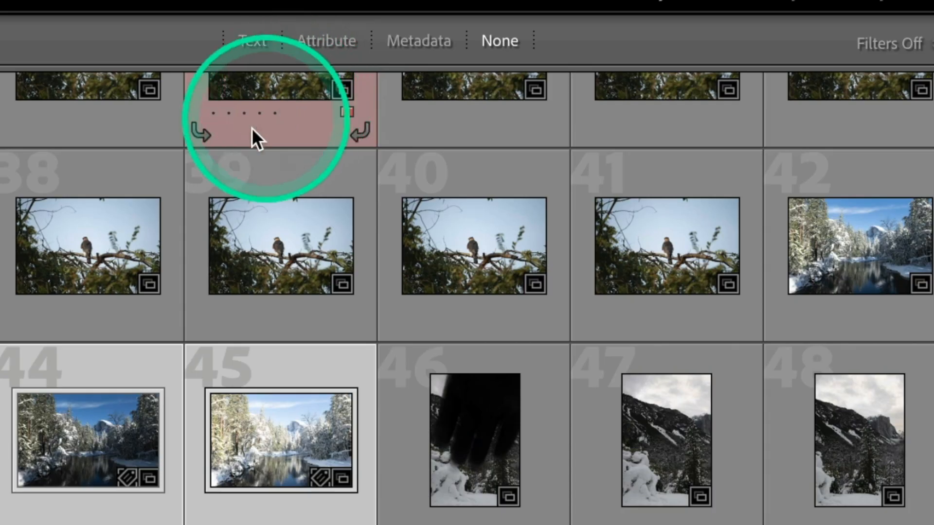
{"action": "mouse_move", "coordinate": [131, 164]}
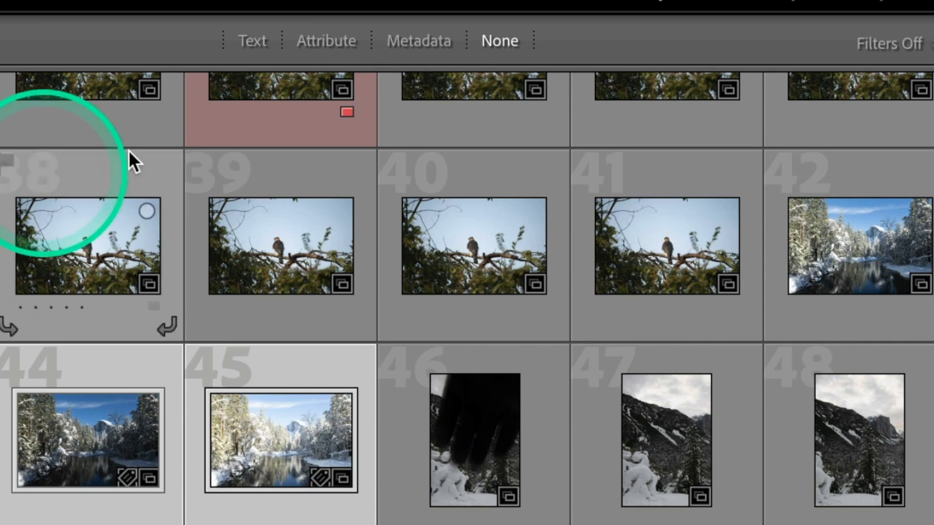
Filter the grid by keyword text 'Half', then clear it and enter Moose
{"action": "left_click", "coordinate": [252, 40]}
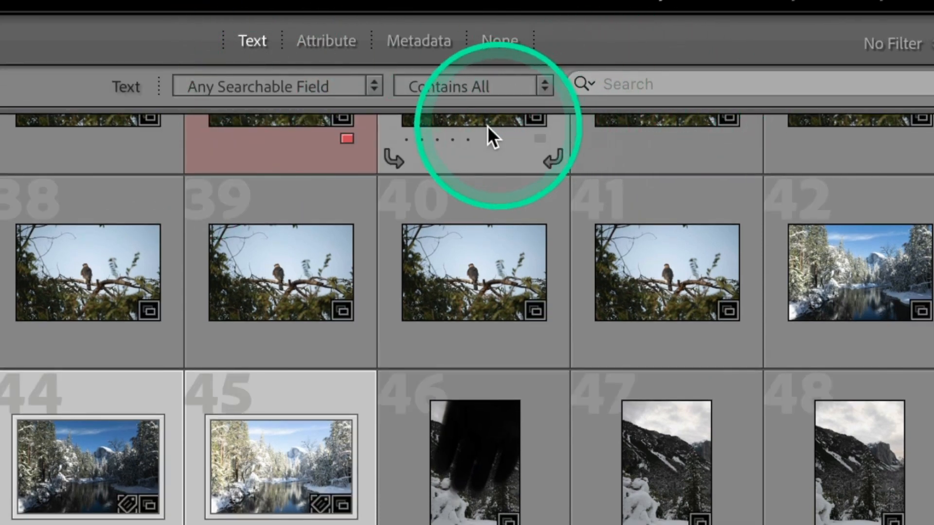
{"action": "mouse_move", "coordinate": [390, 95]}
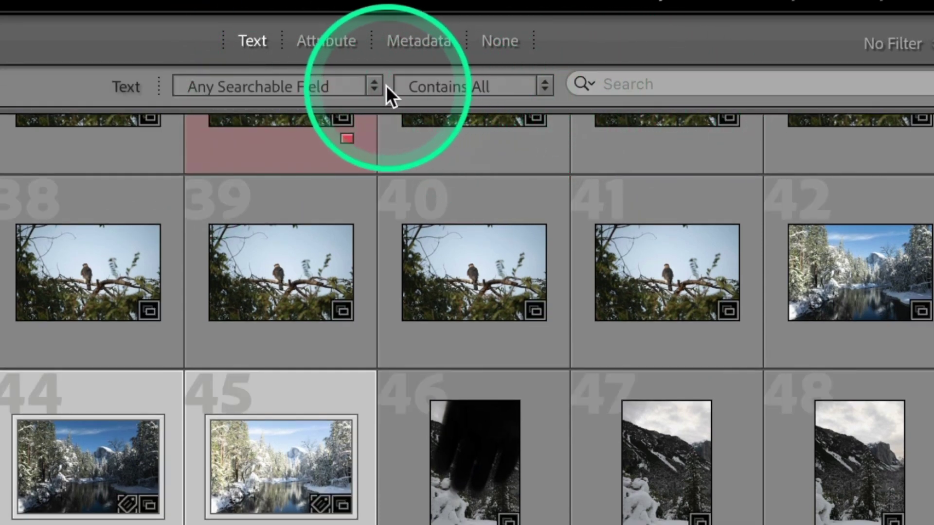
{"action": "mouse_move", "coordinate": [374, 85]}
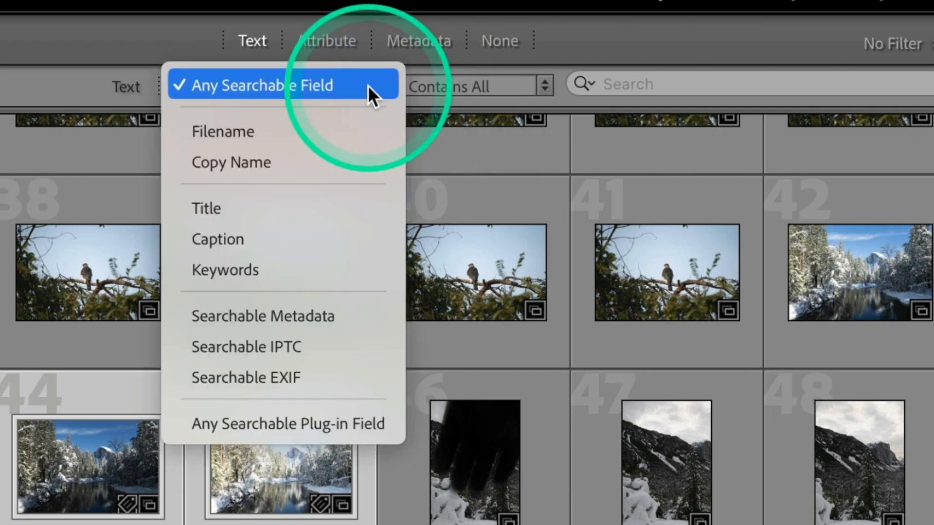
{"action": "mouse_move", "coordinate": [238, 270]}
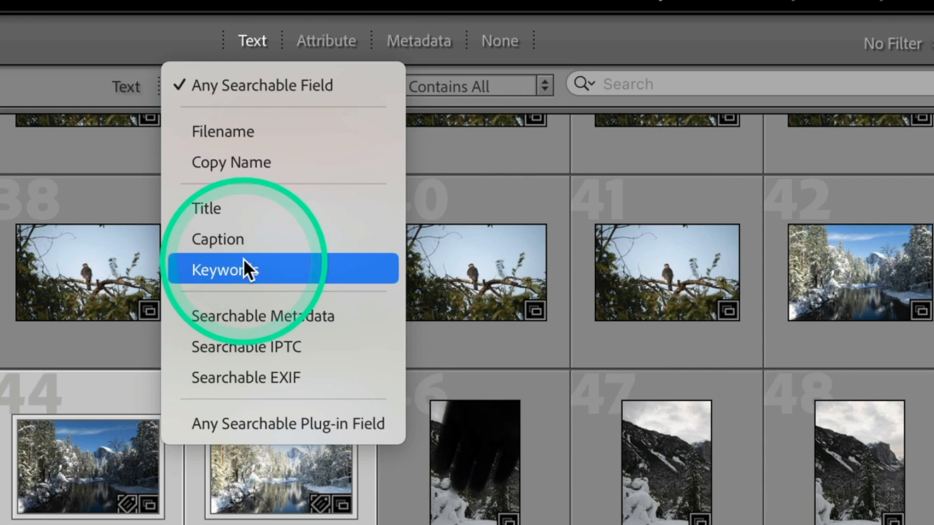
{"action": "left_click", "coordinate": [225, 271]}
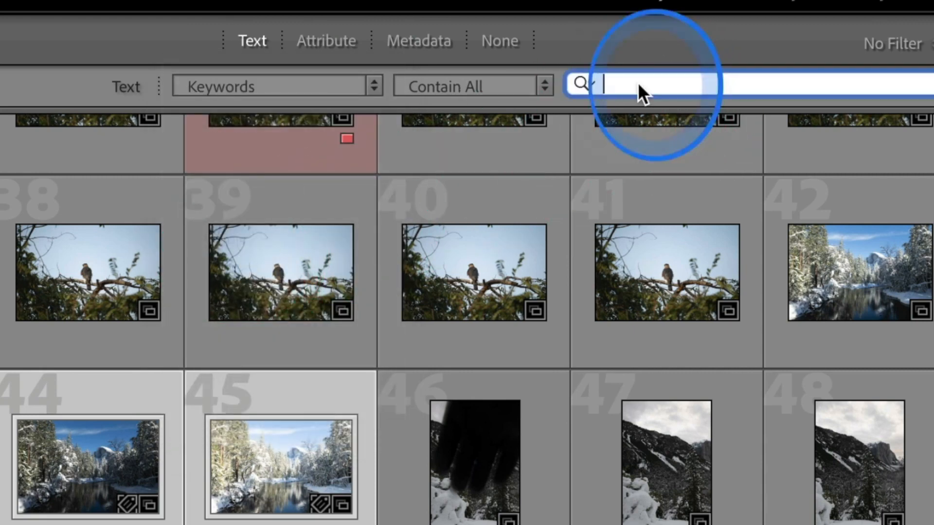
{"action": "type", "text": "H"}
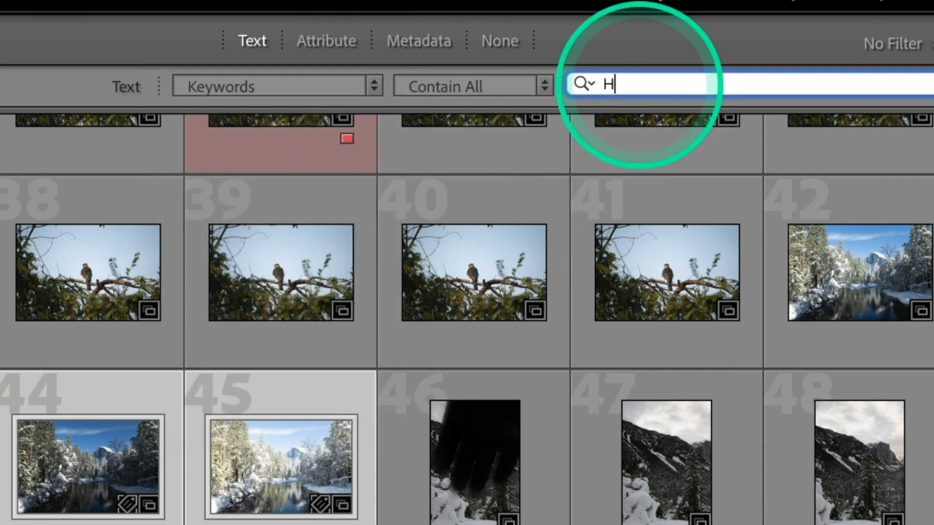
{"action": "type", "text": "alf"}
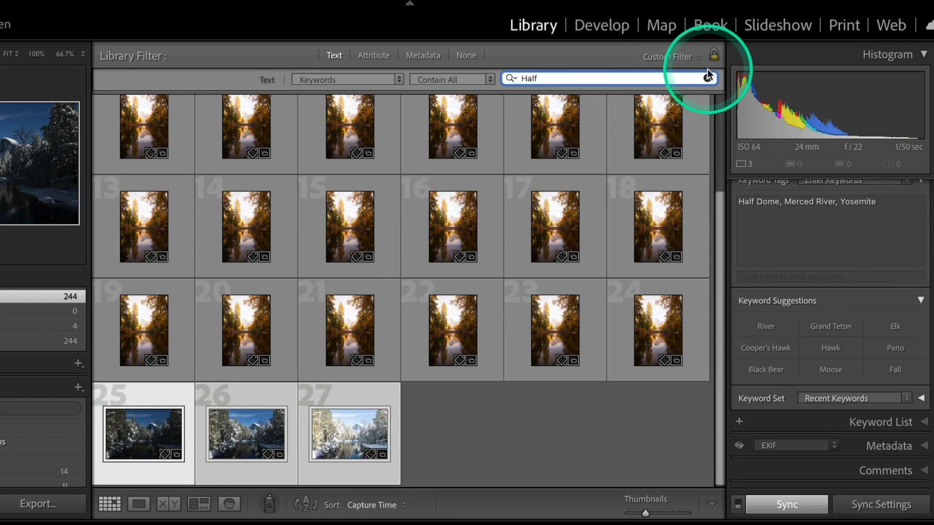
{"action": "left_click", "coordinate": [708, 78]}
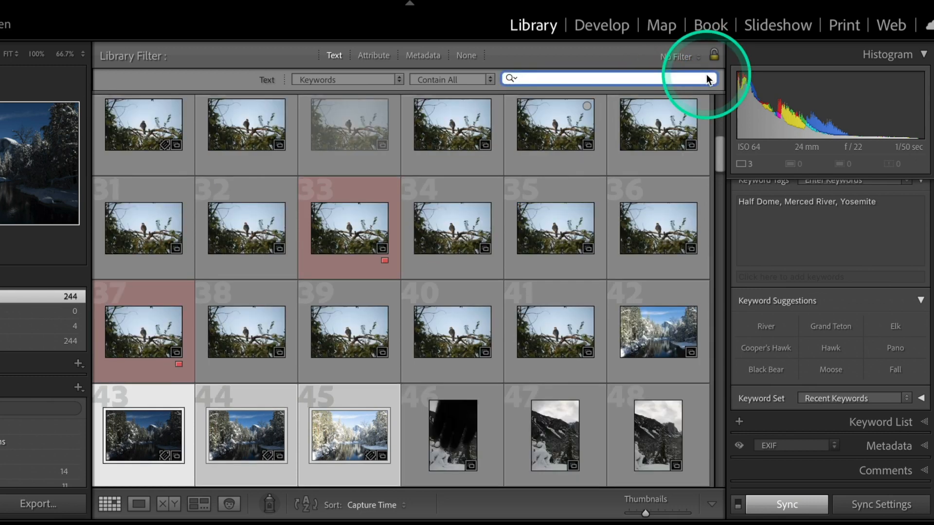
{"action": "type", "text": "Moose"}
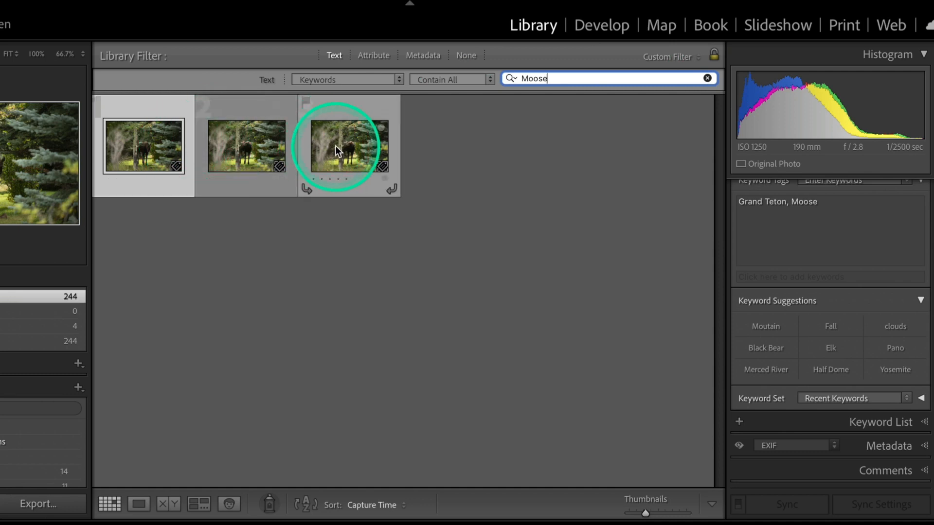
{"action": "mouse_move", "coordinate": [467, 194]}
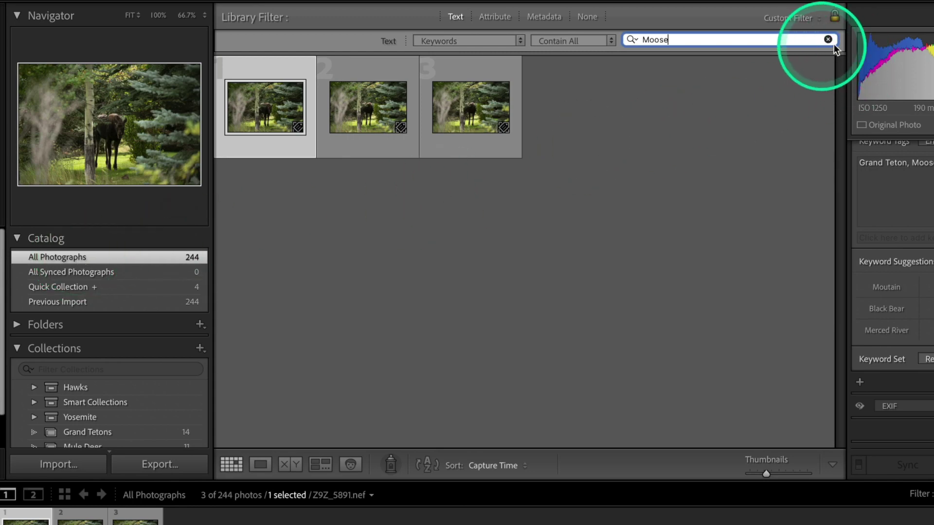
Clear the Moose keyword search so all 244 photos show again
{"action": "left_click", "coordinate": [827, 39]}
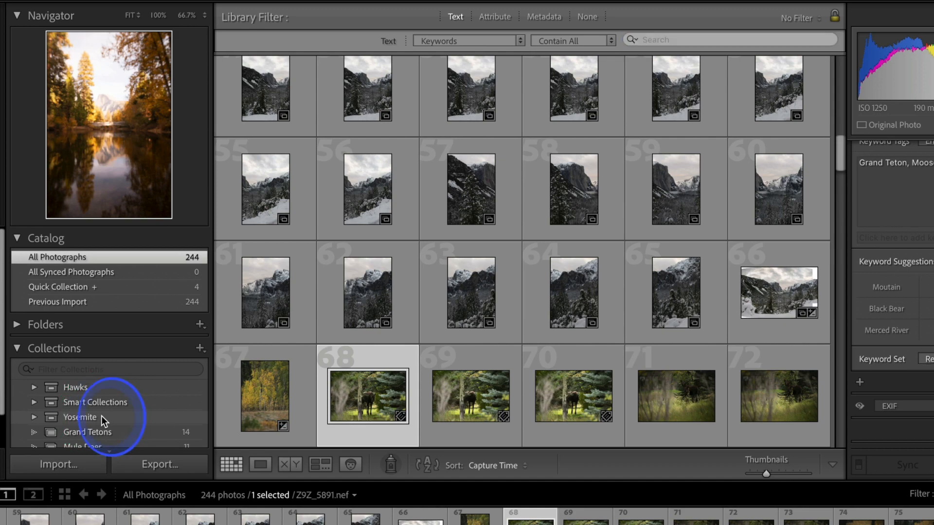
{"action": "left_click", "coordinate": [79, 417]}
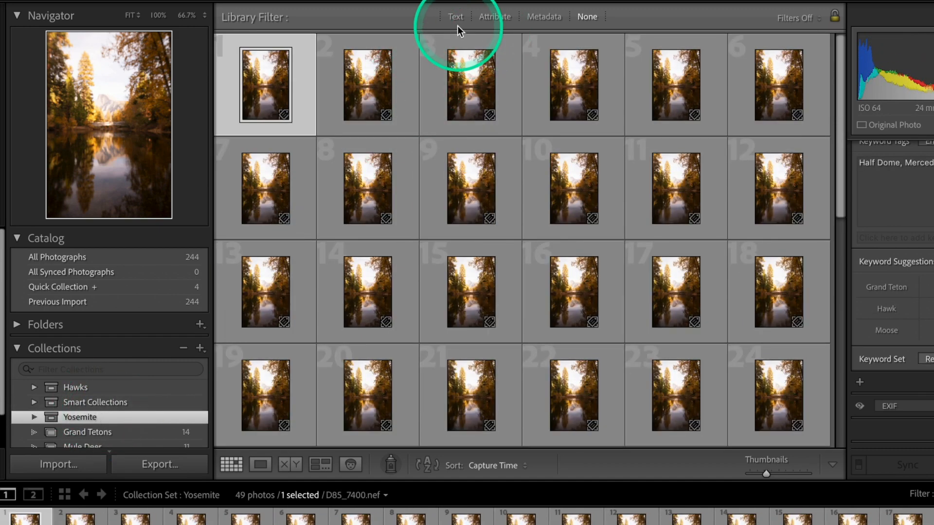
{"action": "left_click", "coordinate": [455, 16]}
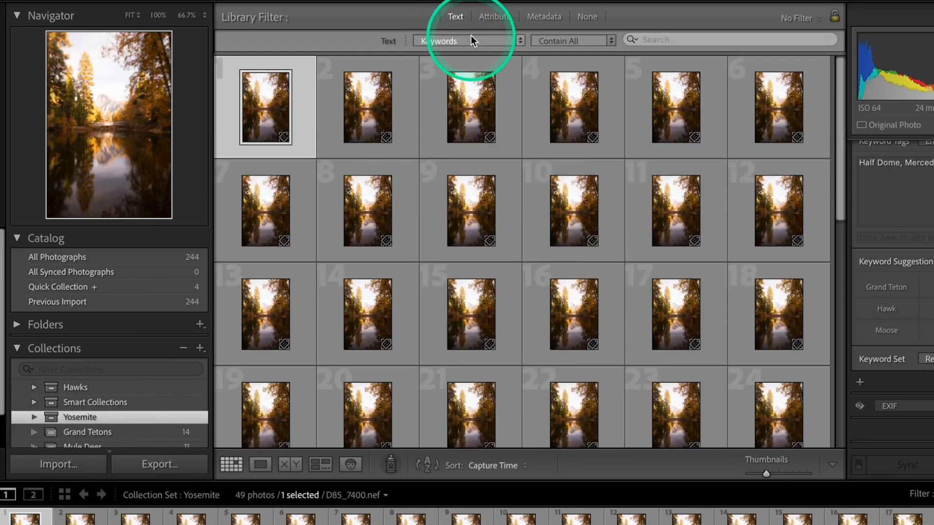
{"action": "left_click", "coordinate": [729, 40]}
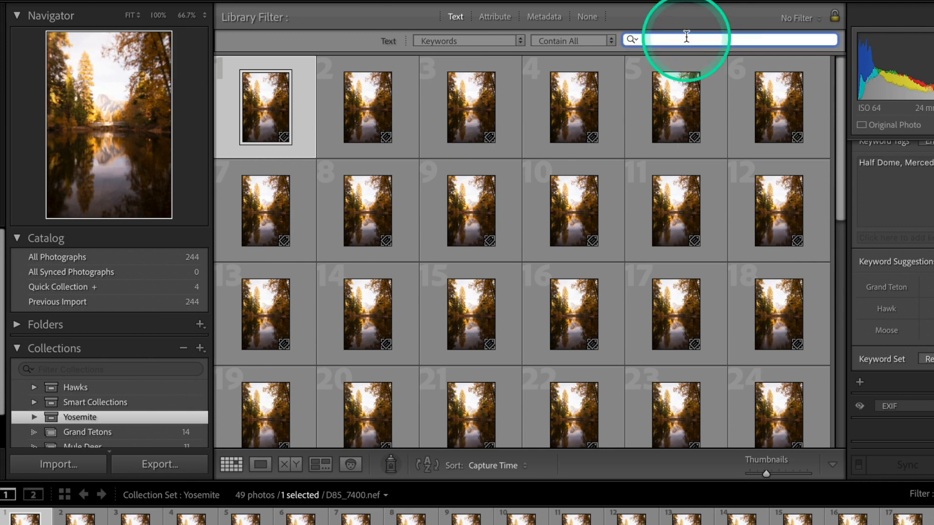
{"action": "type", "text": "moose"}
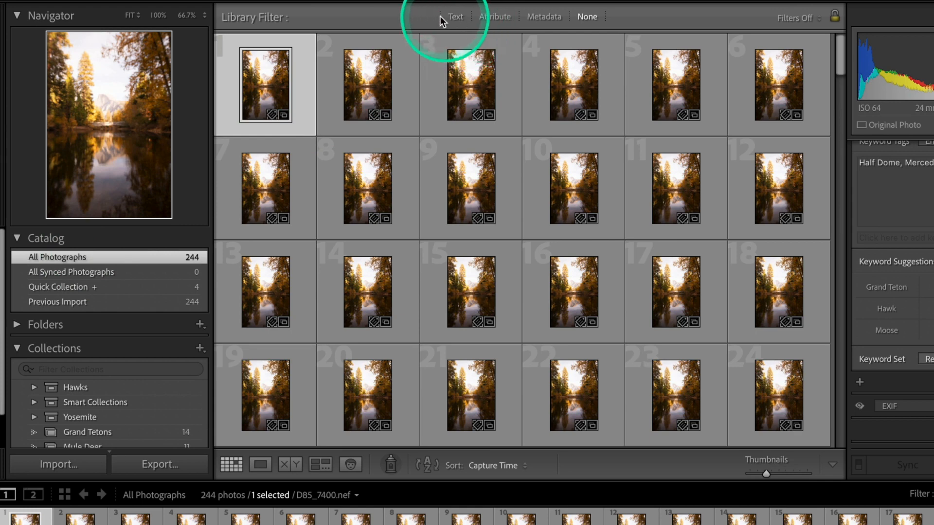
{"action": "mouse_move", "coordinate": [465, 22]}
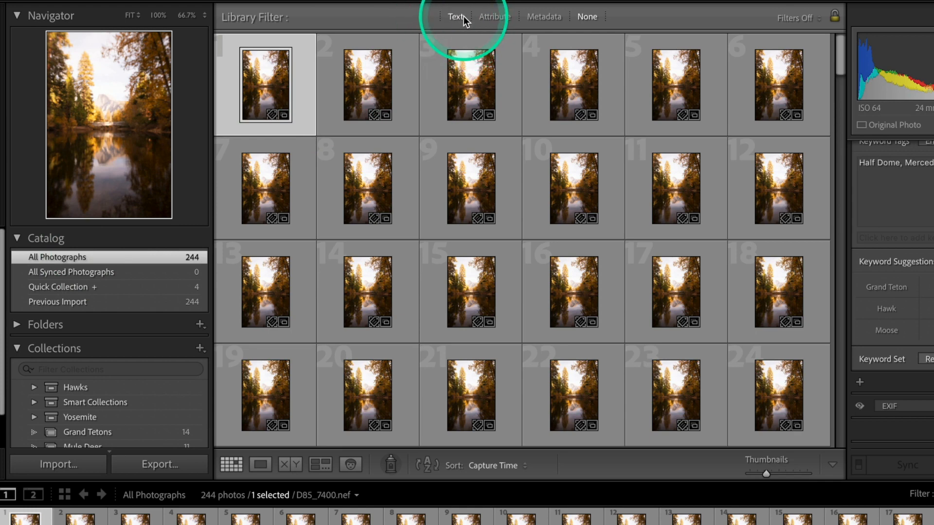
{"action": "left_click", "coordinate": [456, 16]}
{"action": "type", "text": "moose"}
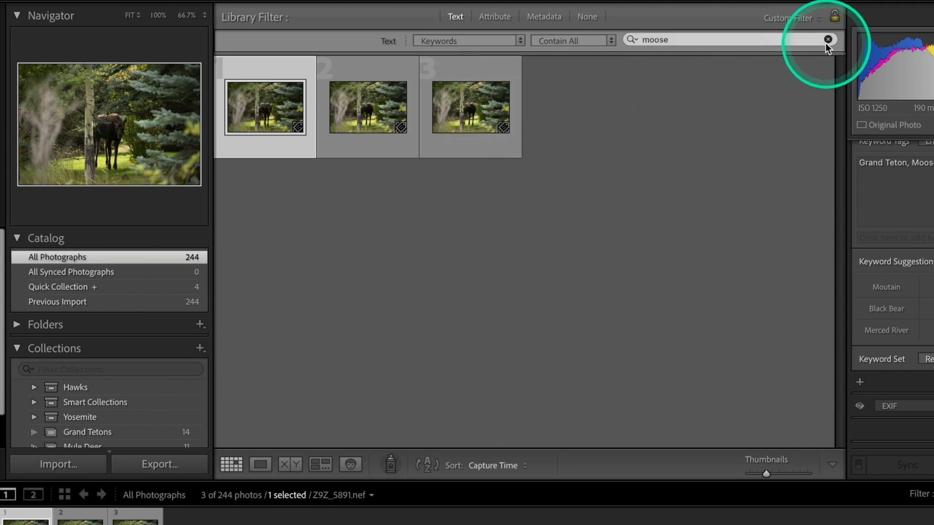
{"action": "left_click", "coordinate": [827, 39]}
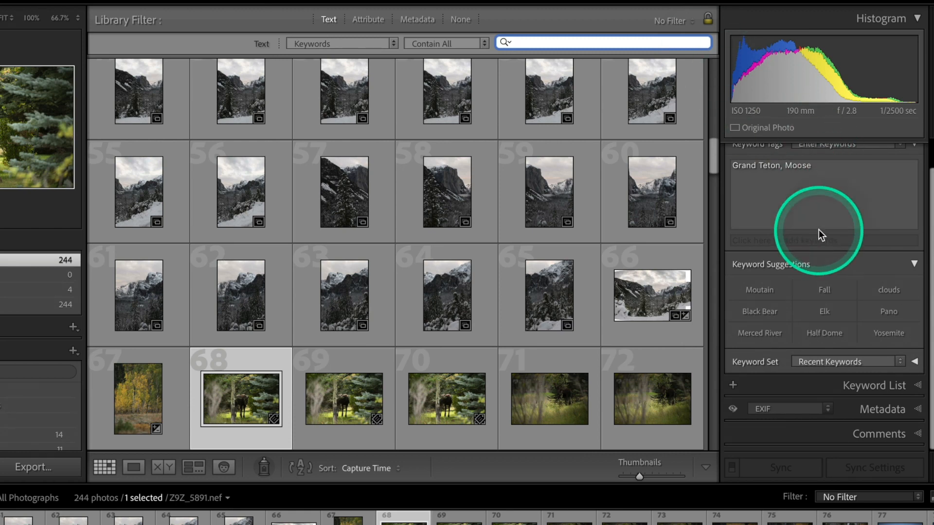
{"action": "mouse_move", "coordinate": [822, 232]}
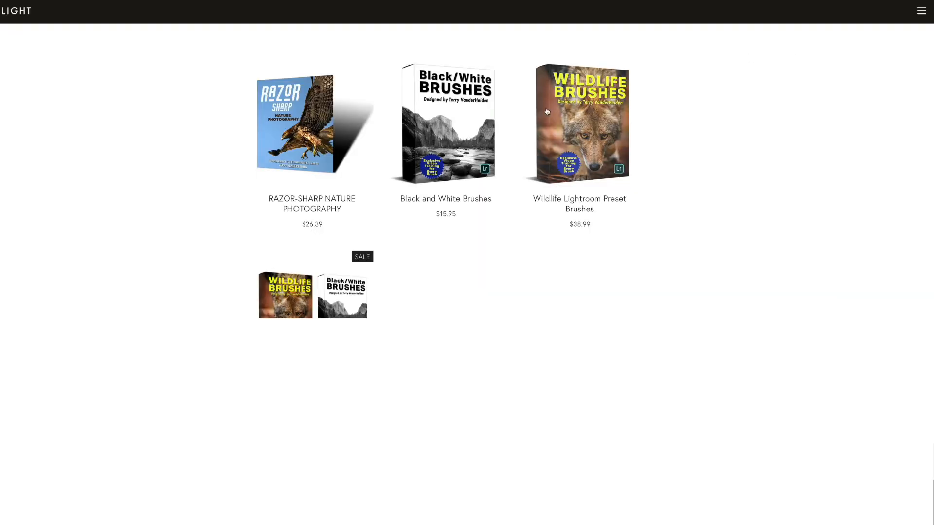
Browse the ImageLight store's Razor-Sharp nature guide and Lightroom brush products
{"action": "left_click", "coordinate": [311, 122]}
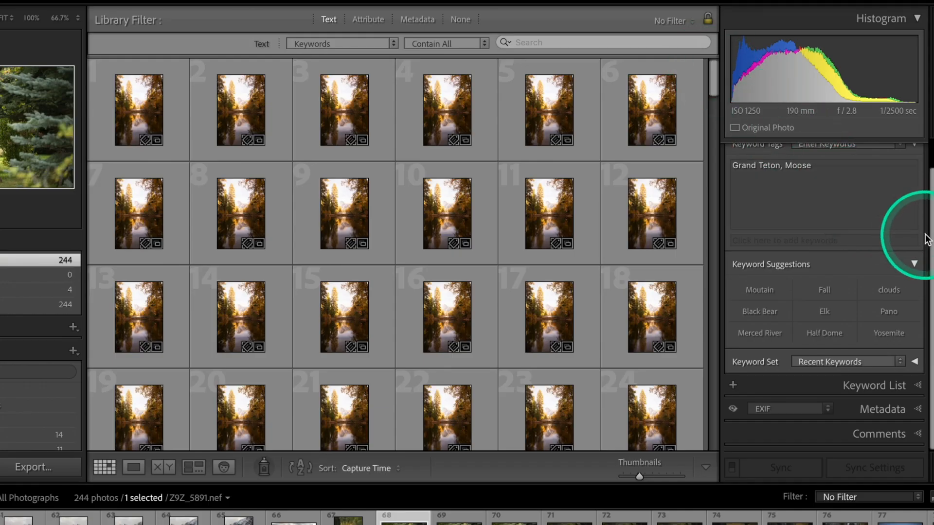
{"action": "mouse_move", "coordinate": [929, 253]}
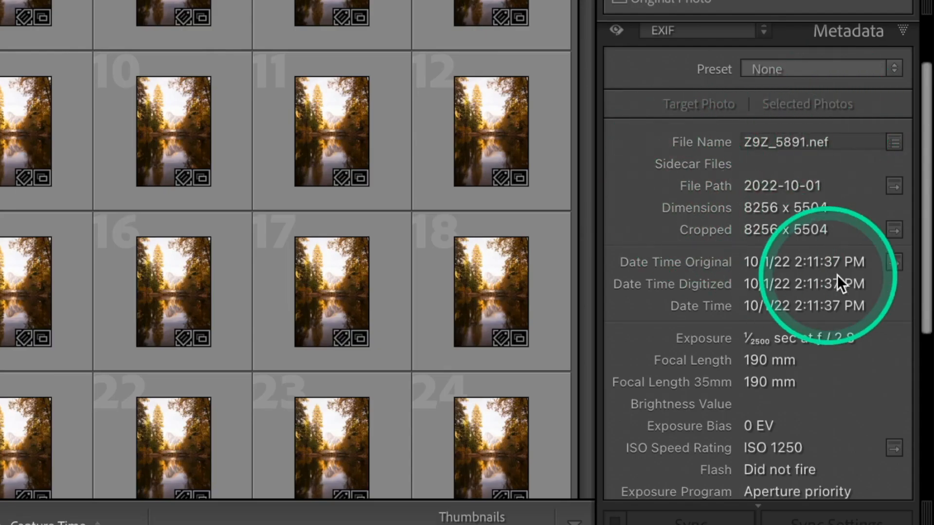
Select photo 11 and read its EXIF camera and lens fields: Nikon D850, 14.0-24.0 mm f/2.8
{"action": "scroll", "scroll_direction": "down", "scroll_amount": 3}
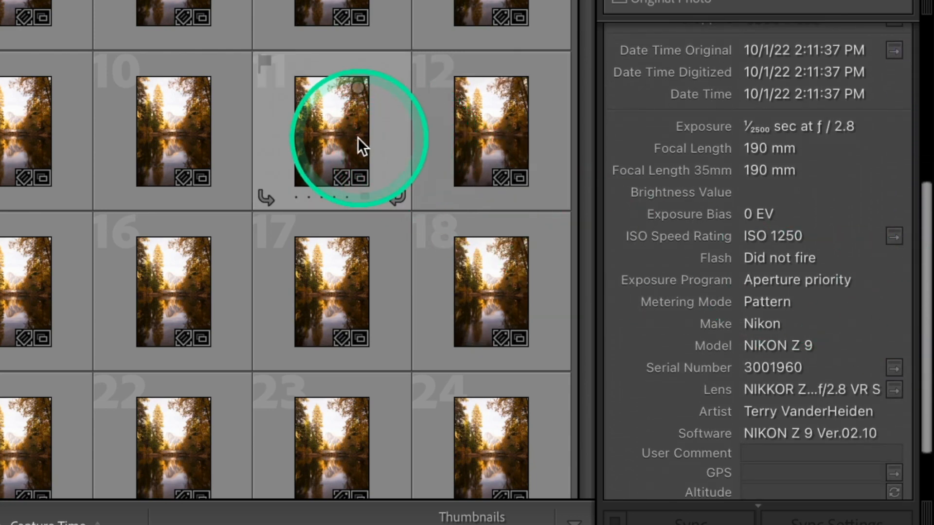
{"action": "left_click", "coordinate": [332, 131]}
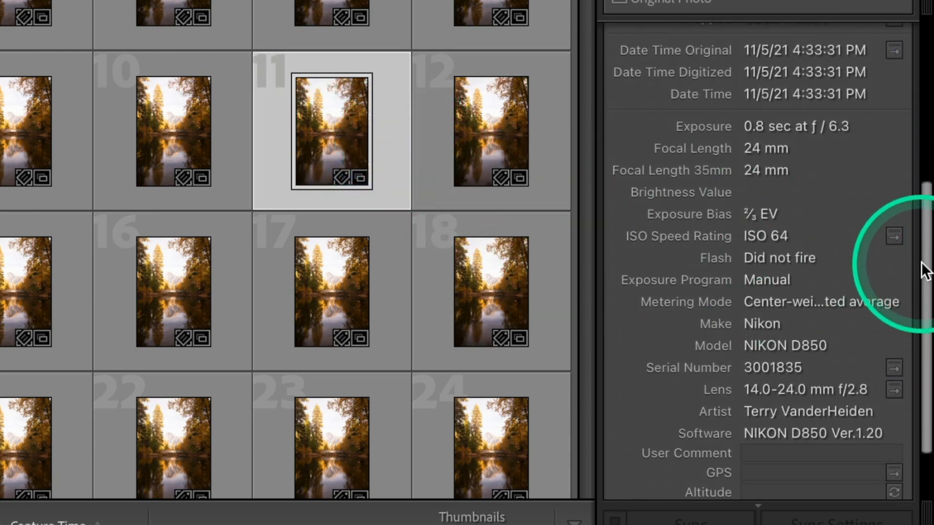
{"action": "scroll", "scroll_direction": "up", "scroll_amount": 3}
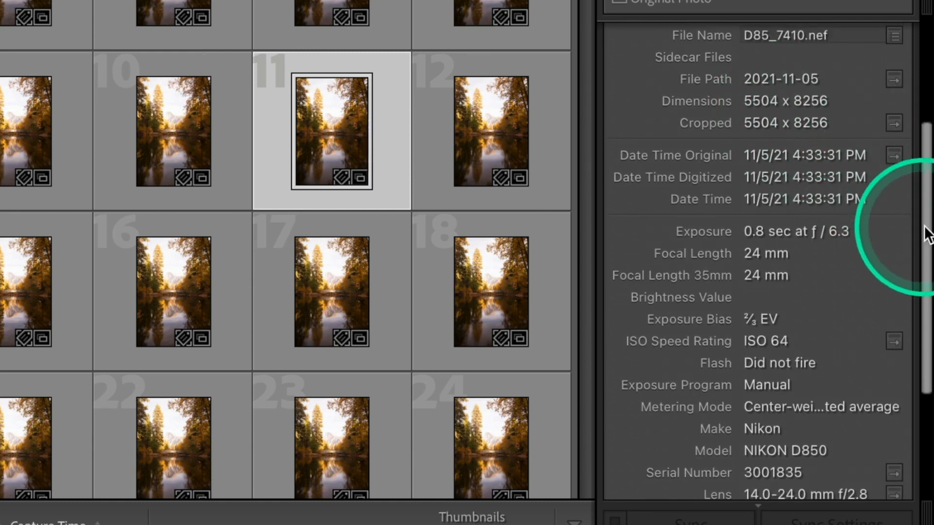
{"action": "scroll", "scroll_direction": "down", "scroll_amount": 3}
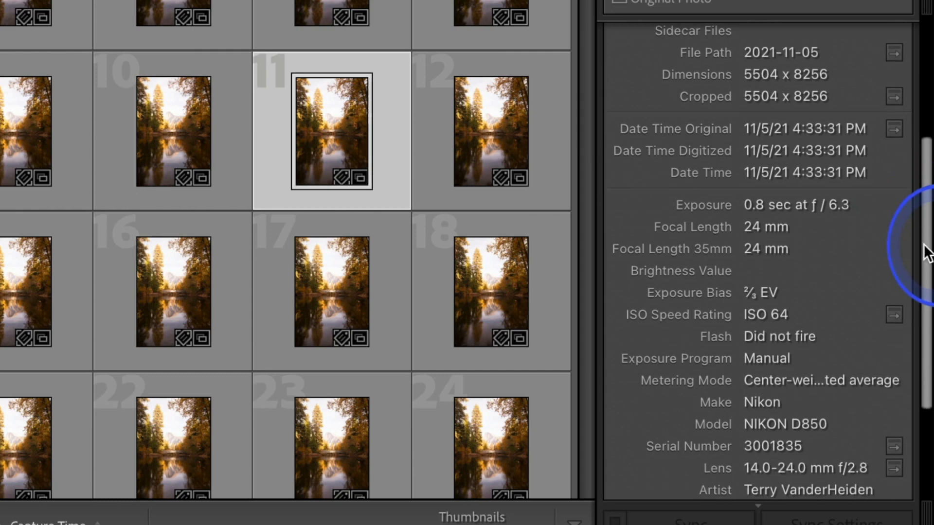
{"action": "scroll", "scroll_direction": "down", "scroll_amount": 3}
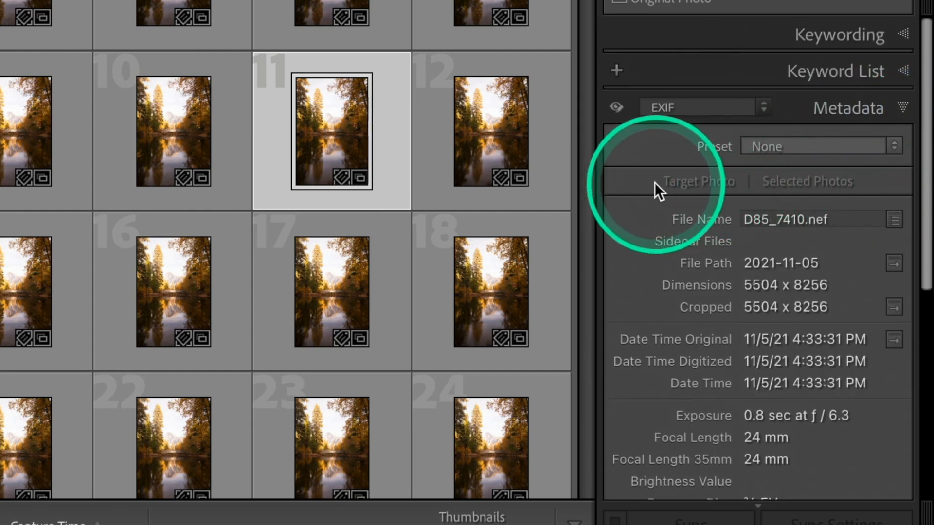
{"action": "mouse_move", "coordinate": [651, 161]}
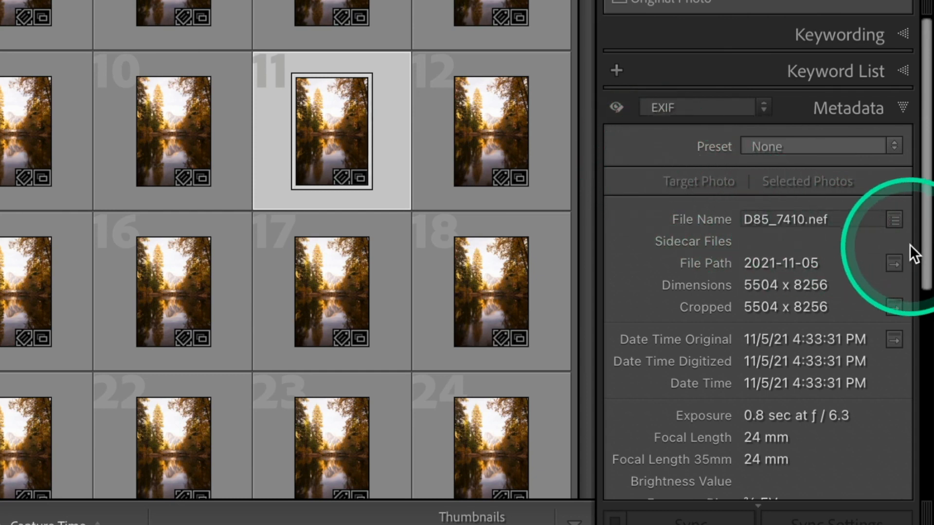
{"action": "mouse_move", "coordinate": [917, 226]}
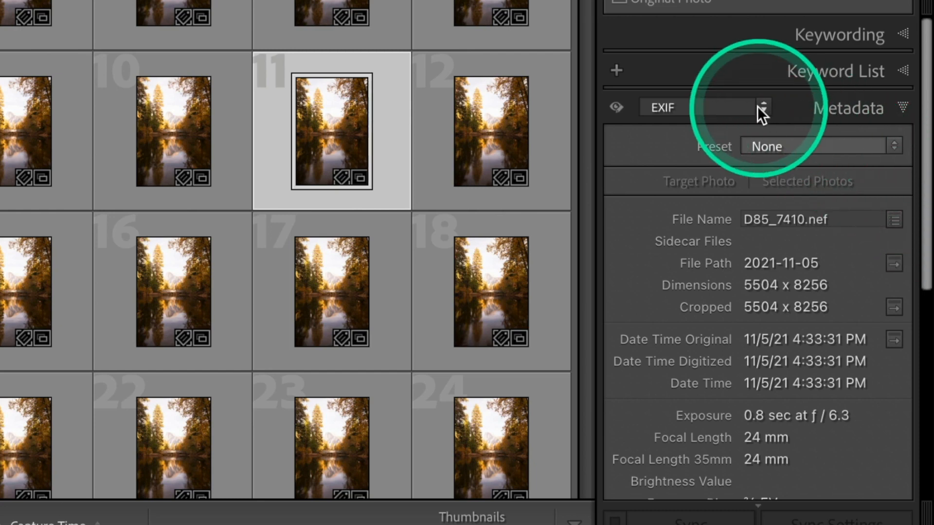
Switch the Metadata panel preset to EXIF and scroll to Make, Model and Lens
{"action": "left_click", "coordinate": [764, 107]}
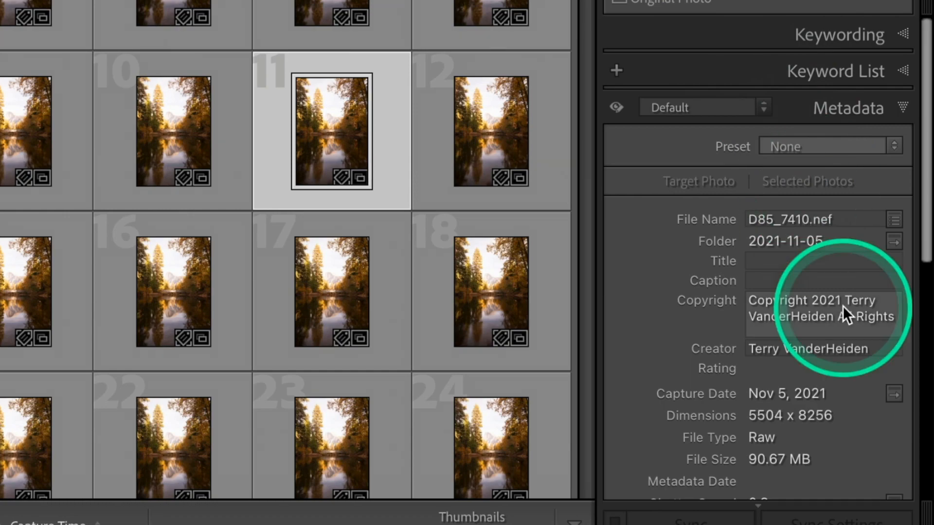
{"action": "mouse_move", "coordinate": [733, 358]}
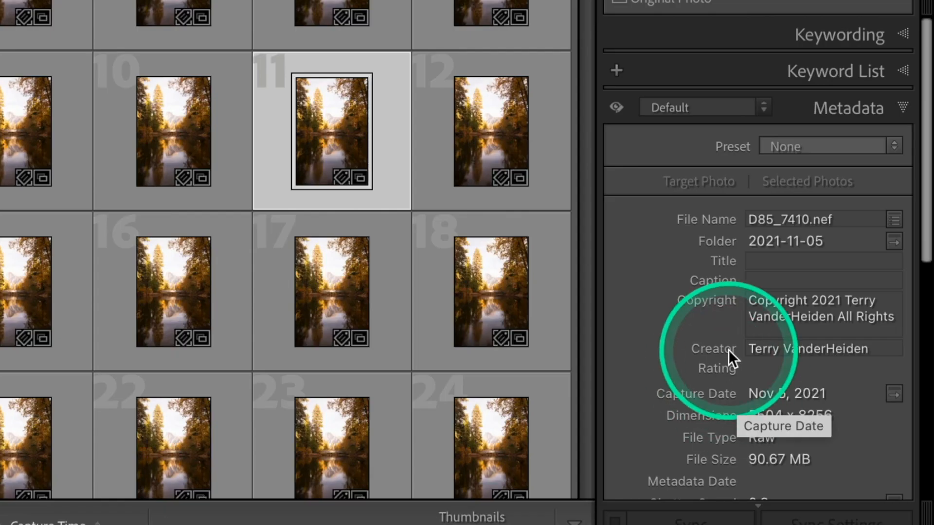
{"action": "mouse_move", "coordinate": [761, 111]}
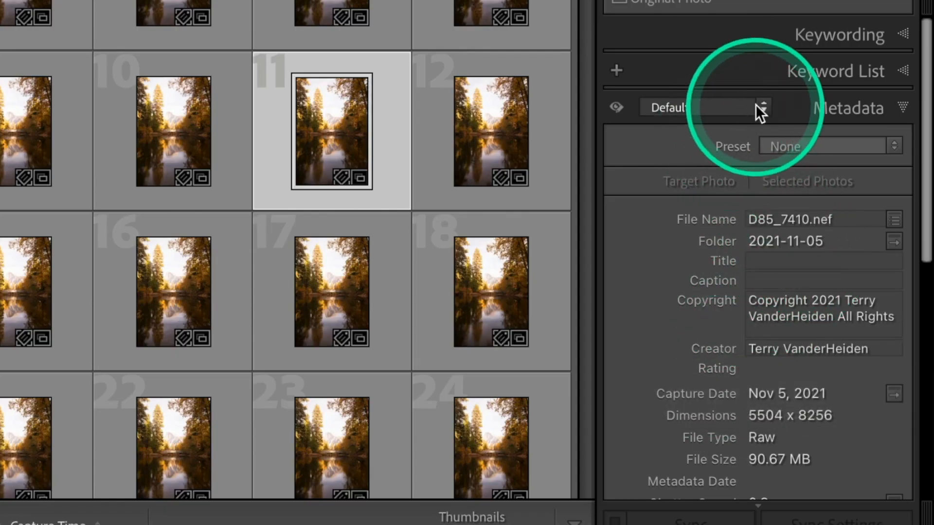
{"action": "left_click", "coordinate": [762, 107]}
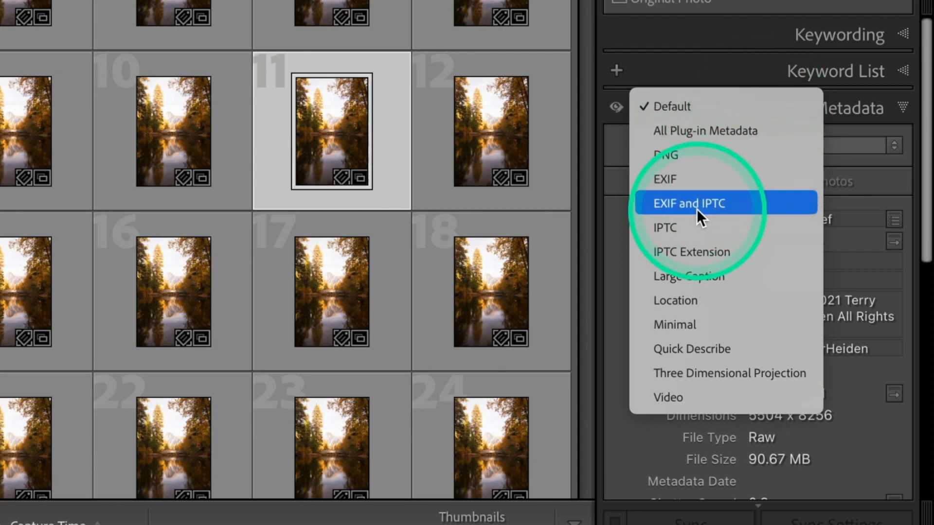
{"action": "mouse_move", "coordinate": [682, 178]}
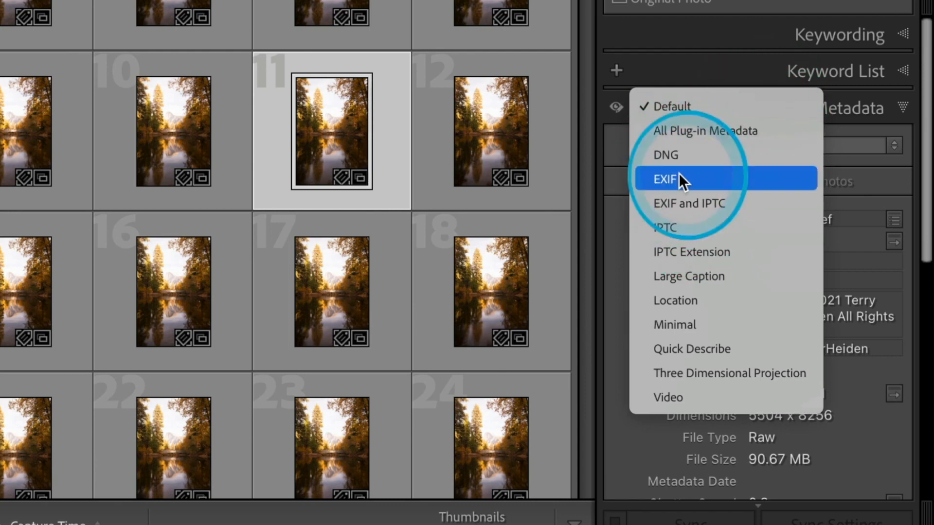
{"action": "left_click", "coordinate": [663, 178]}
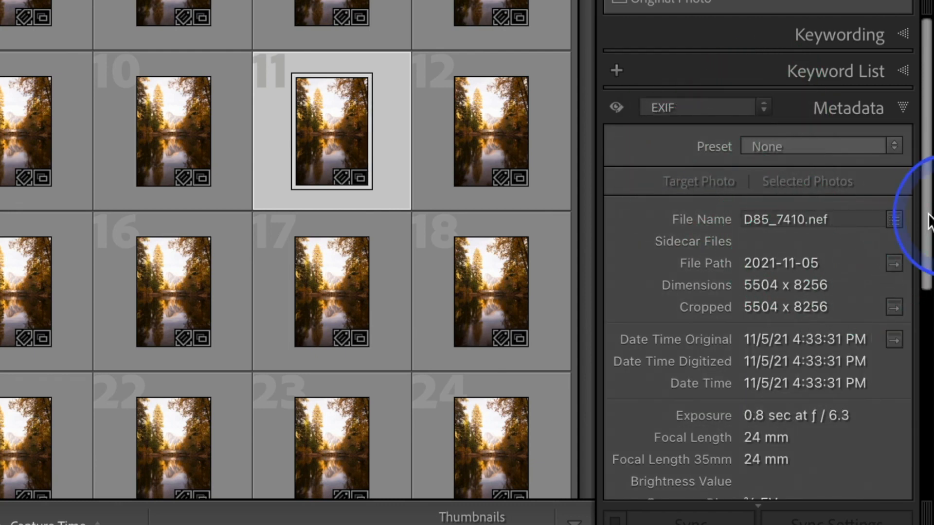
{"action": "scroll", "scroll_direction": "down", "scroll_amount": 3}
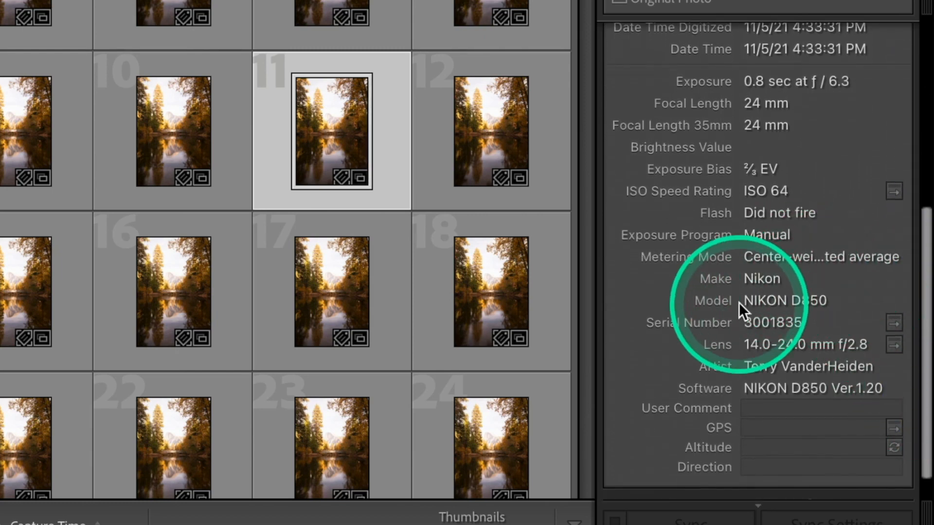
{"action": "mouse_move", "coordinate": [741, 344]}
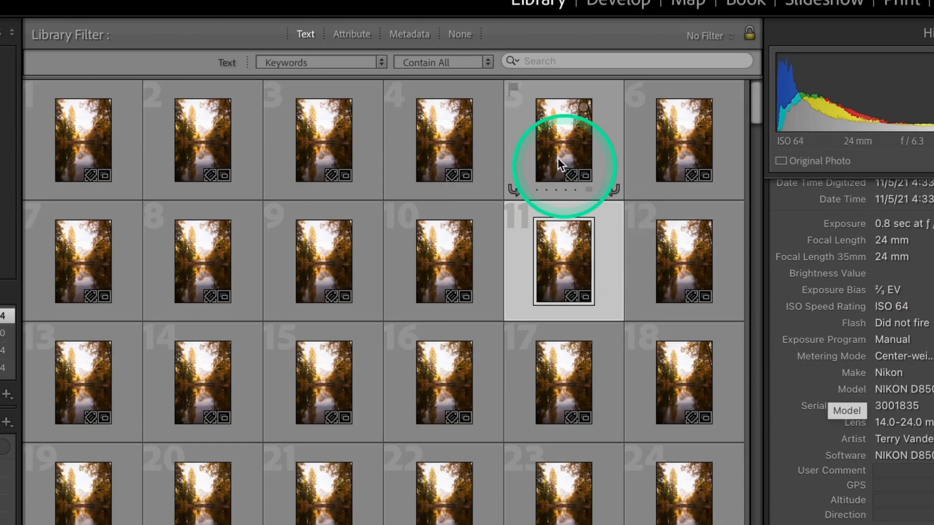
{"action": "mouse_move", "coordinate": [432, 53]}
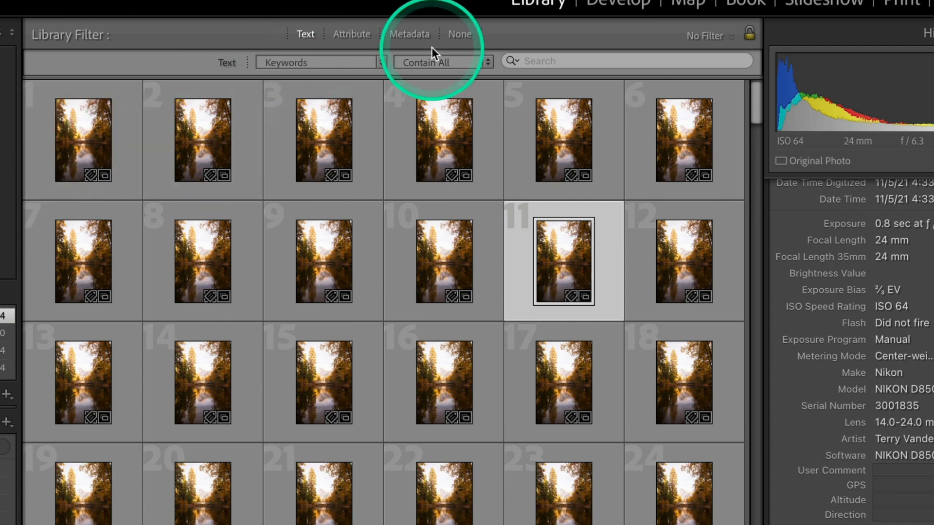
Filter the catalog by camera to NIKON Z 9, then NIKON D5, then turn filters off
{"action": "left_click", "coordinate": [408, 34]}
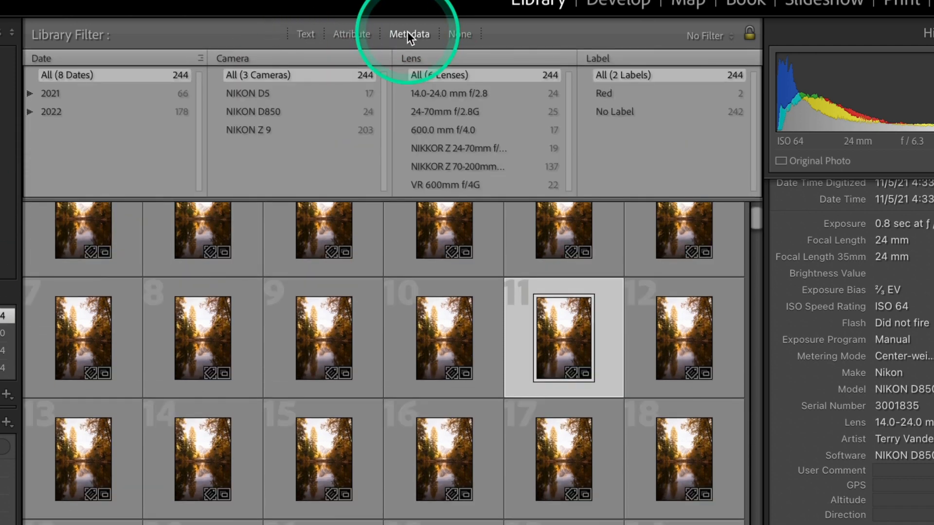
{"action": "mouse_move", "coordinate": [247, 93]}
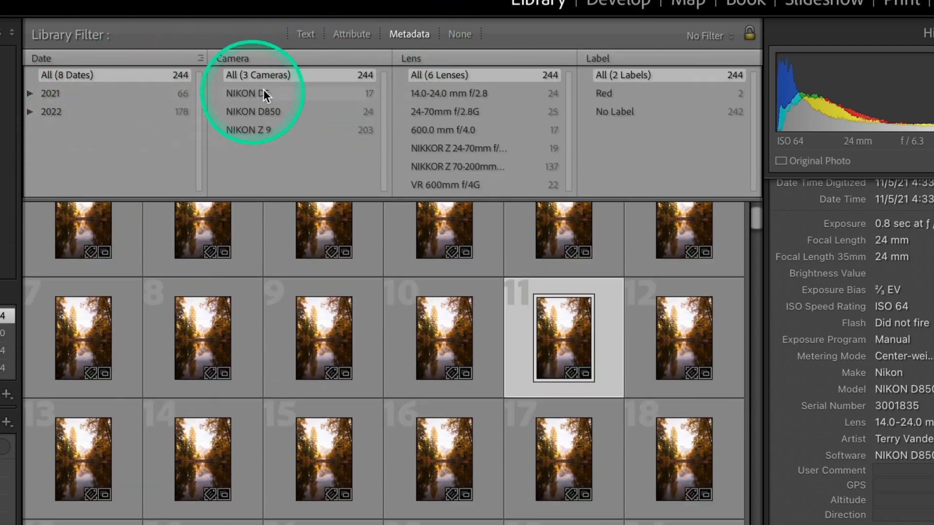
{"action": "mouse_move", "coordinate": [553, 139]}
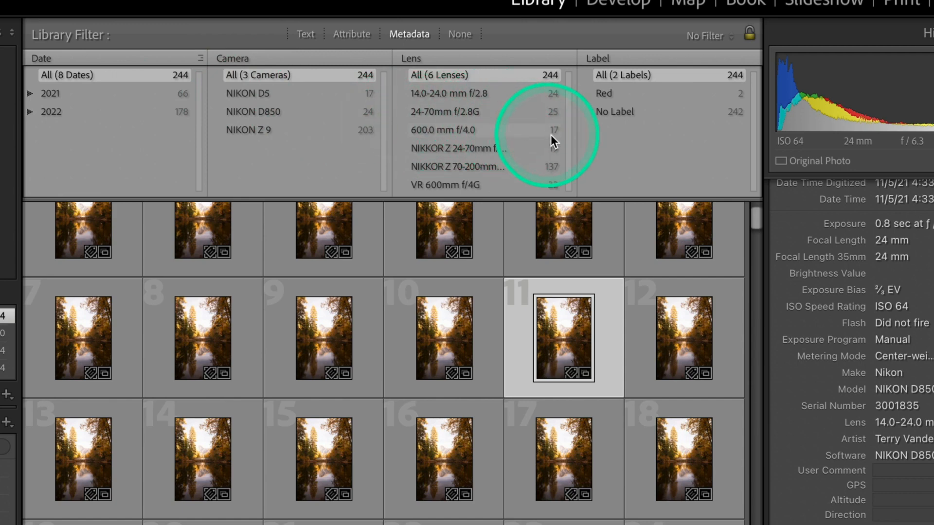
{"action": "mouse_move", "coordinate": [665, 162]}
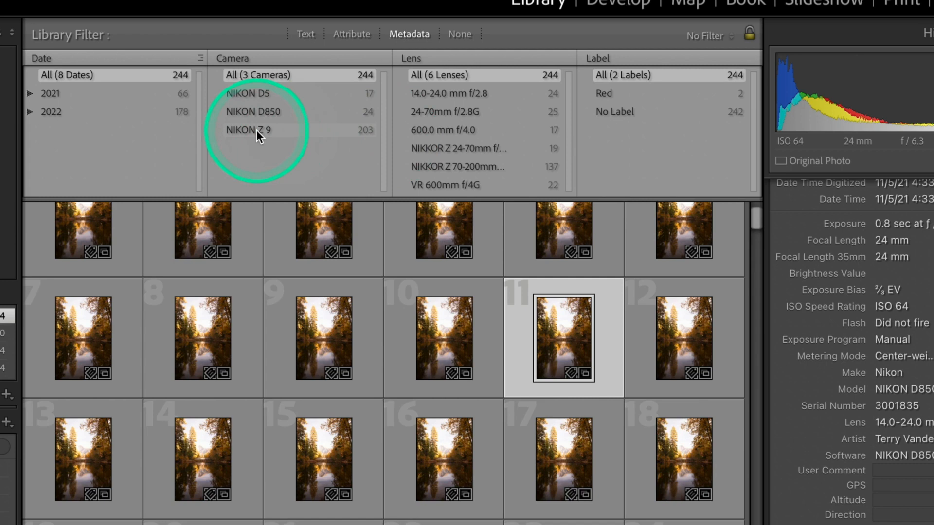
{"action": "left_click", "coordinate": [248, 130]}
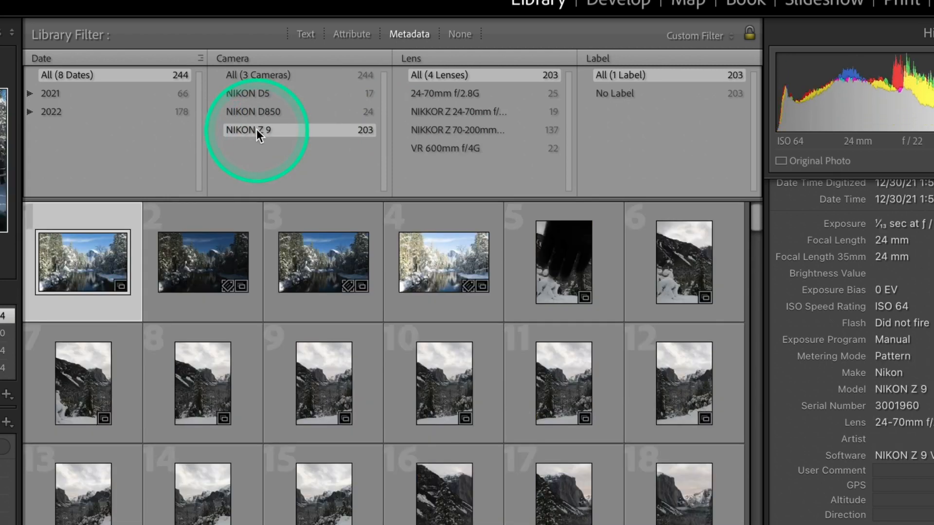
{"action": "mouse_move", "coordinate": [256, 117]}
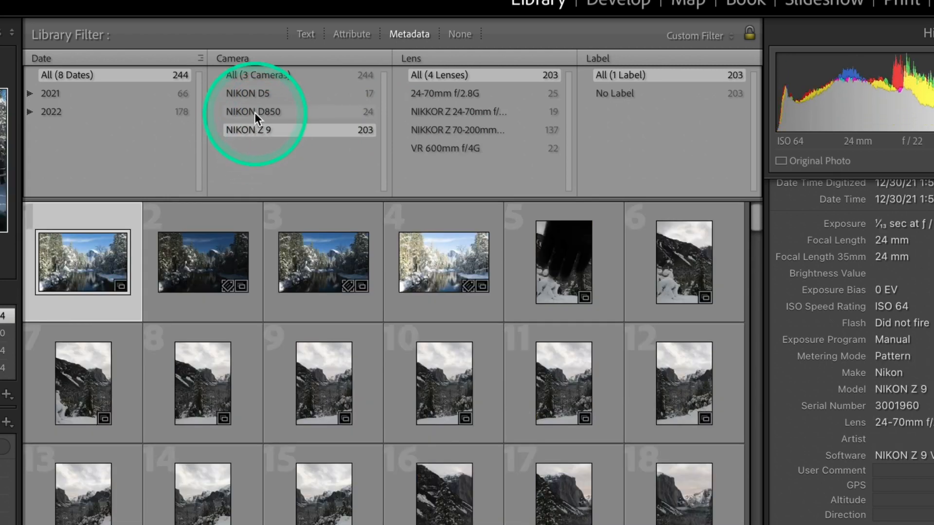
{"action": "left_click", "coordinate": [247, 93]}
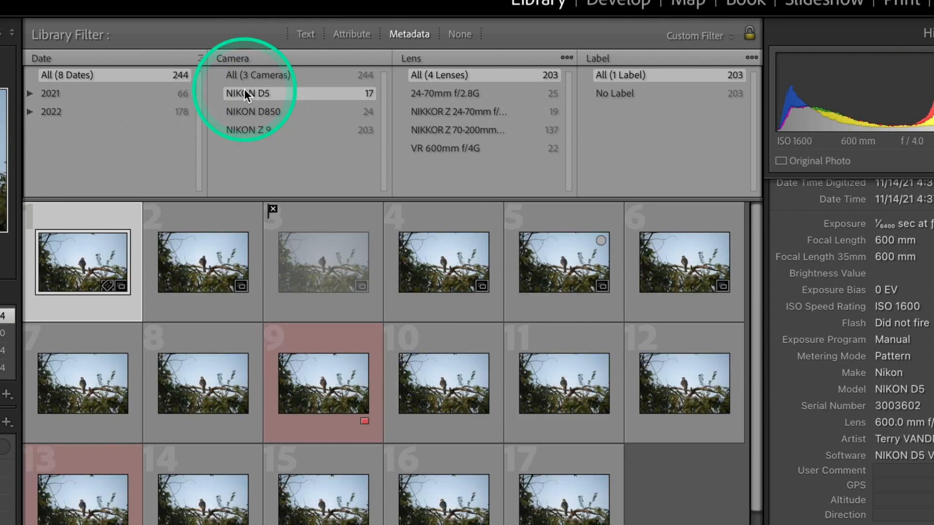
{"action": "left_click", "coordinate": [246, 93]}
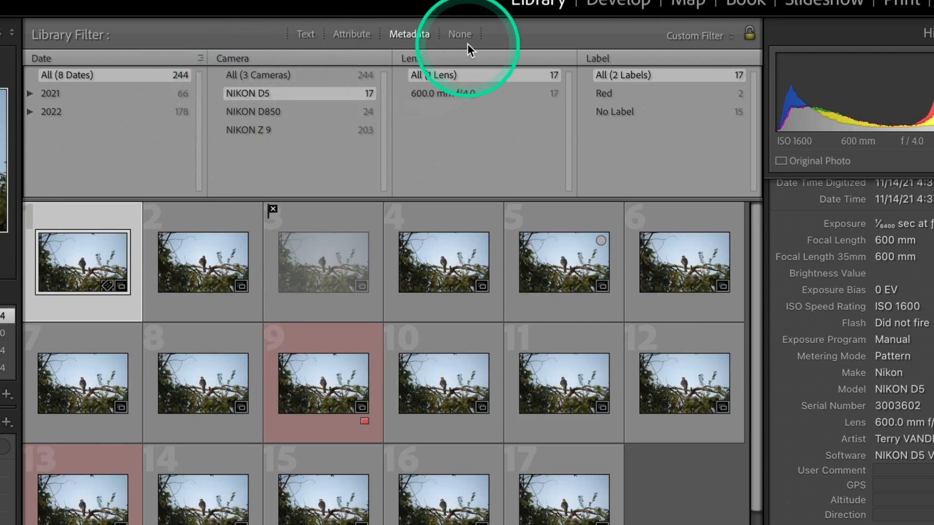
{"action": "left_click", "coordinate": [459, 34]}
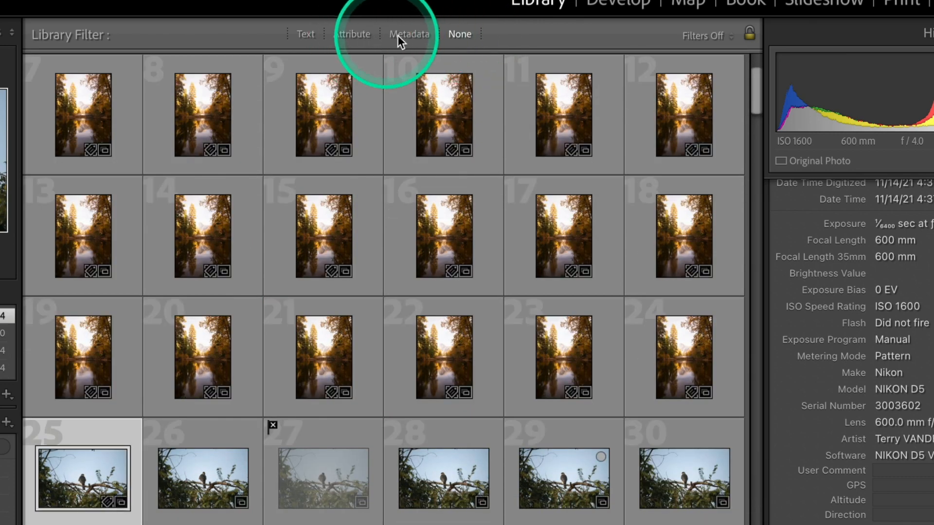
Filter the catalog by Lens metadata to show only 600.0 mm f/4.0 hawk shots
{"action": "left_click", "coordinate": [409, 34]}
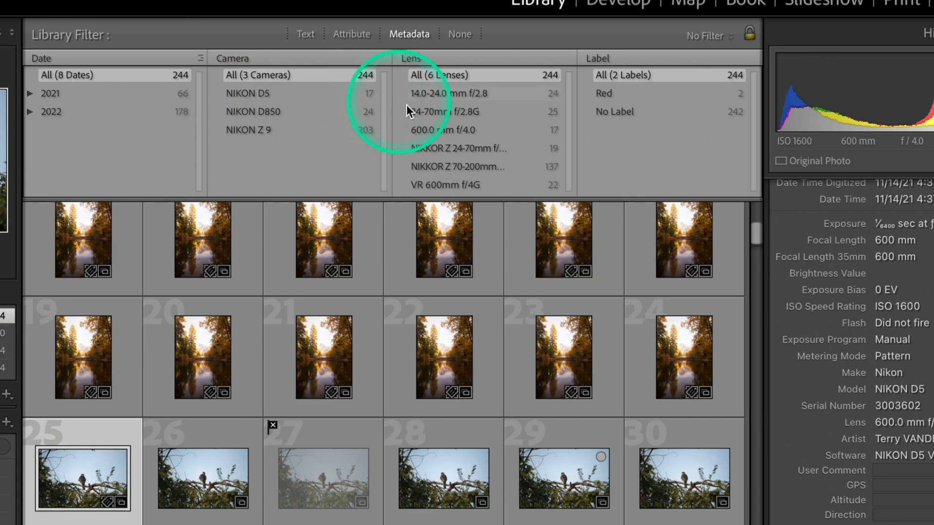
{"action": "left_click", "coordinate": [443, 129]}
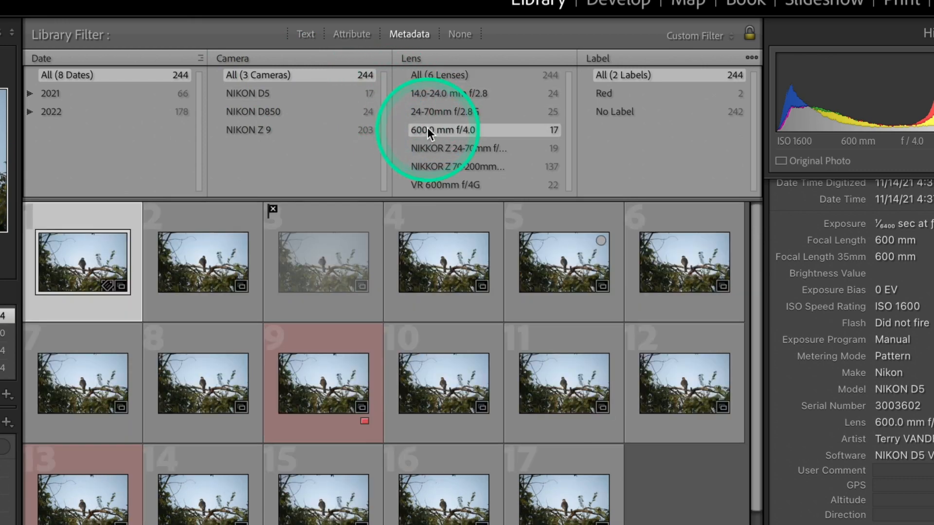
{"action": "left_click", "coordinate": [442, 130]}
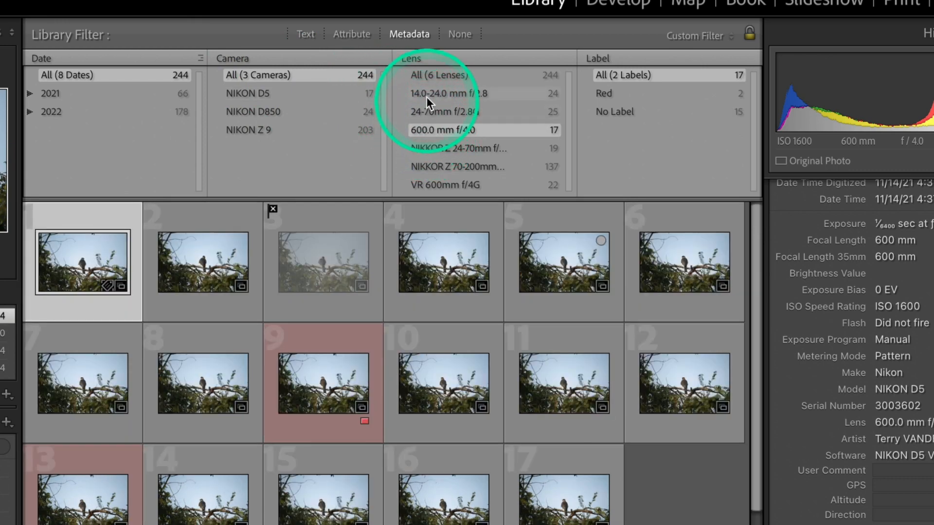
{"action": "mouse_move", "coordinate": [445, 117]}
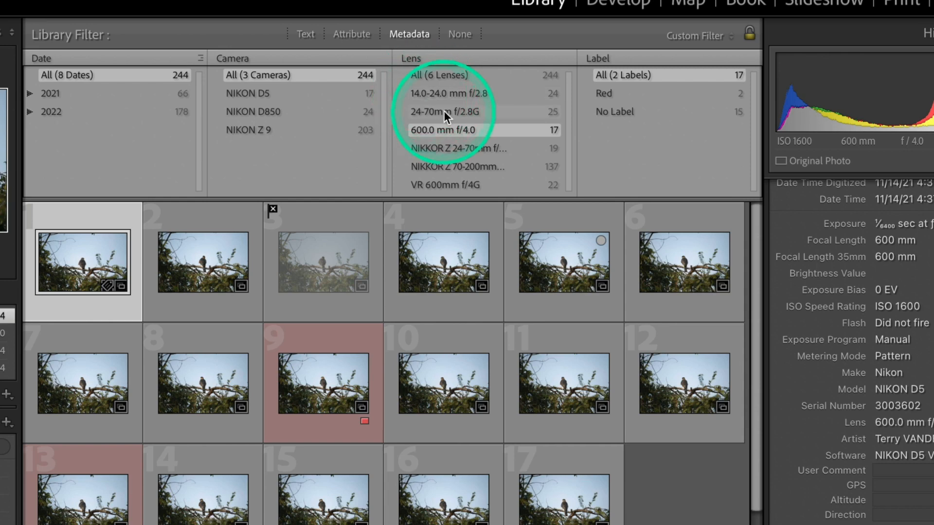
{"action": "mouse_move", "coordinate": [429, 111]}
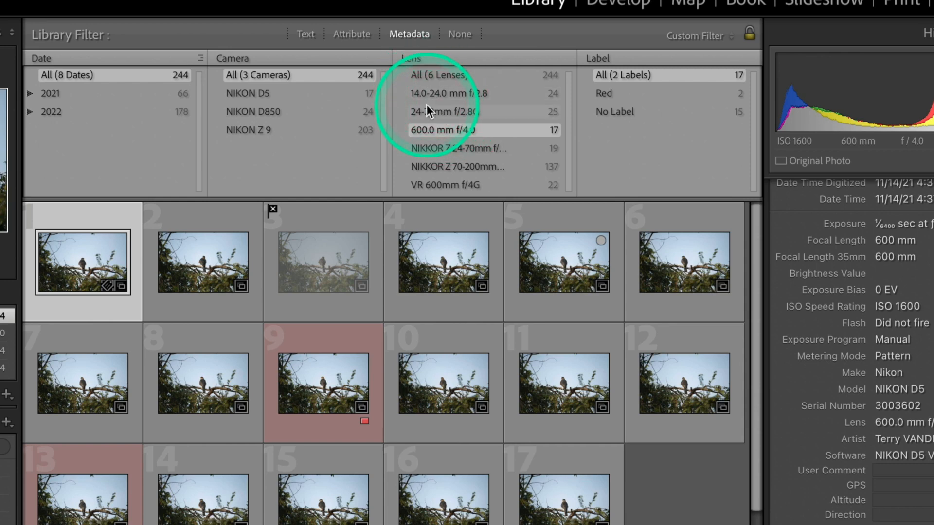
Switch the lens filter to 14.0-24.0 mm f/2.8, then turn filtering off with None
{"action": "left_click", "coordinate": [449, 93]}
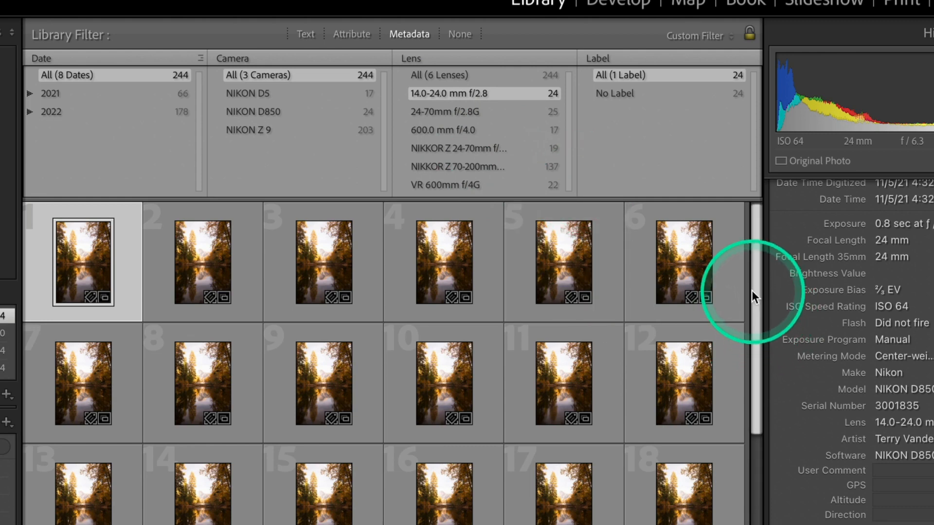
{"action": "scroll", "scroll_direction": "down", "scroll_amount": 3}
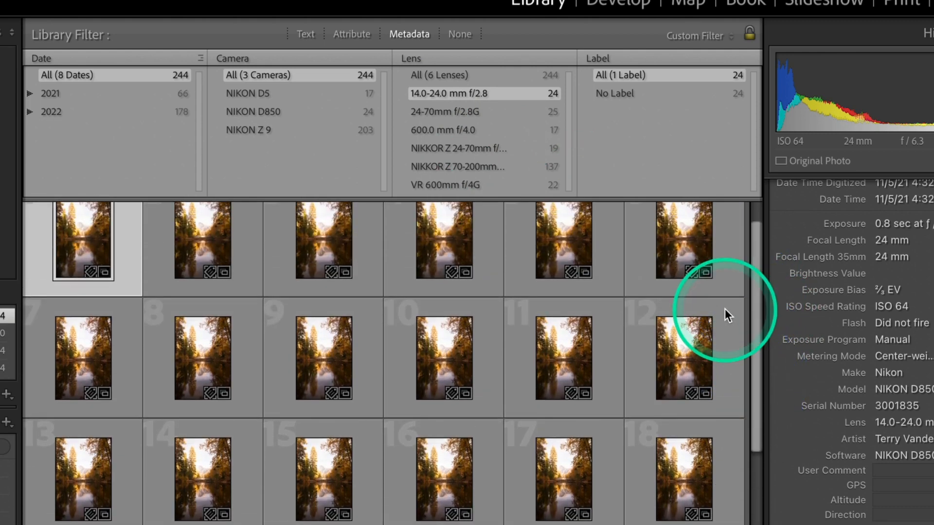
{"action": "mouse_move", "coordinate": [690, 198]}
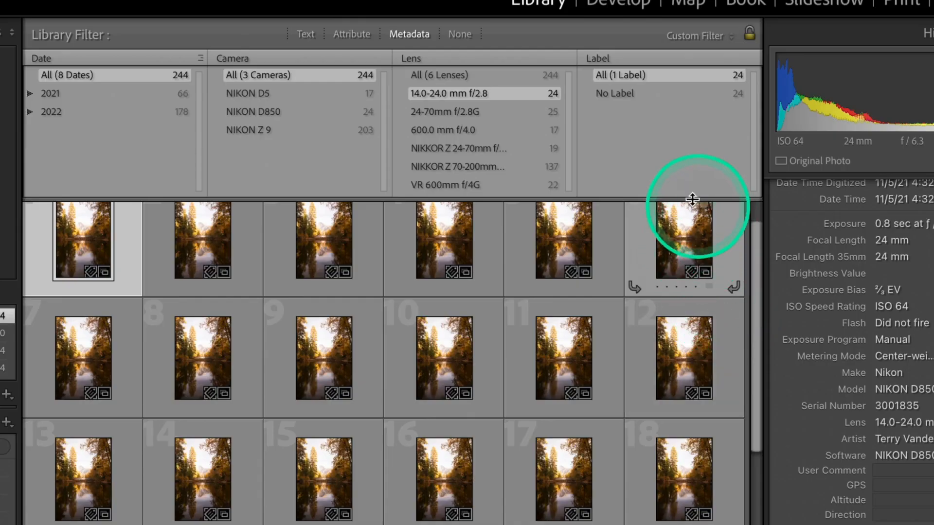
{"action": "left_click", "coordinate": [459, 34]}
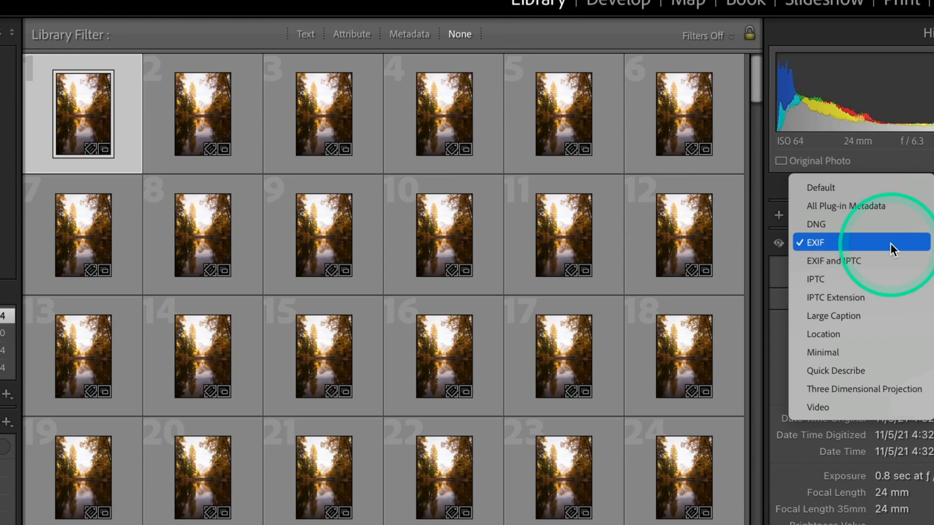
{"action": "mouse_move", "coordinate": [891, 249]}
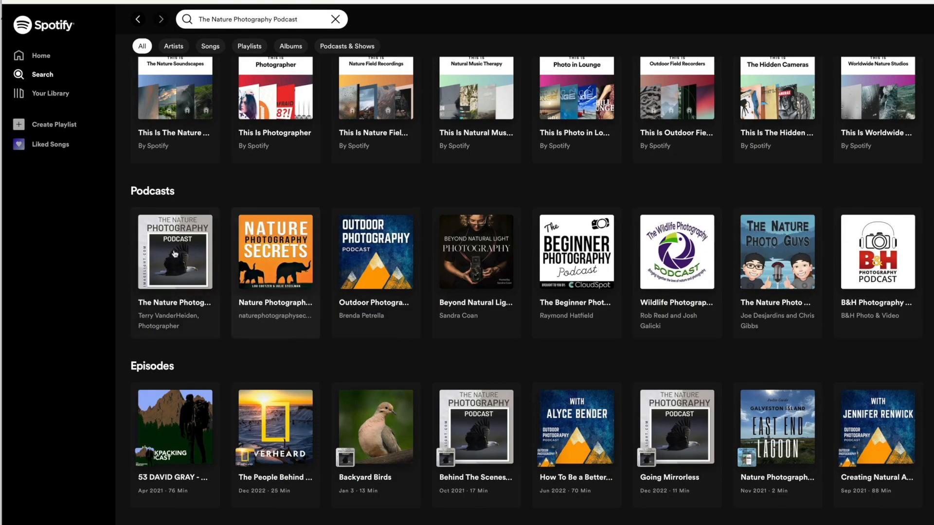
Select The Nature Photography Podcast under Podcasts in the search results
{"action": "left_click", "coordinate": [174, 251]}
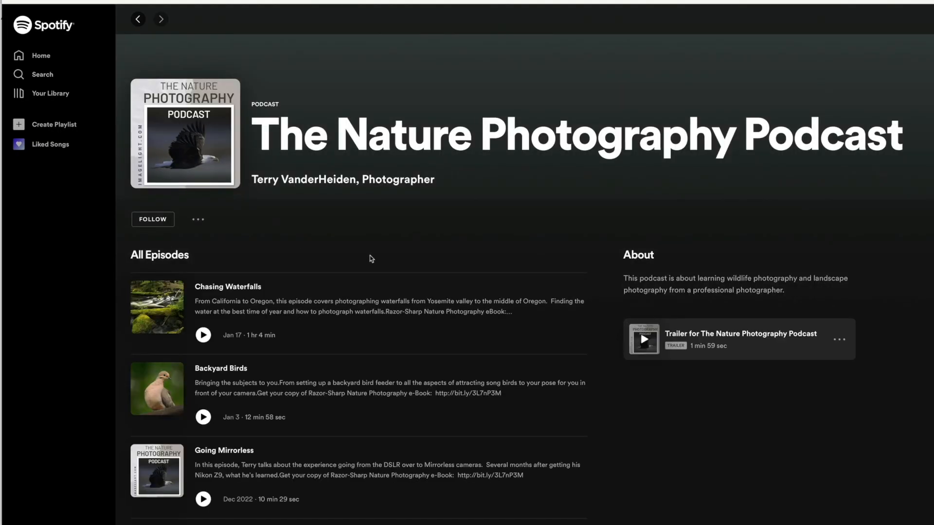